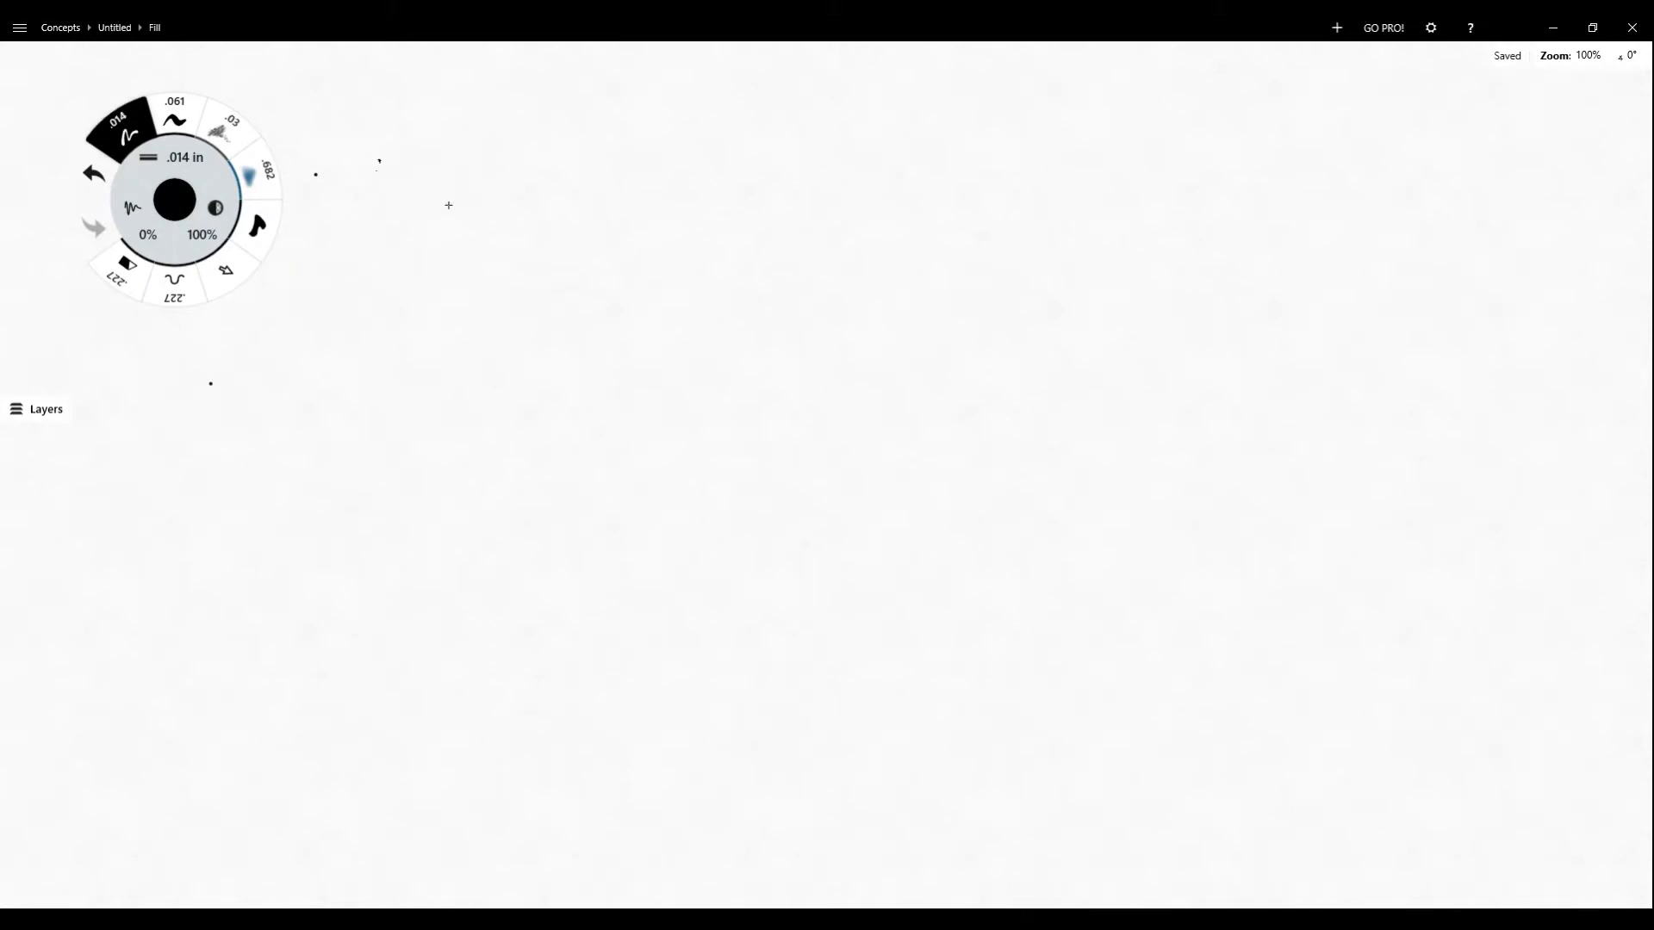
mouse_move(405, 162)
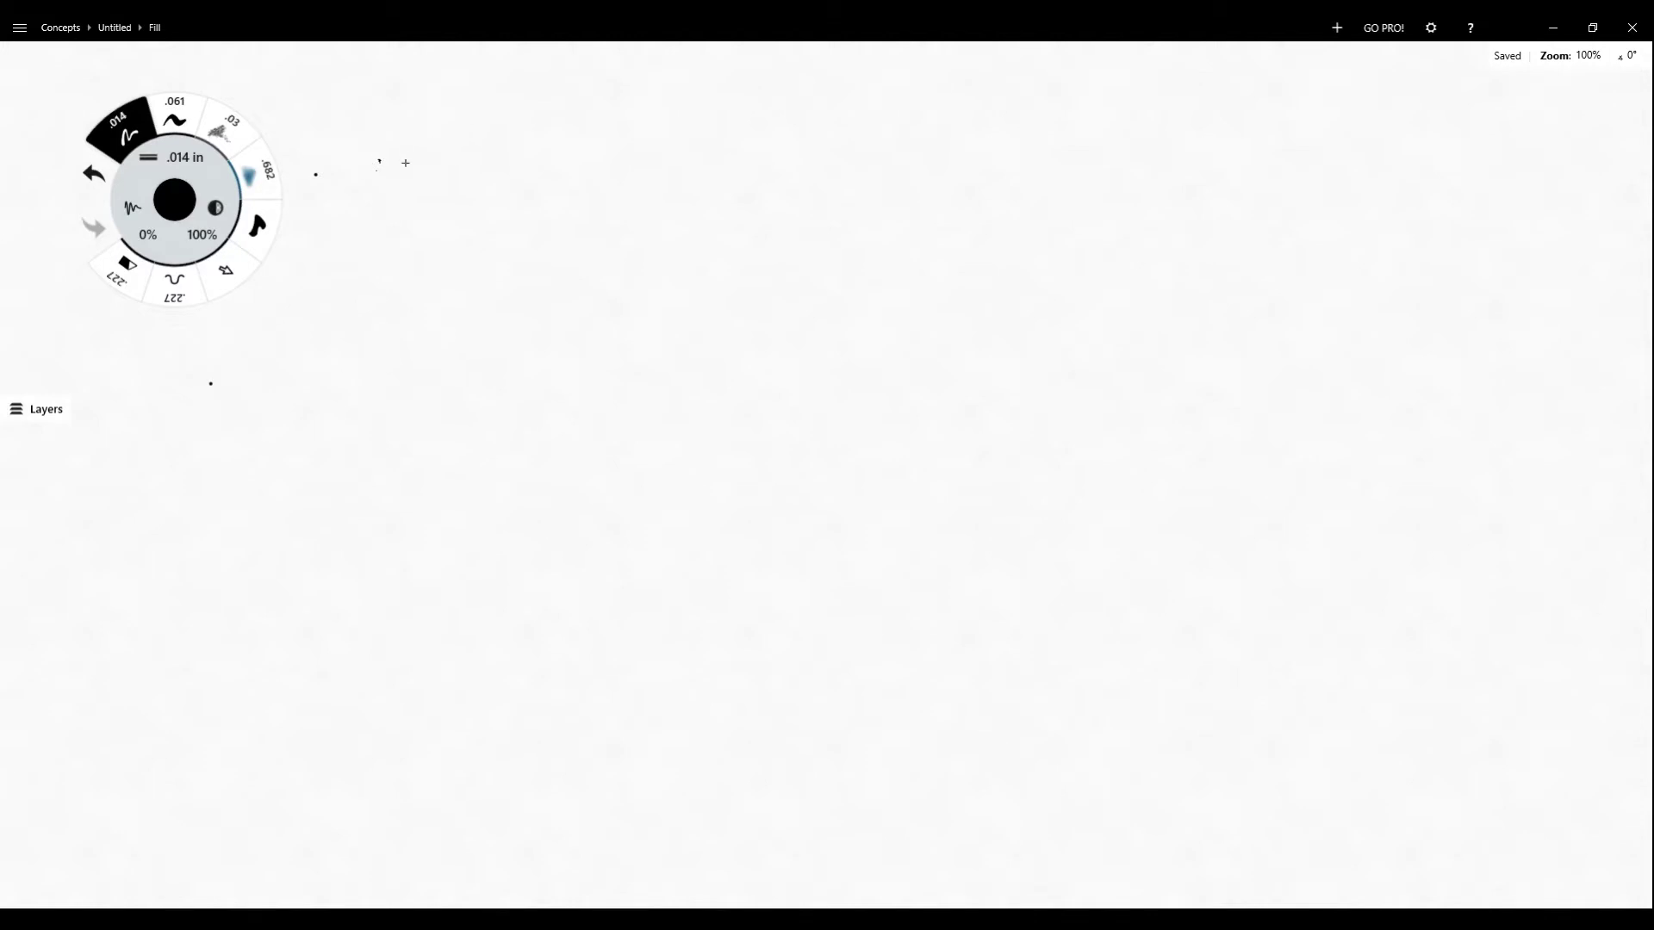
- Handwrite the heading 'Bar and Dot:' across the top of the canvas
left_click_drag(414, 196, 454, 111)
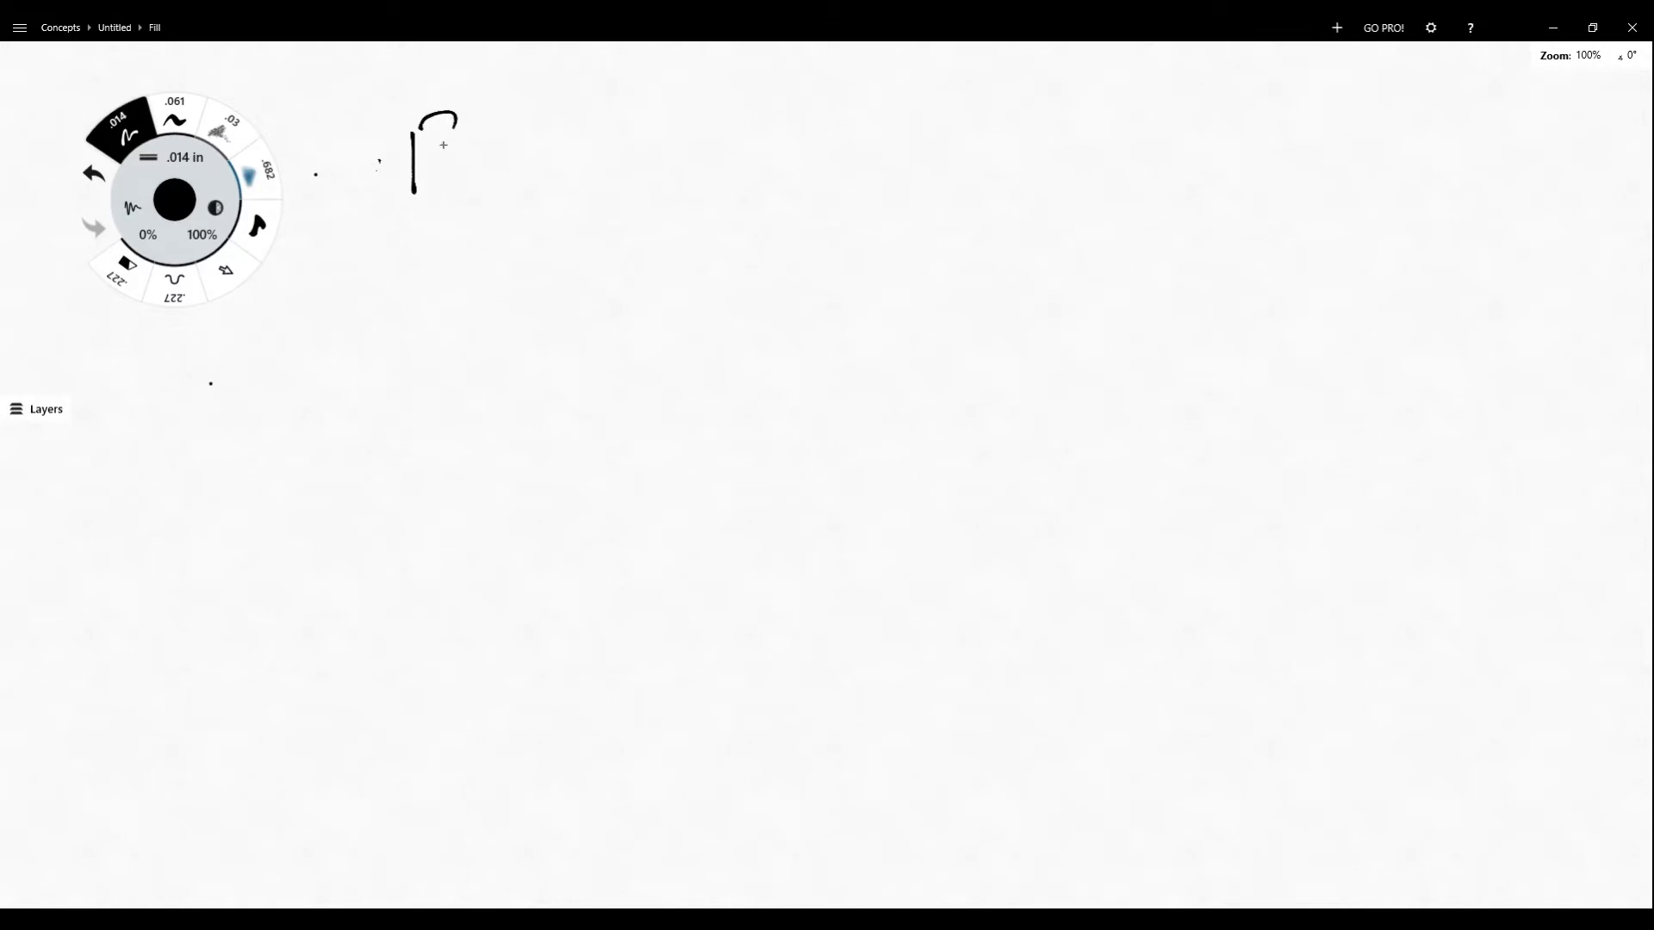
left_click_drag(412, 117, 575, 168)
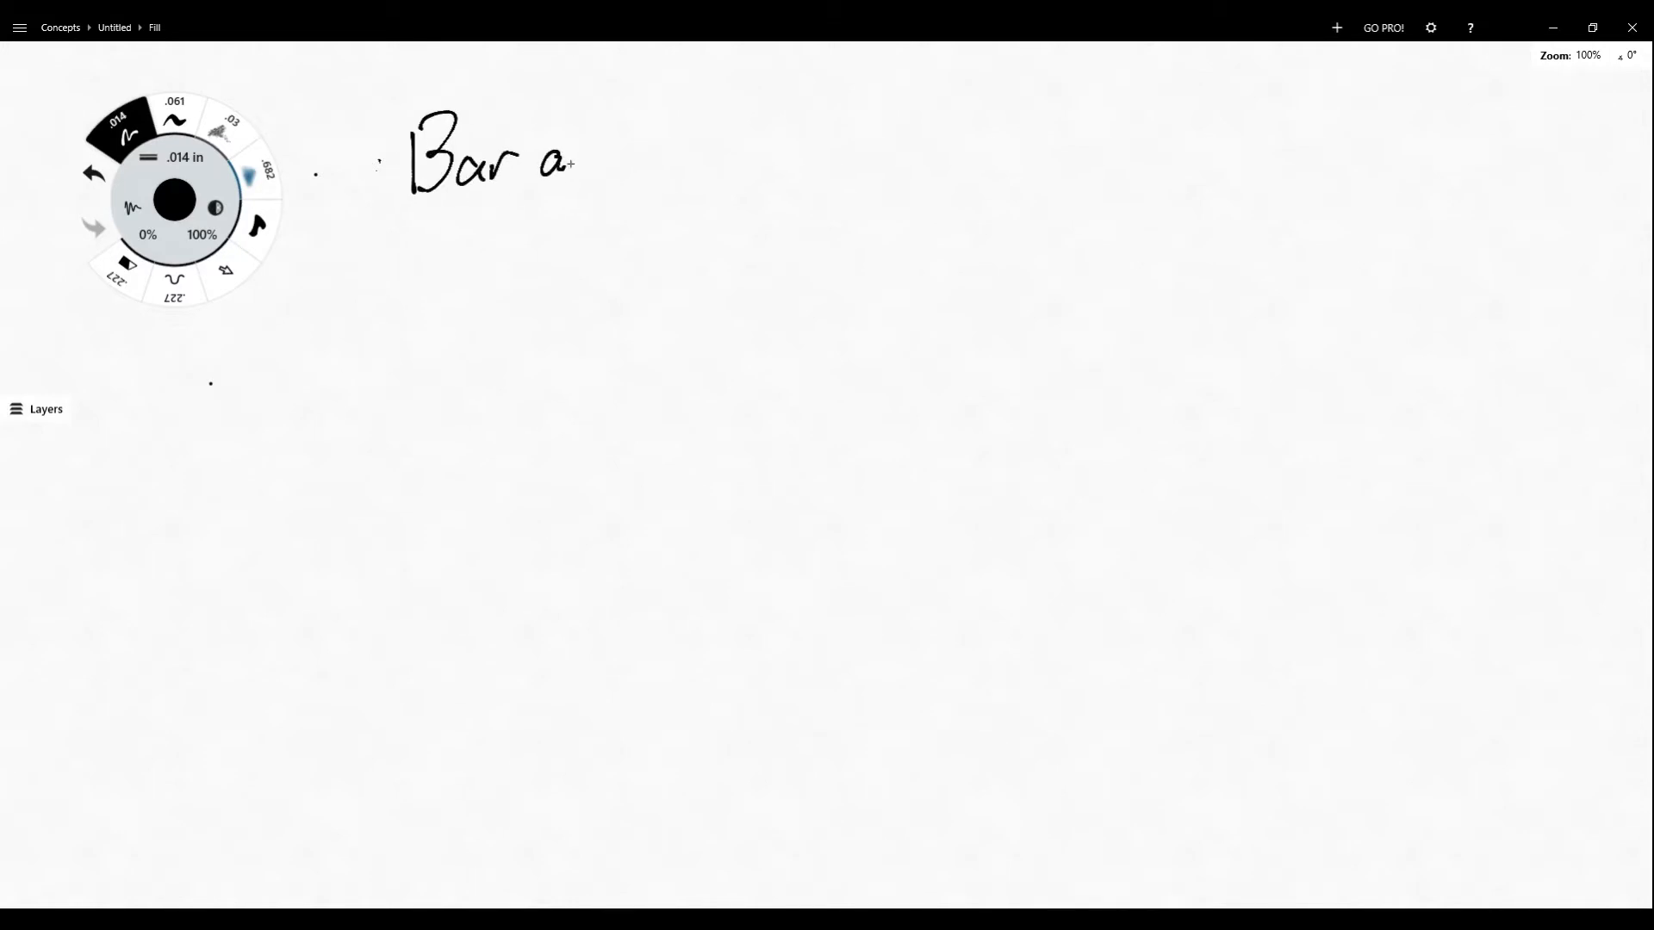
left_click_drag(559, 163, 738, 153)
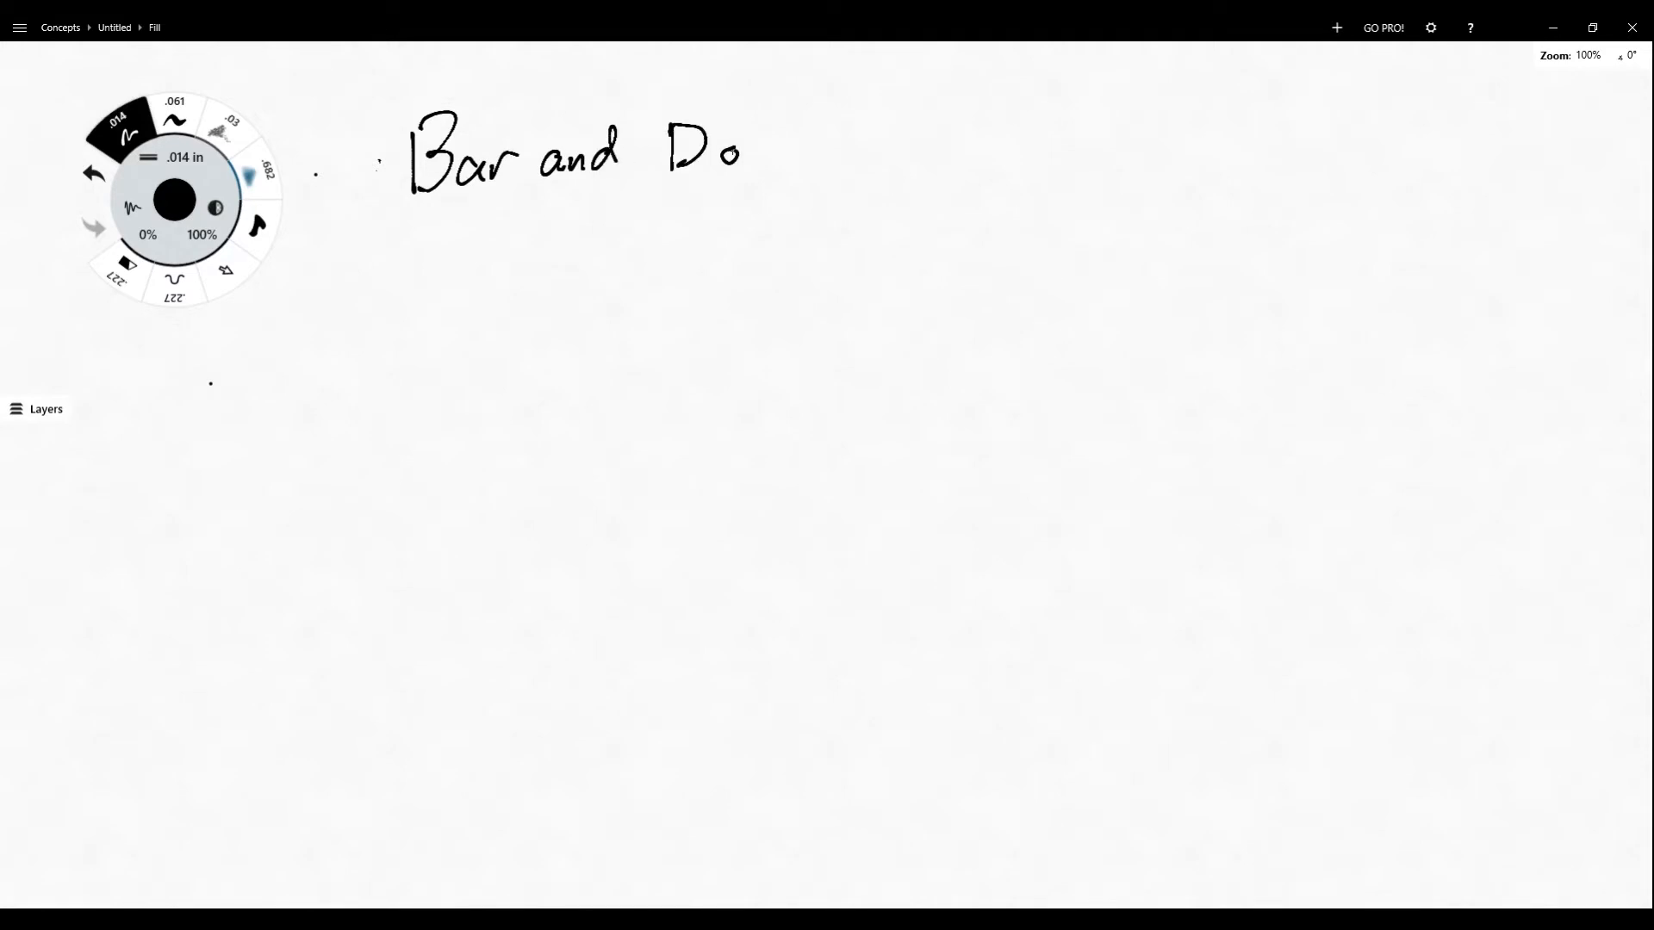
left_click_drag(738, 154, 818, 137)
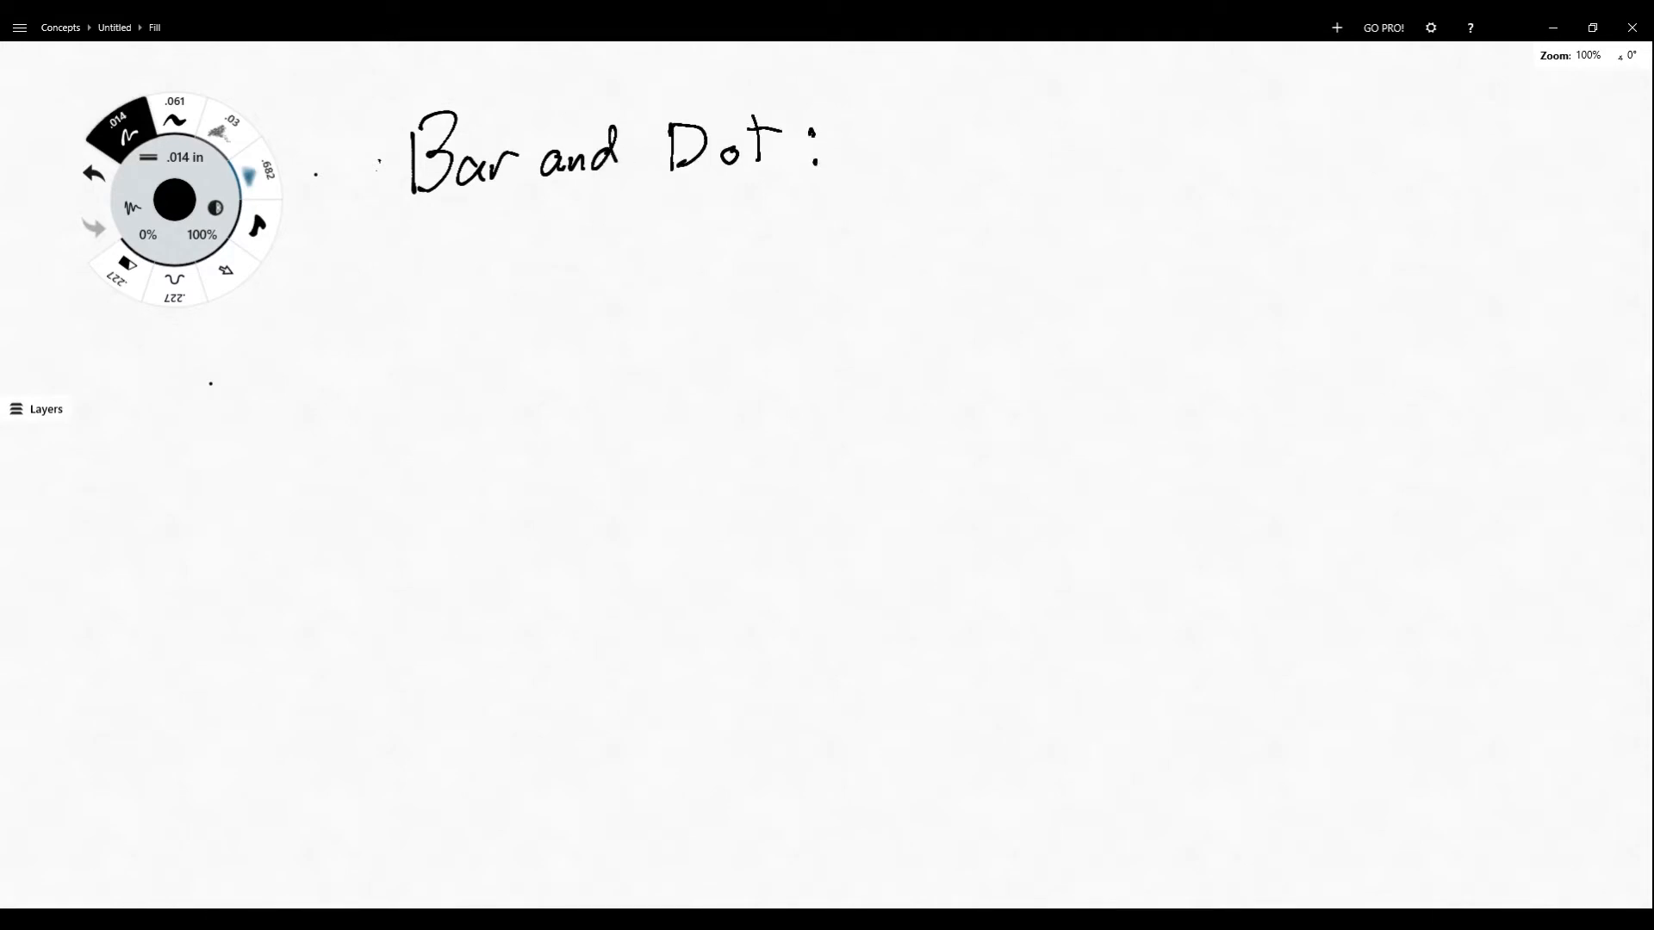
- Draw a filled dot labelled '= 1' and a bar rectangle labelled '= 5'
left_click_drag(913, 126, 934, 153)
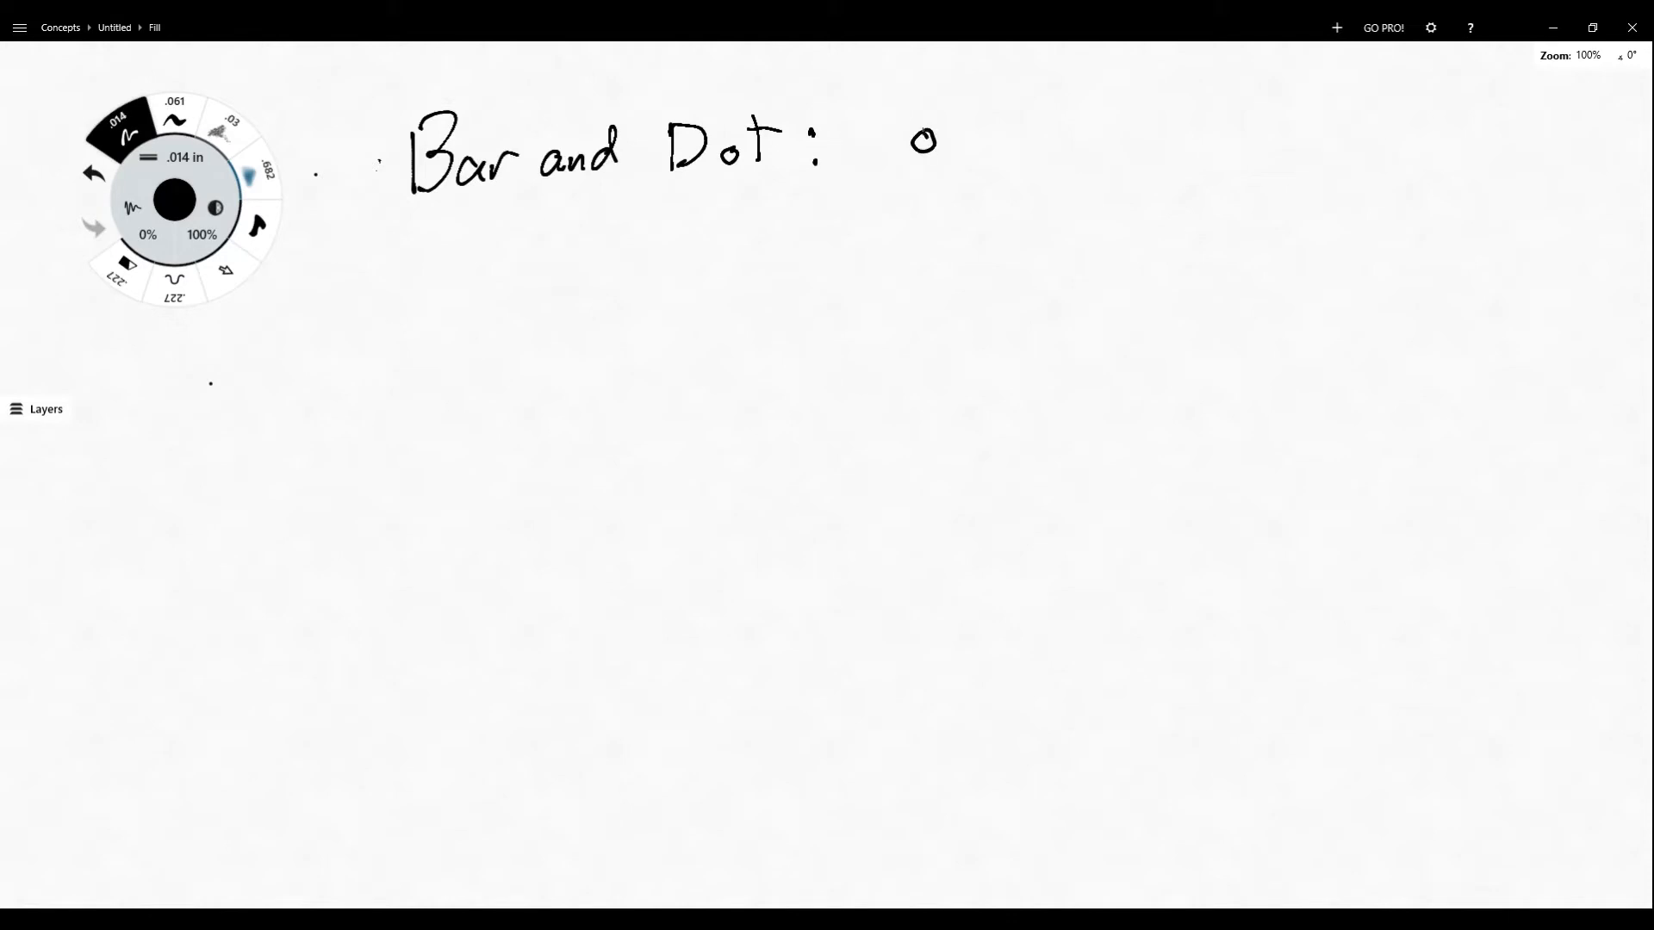
left_click(922, 142)
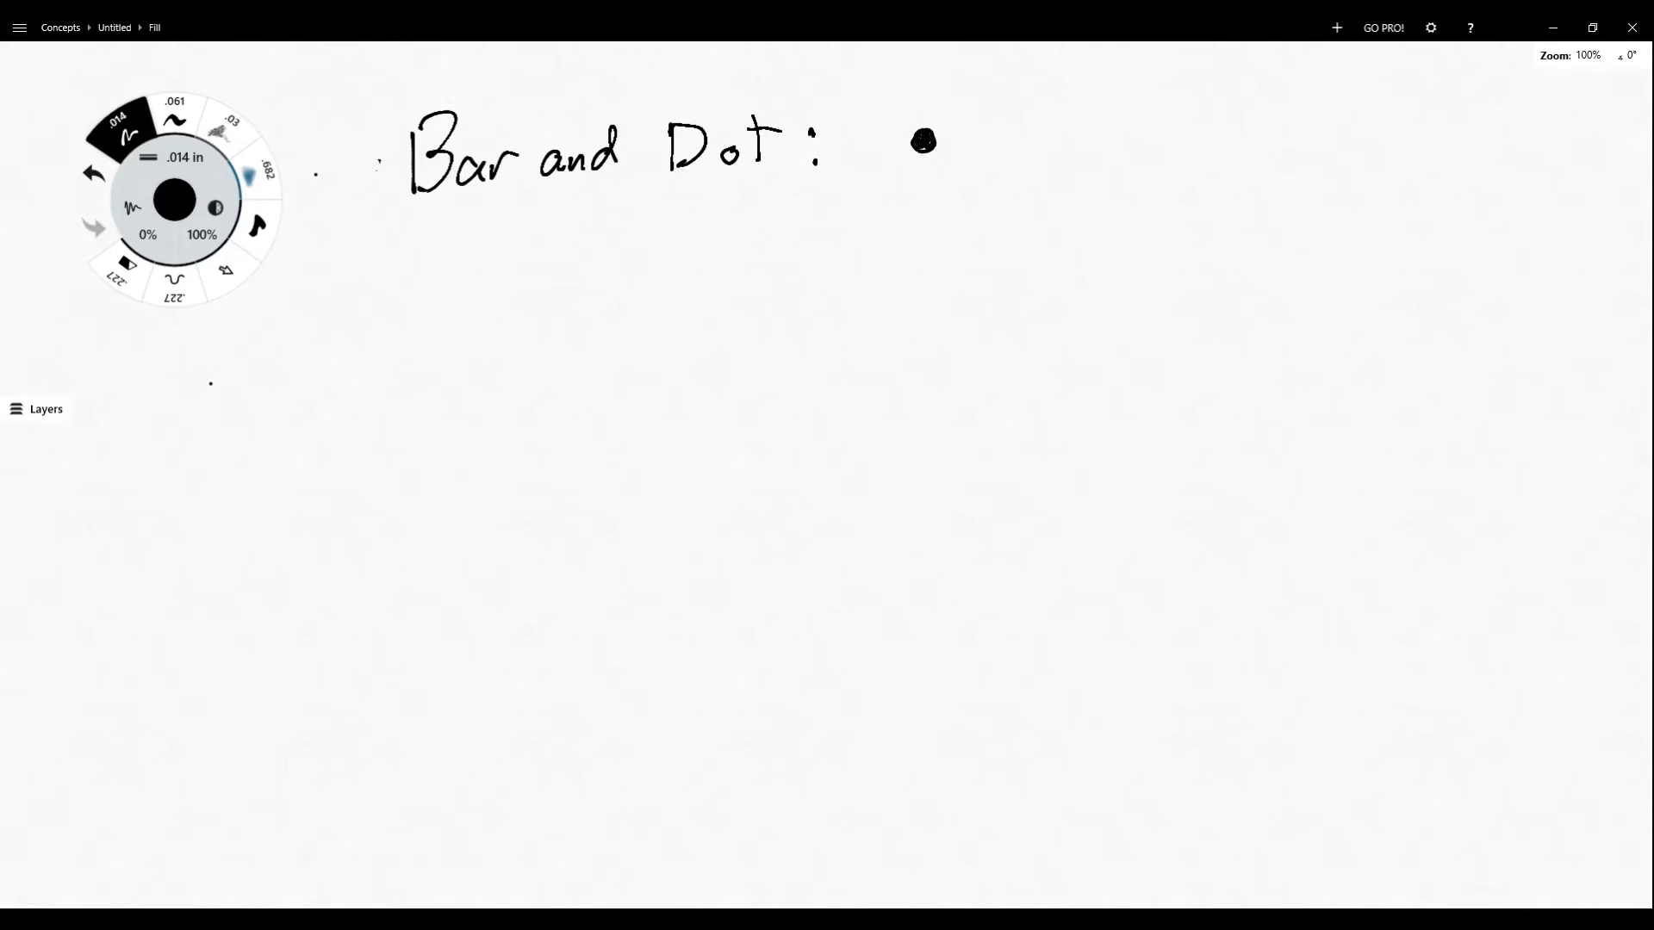
left_click_drag(965, 135, 987, 135)
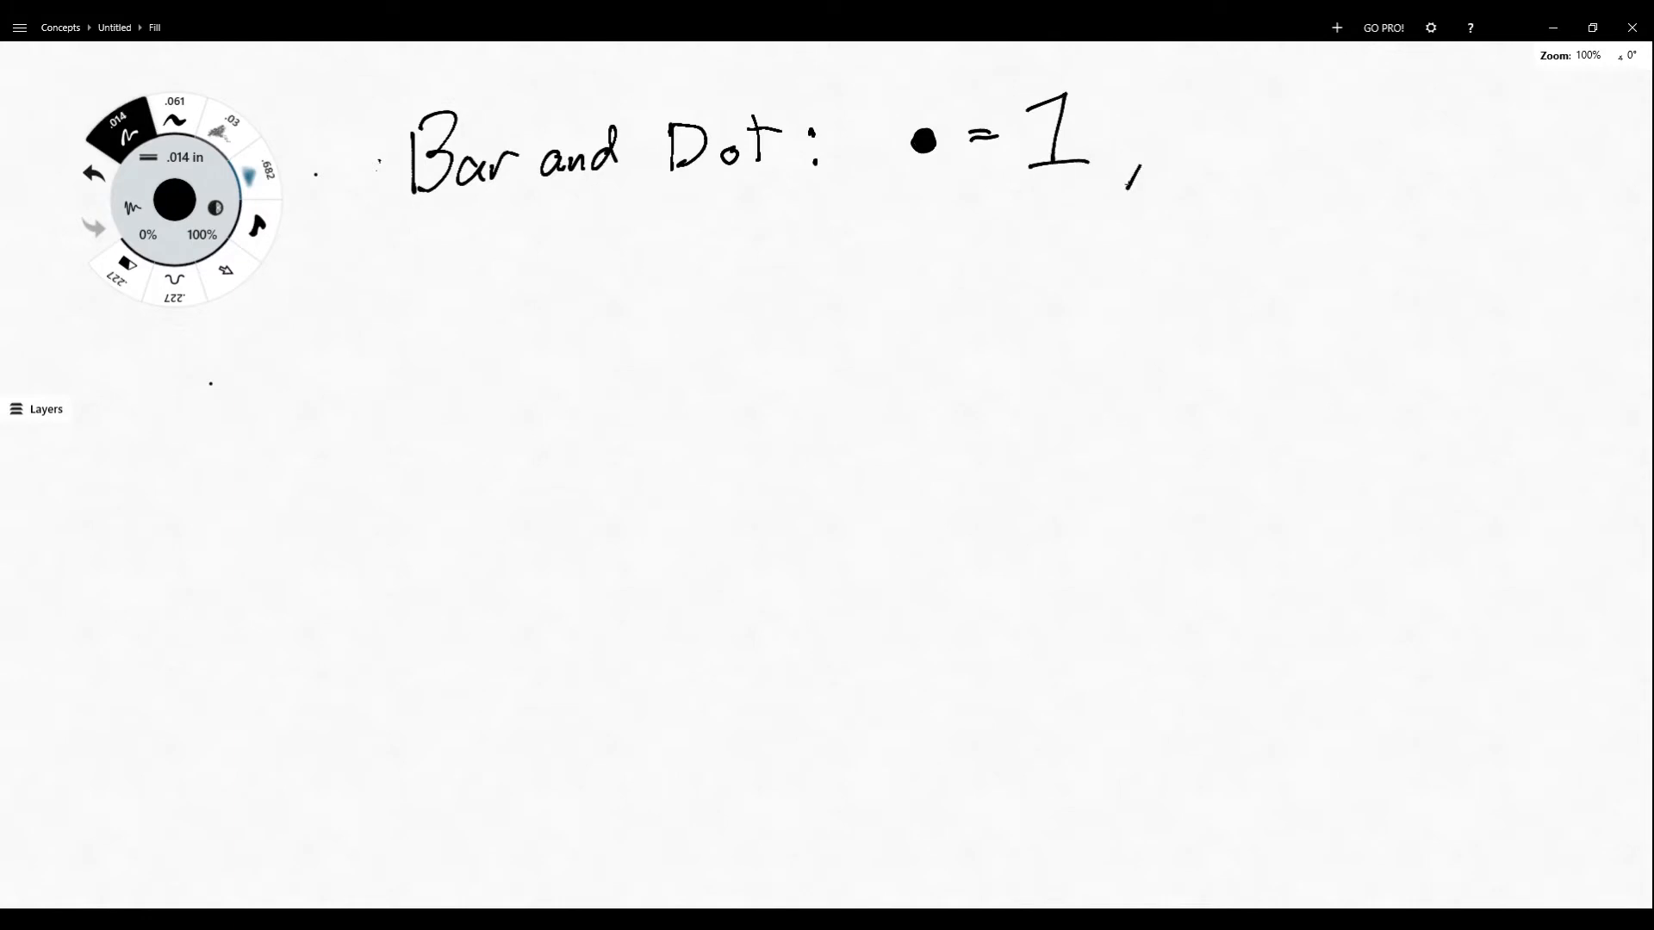
left_click_drag(1187, 147, 1340, 137)
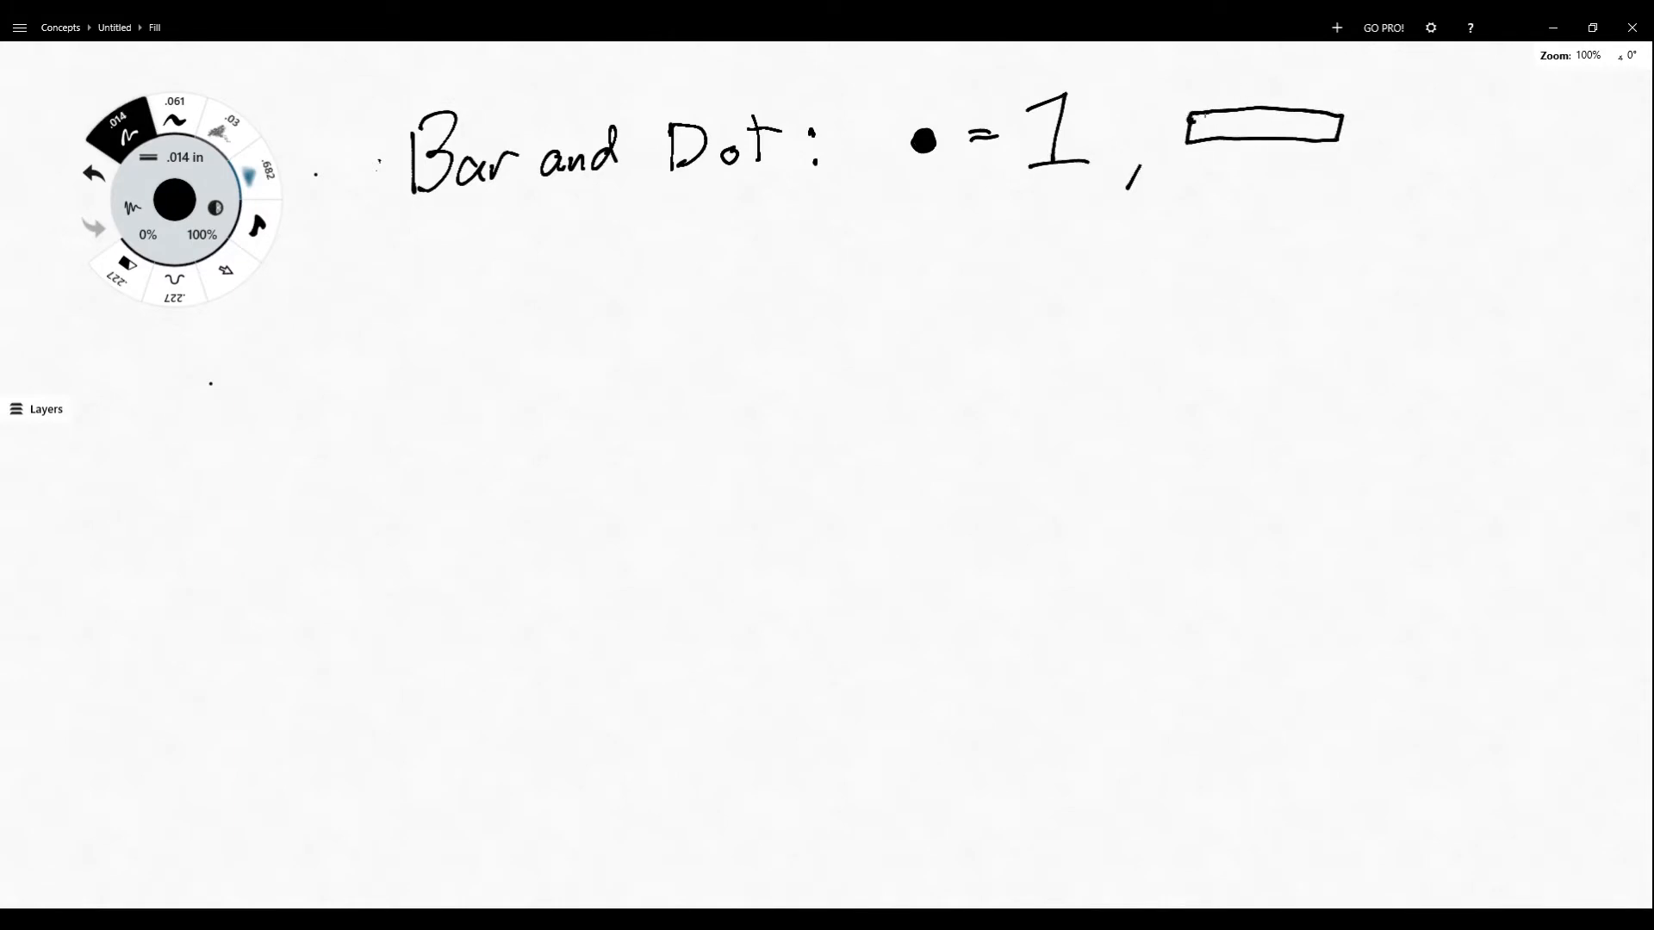
left_click_drag(1371, 135, 1498, 104)
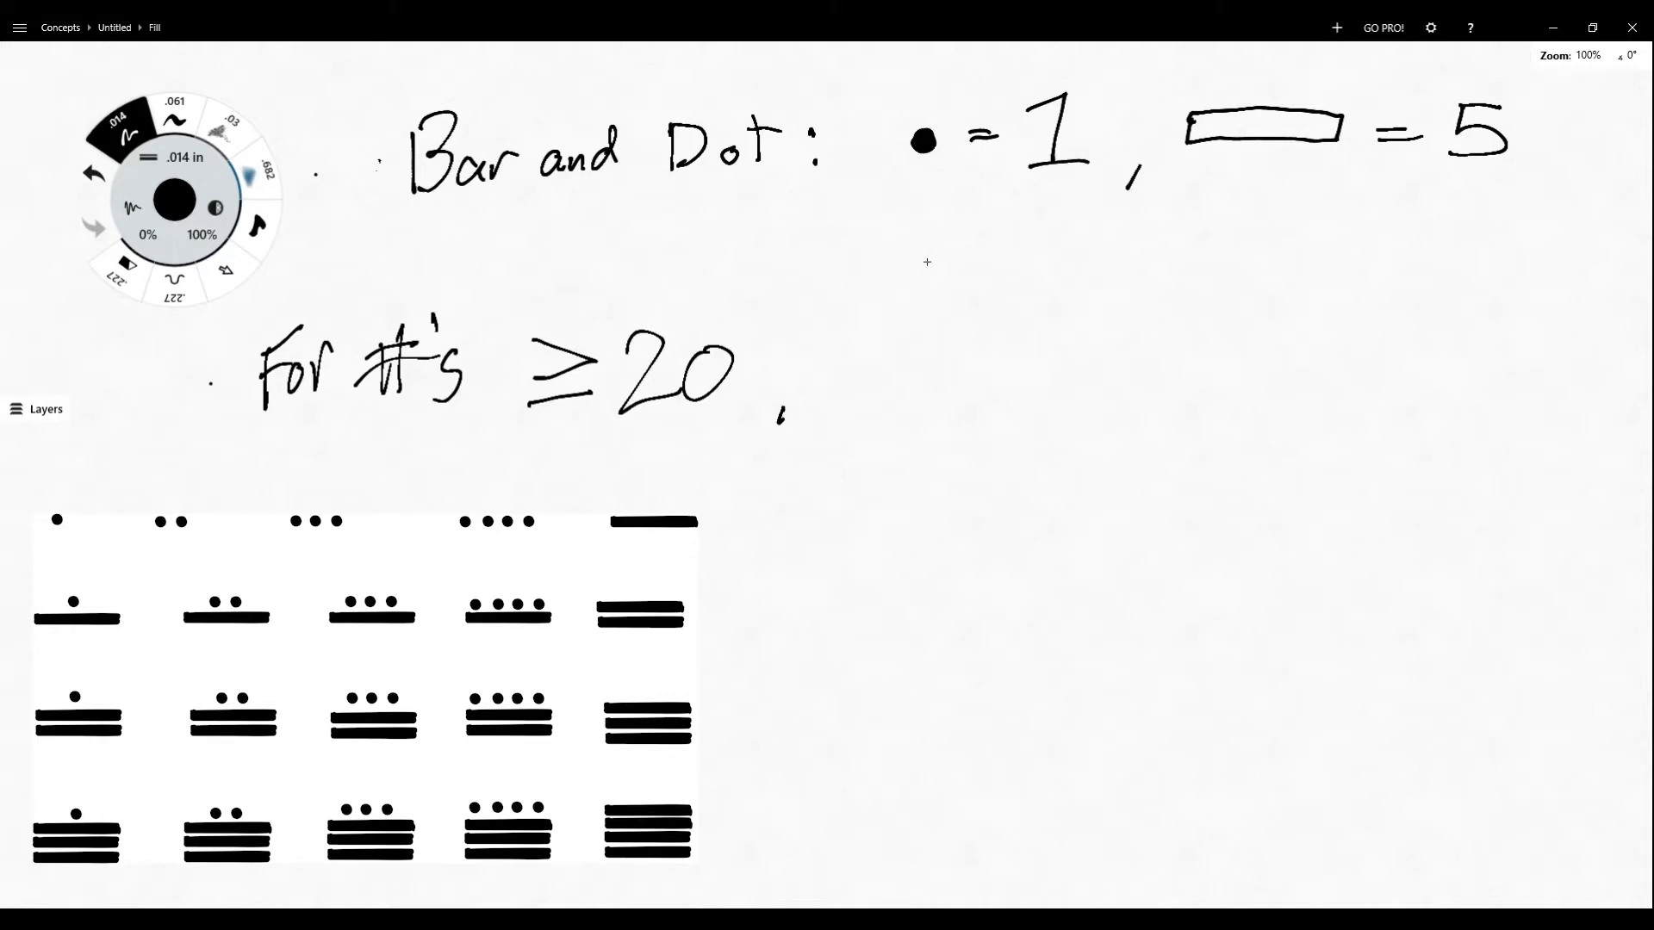
- Write the quoted label '"base-20" ladder' beside the 'For #'s ≥ 20' note
left_click_drag(849, 274, 912, 259)
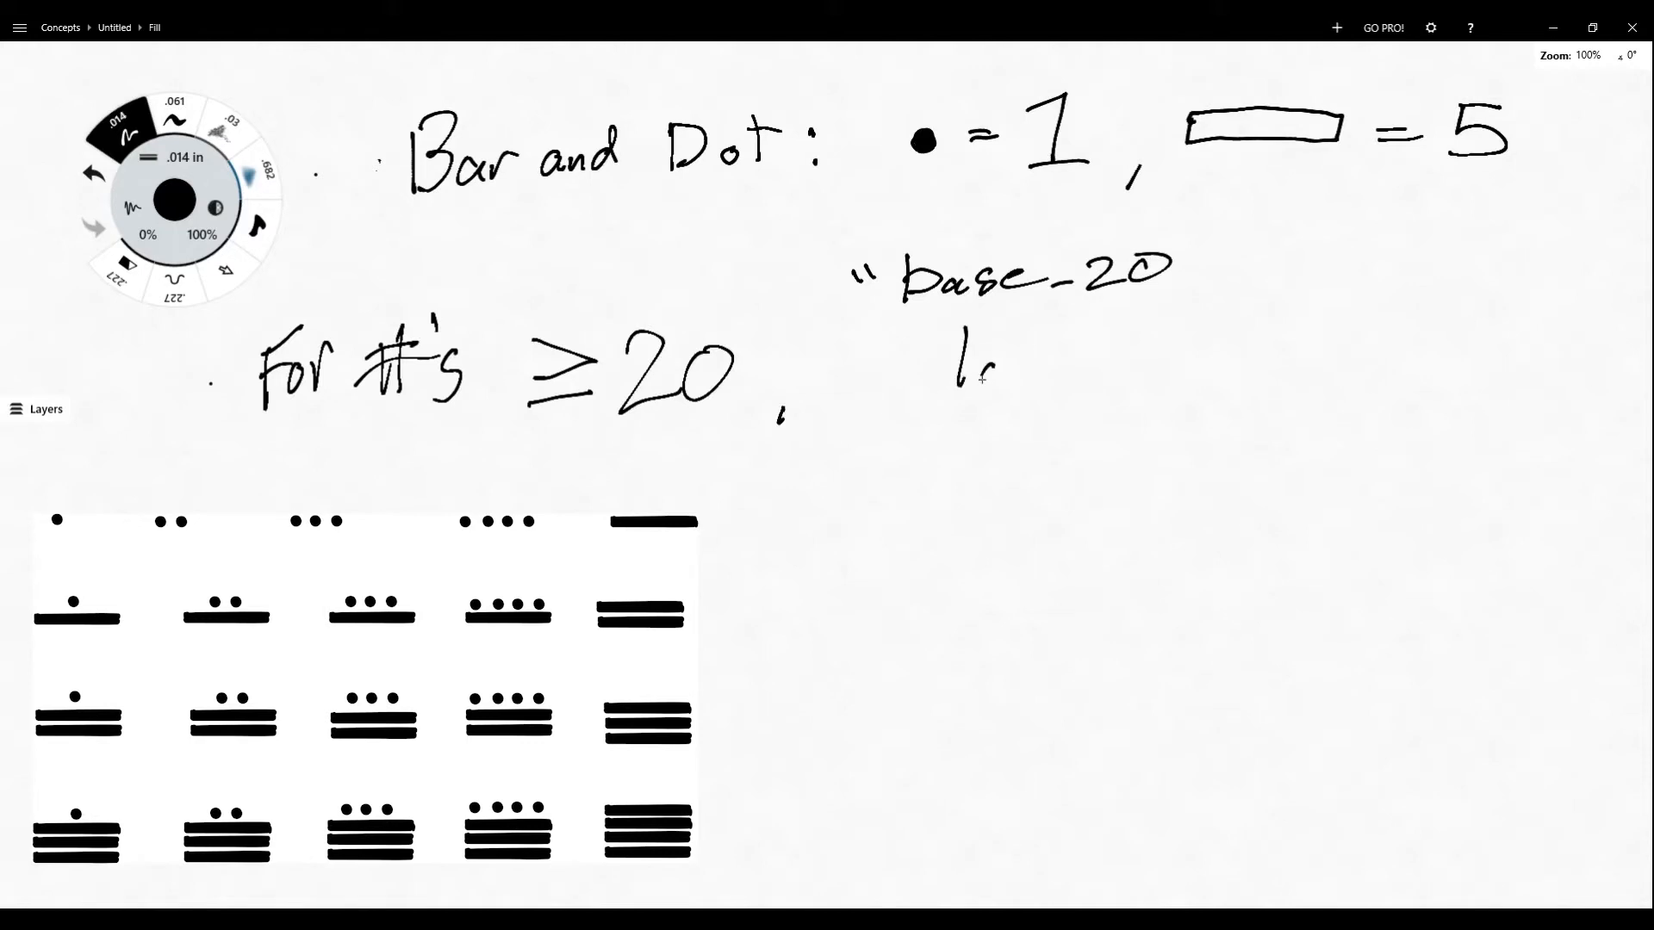
left_click_drag(955, 370, 1160, 369)
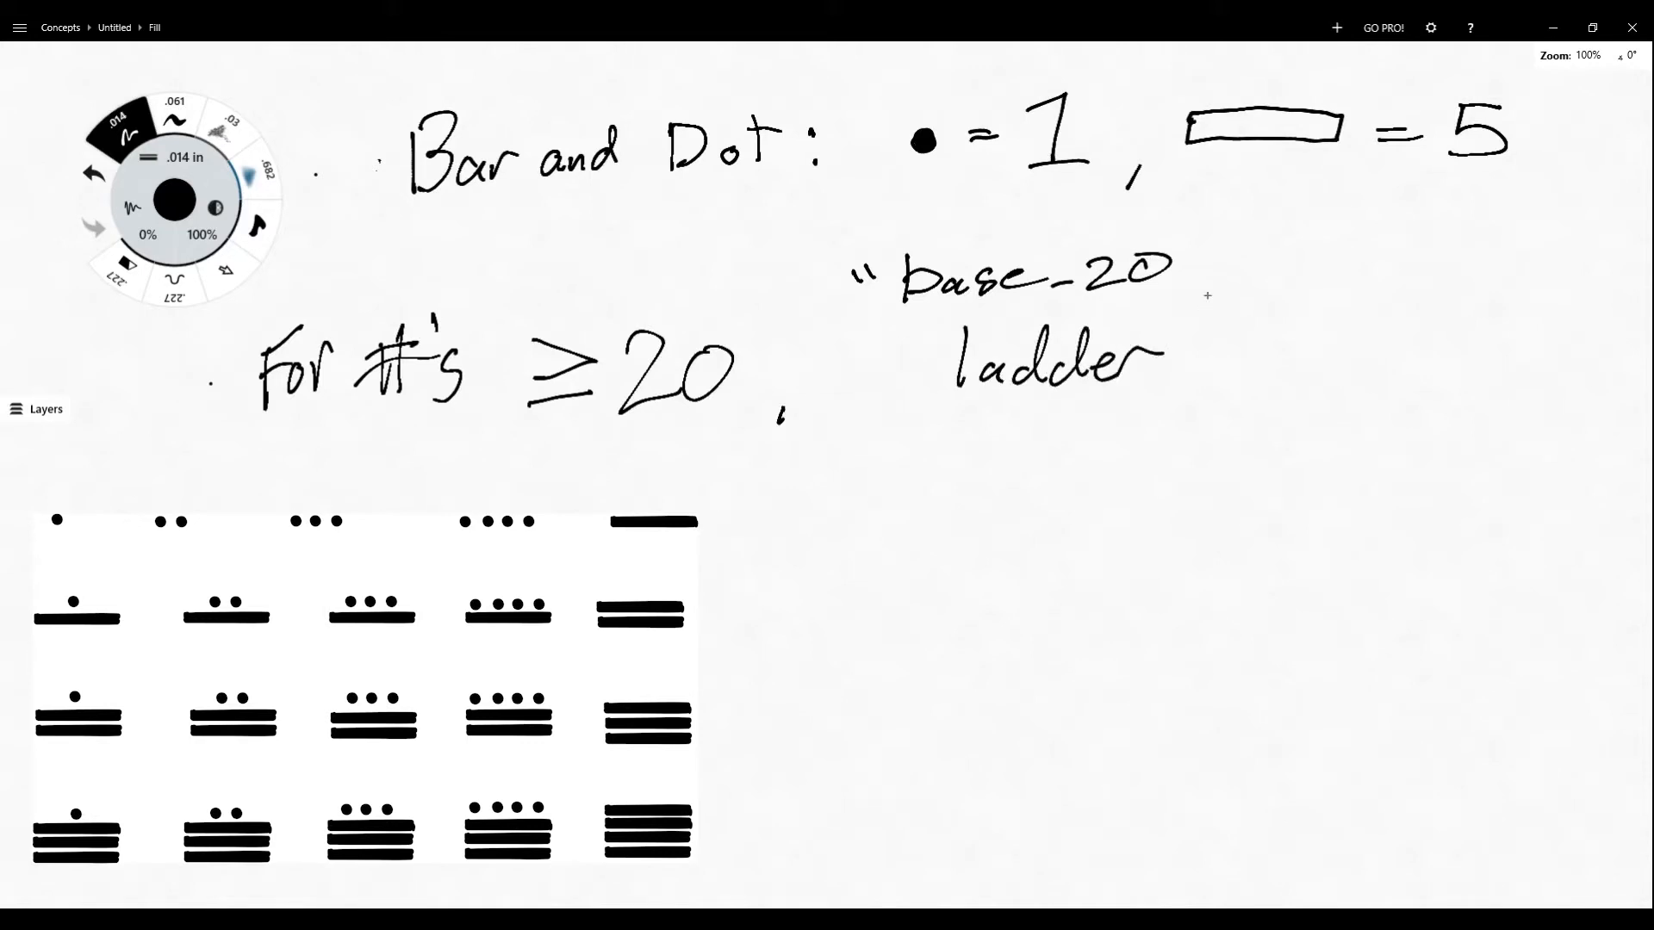
left_click_drag(1203, 264, 1234, 290)
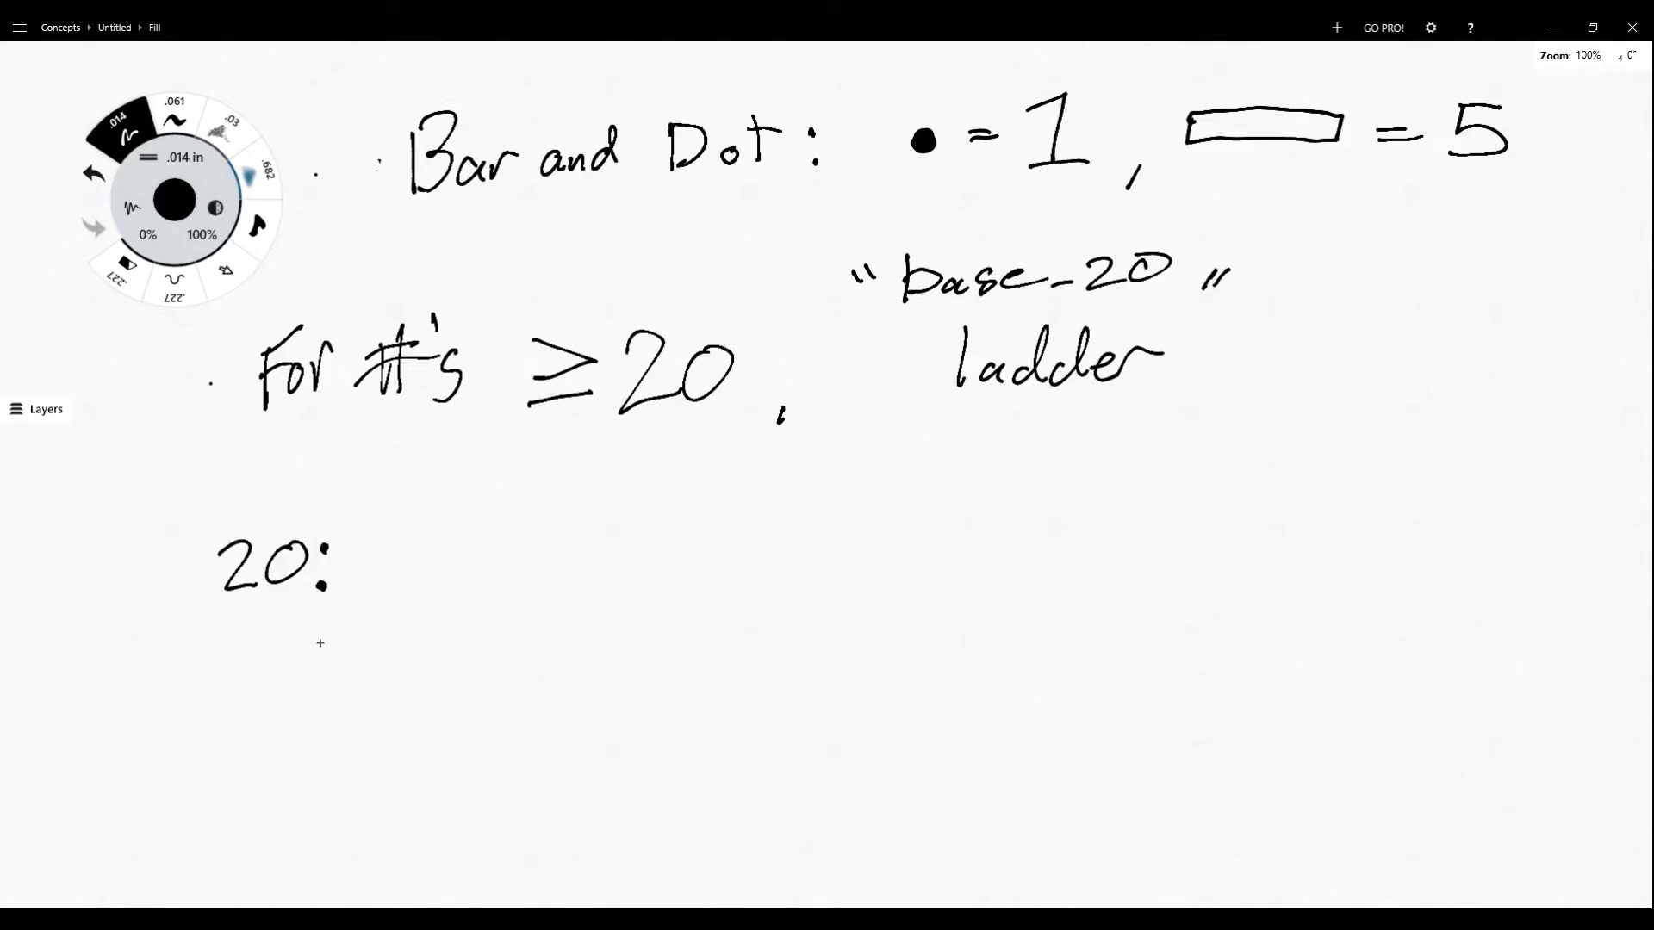
mouse_move(515, 565)
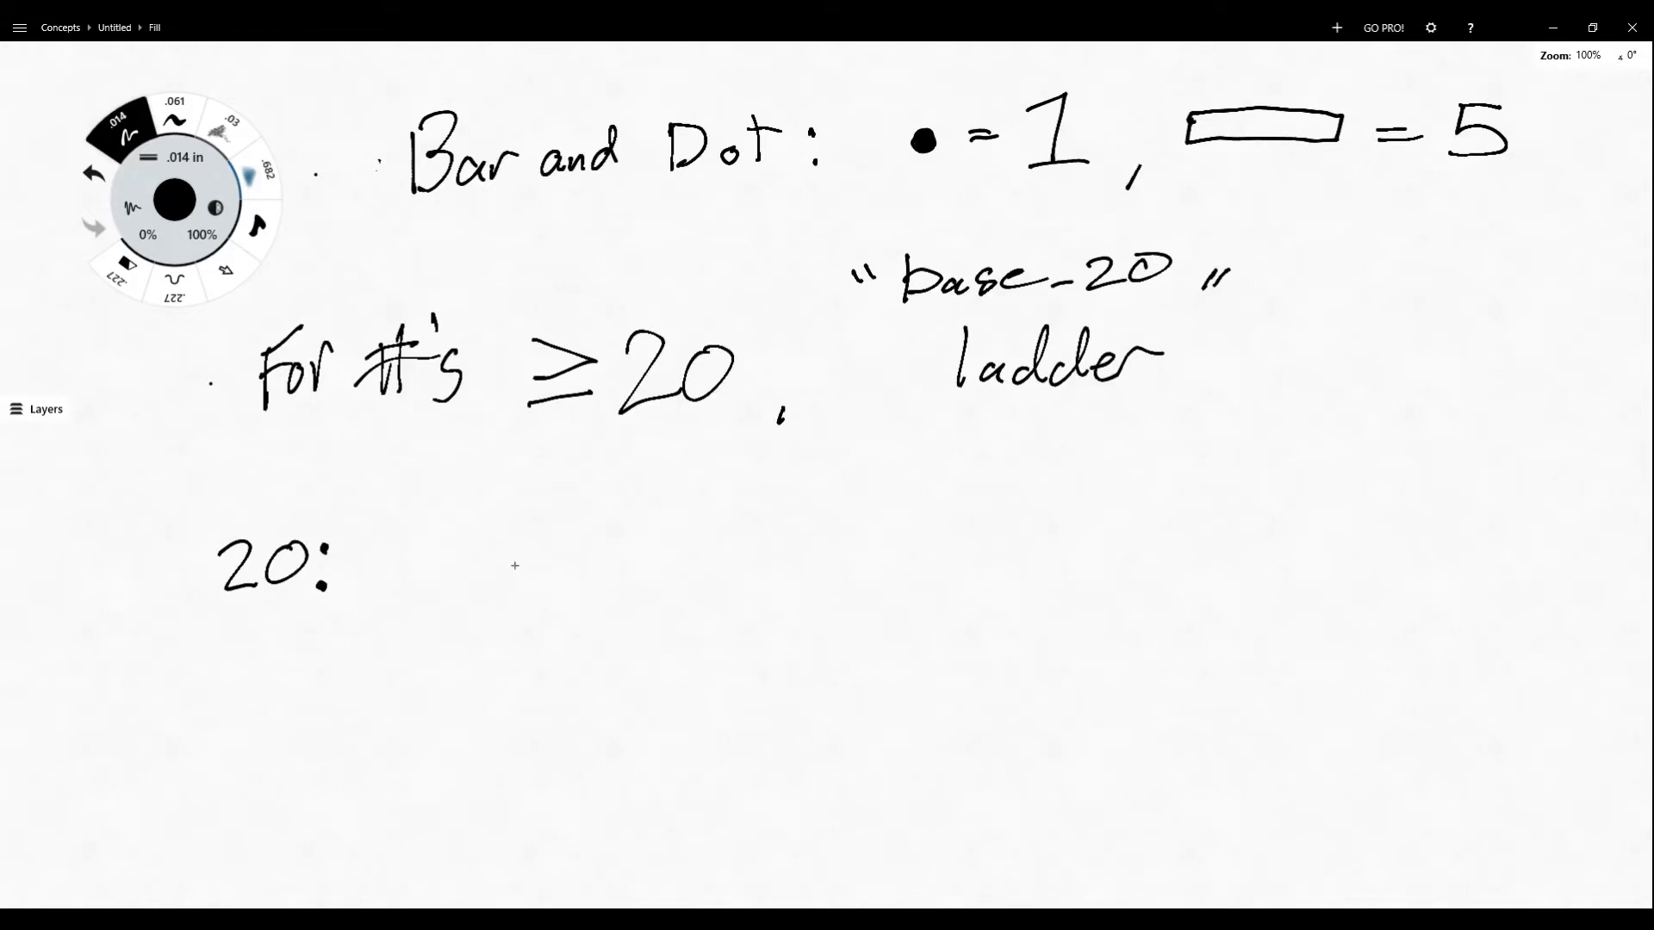
- Beside '20:', draw a dot above a shell zero glyph and box them
left_click(517, 564)
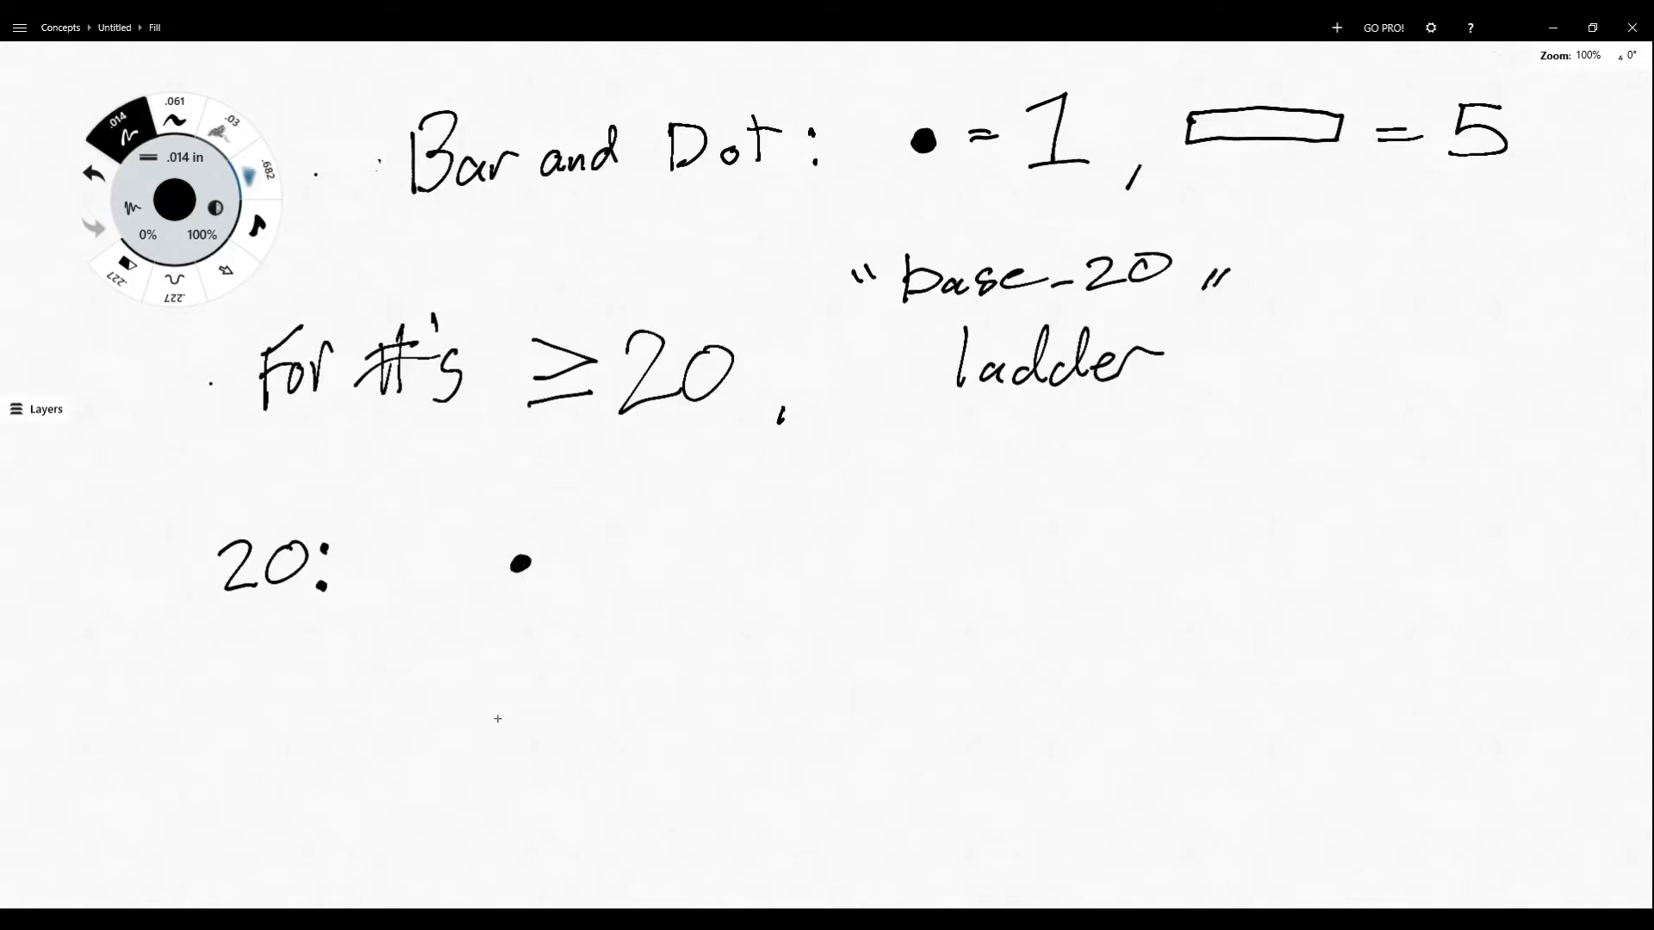
left_click_drag(448, 701, 532, 664)
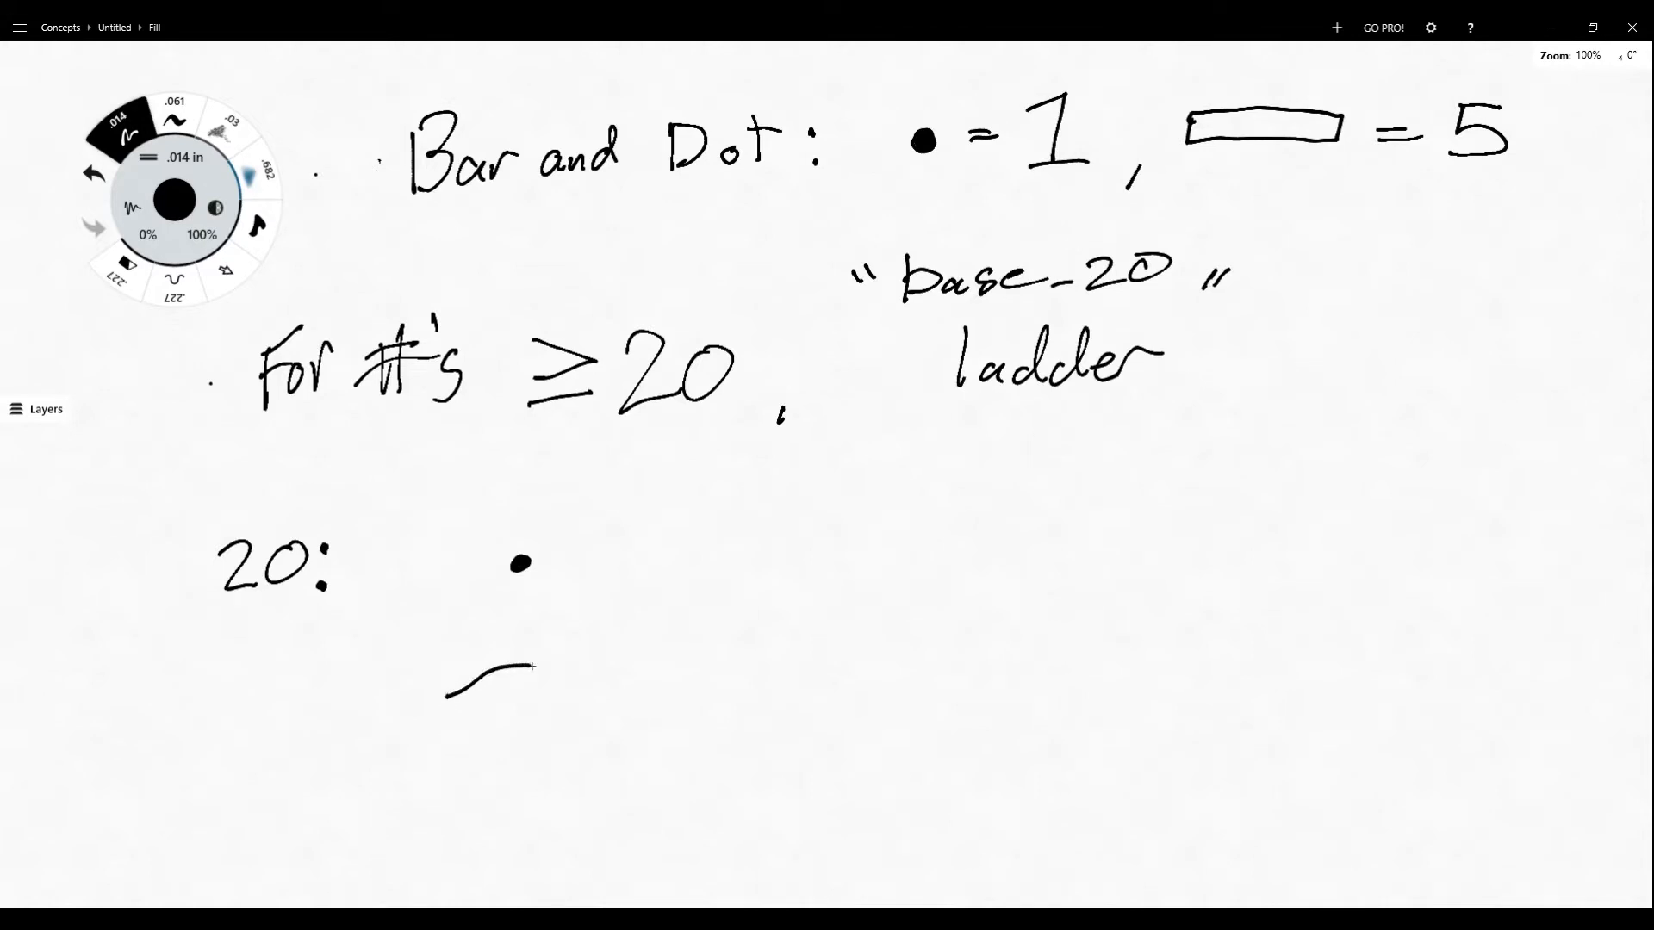
left_click_drag(527, 664, 480, 717)
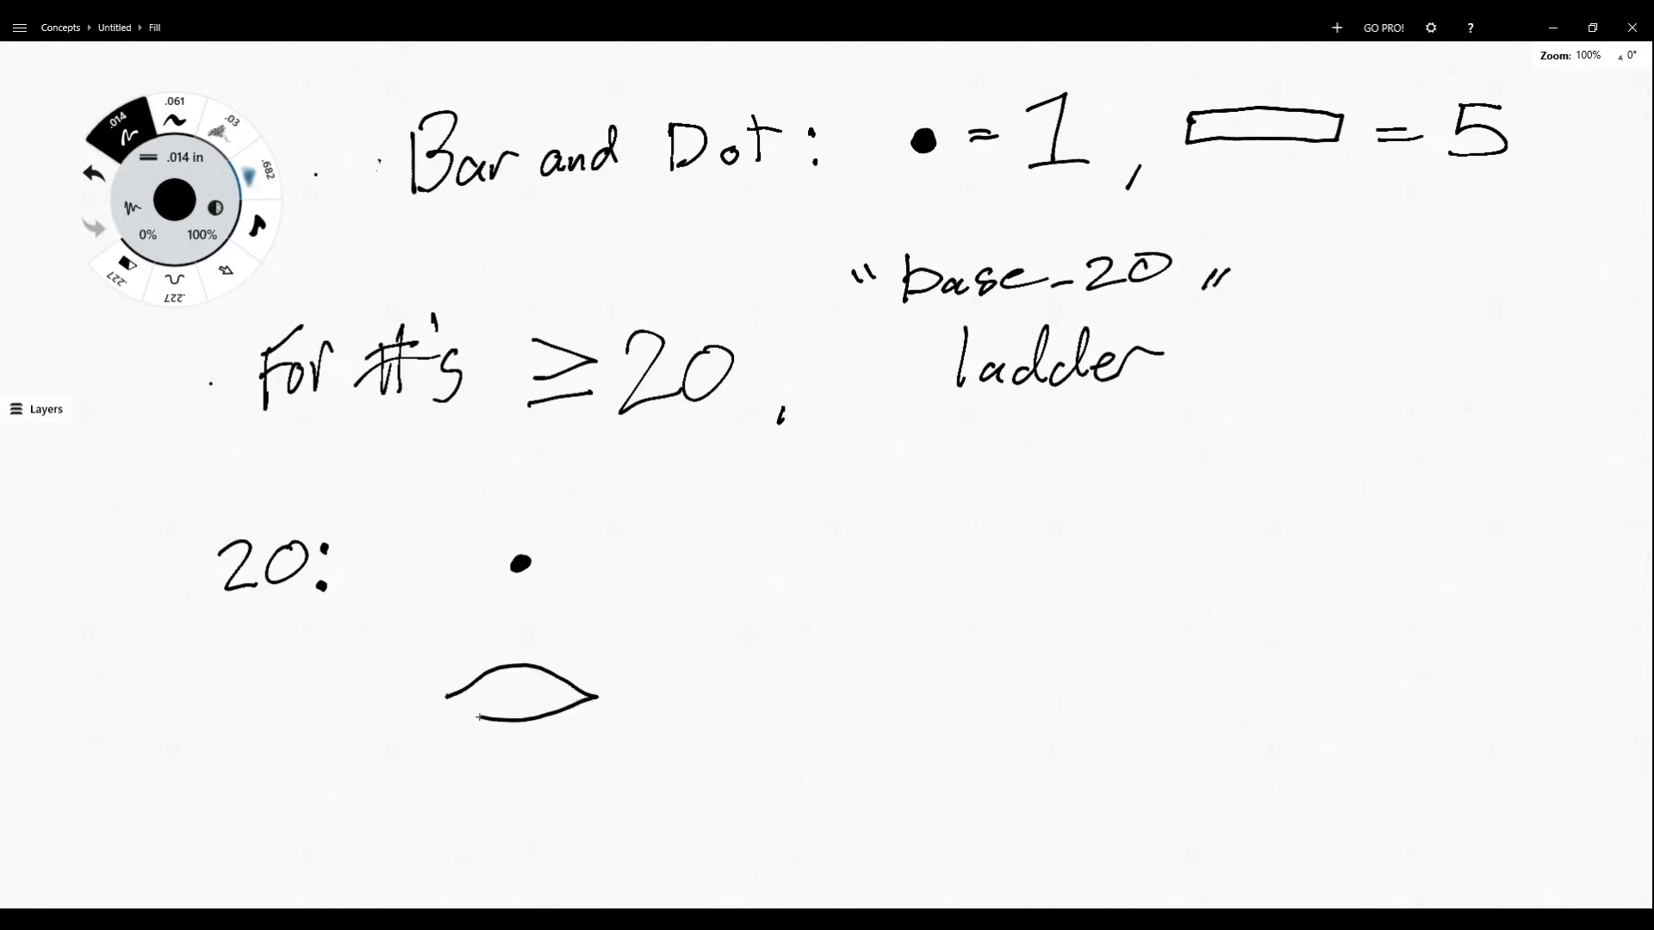
left_click_drag(464, 686, 591, 691)
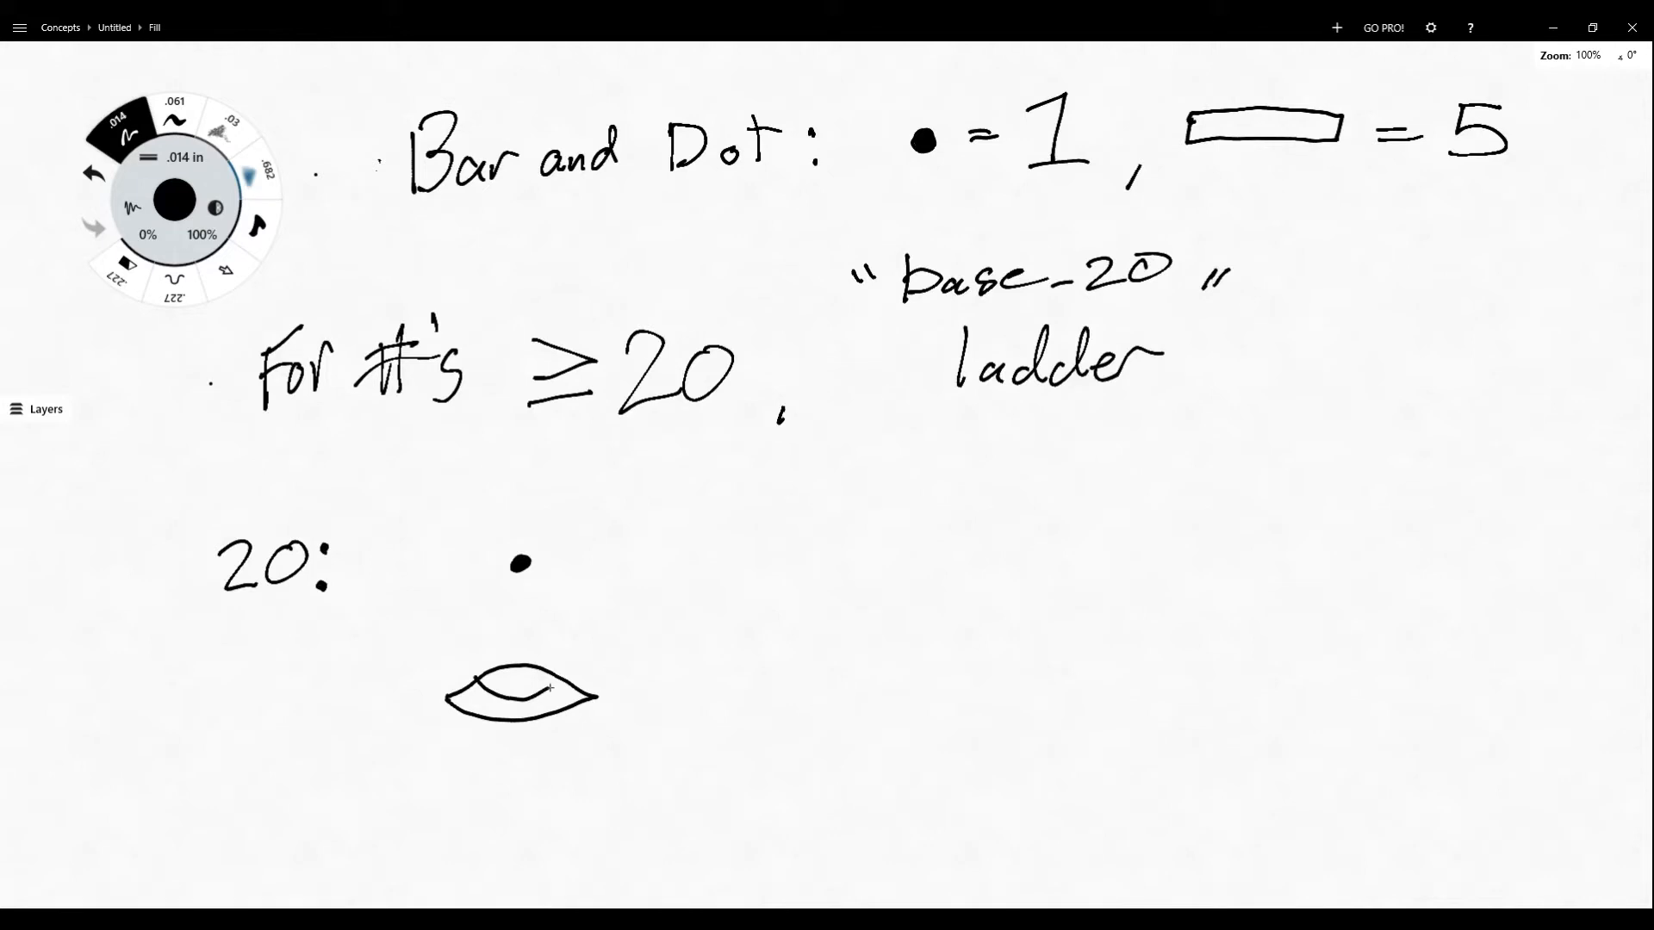
left_click_drag(520, 696, 525, 675)
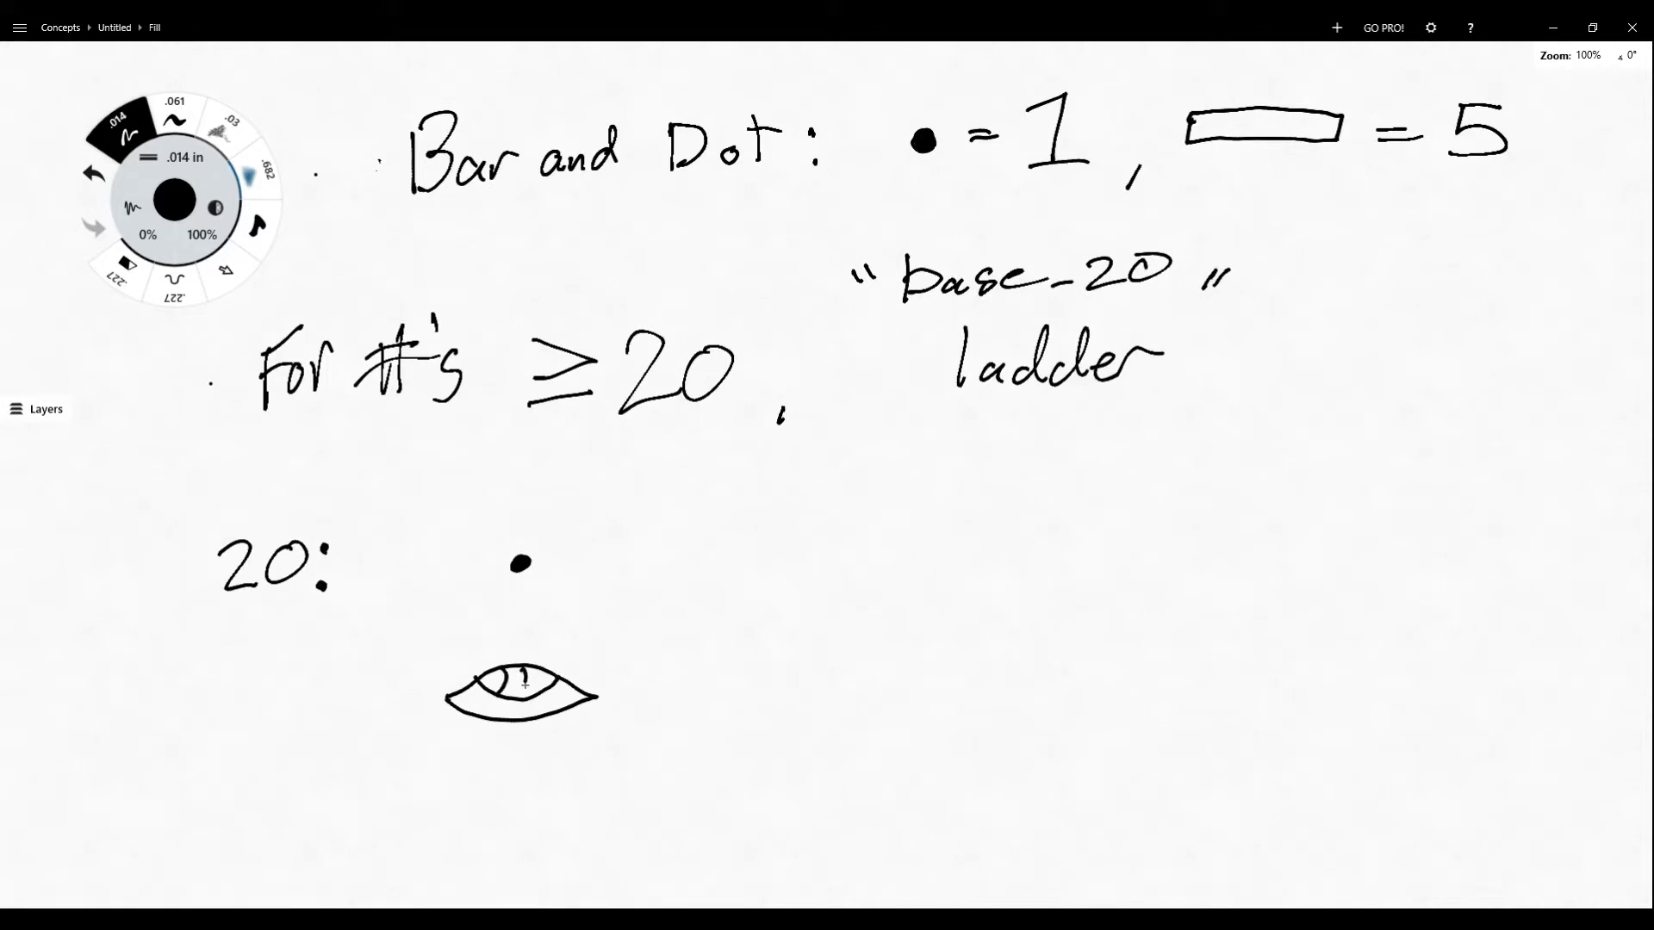
left_click_drag(480, 691, 559, 680)
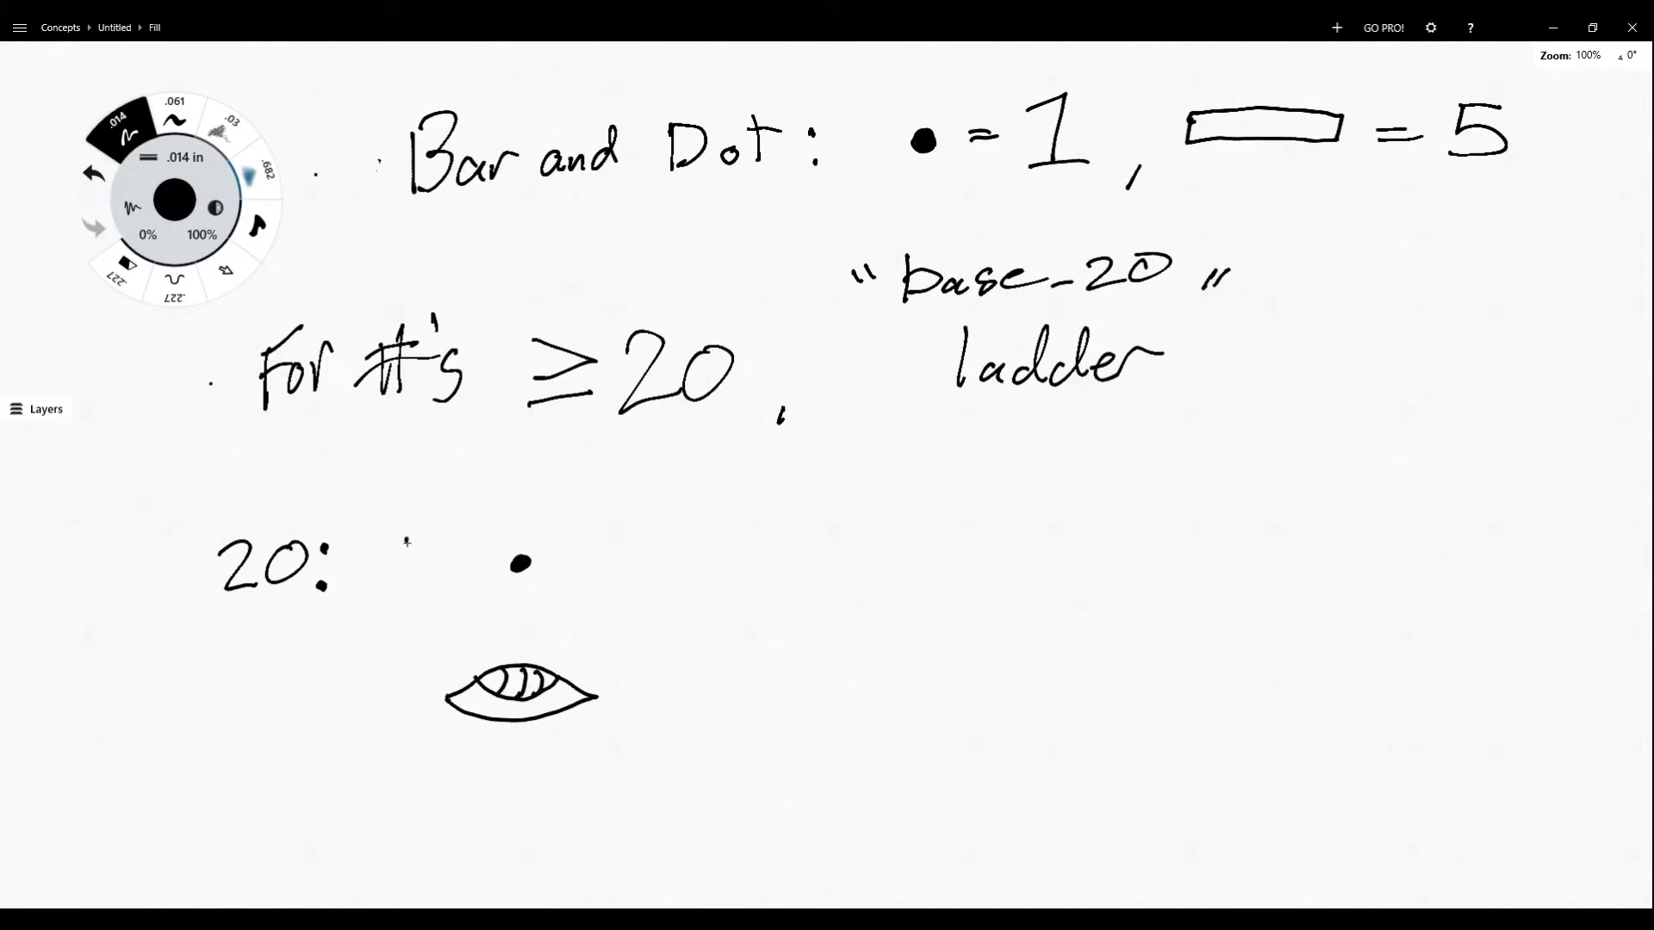
left_click_drag(398, 537, 631, 781)
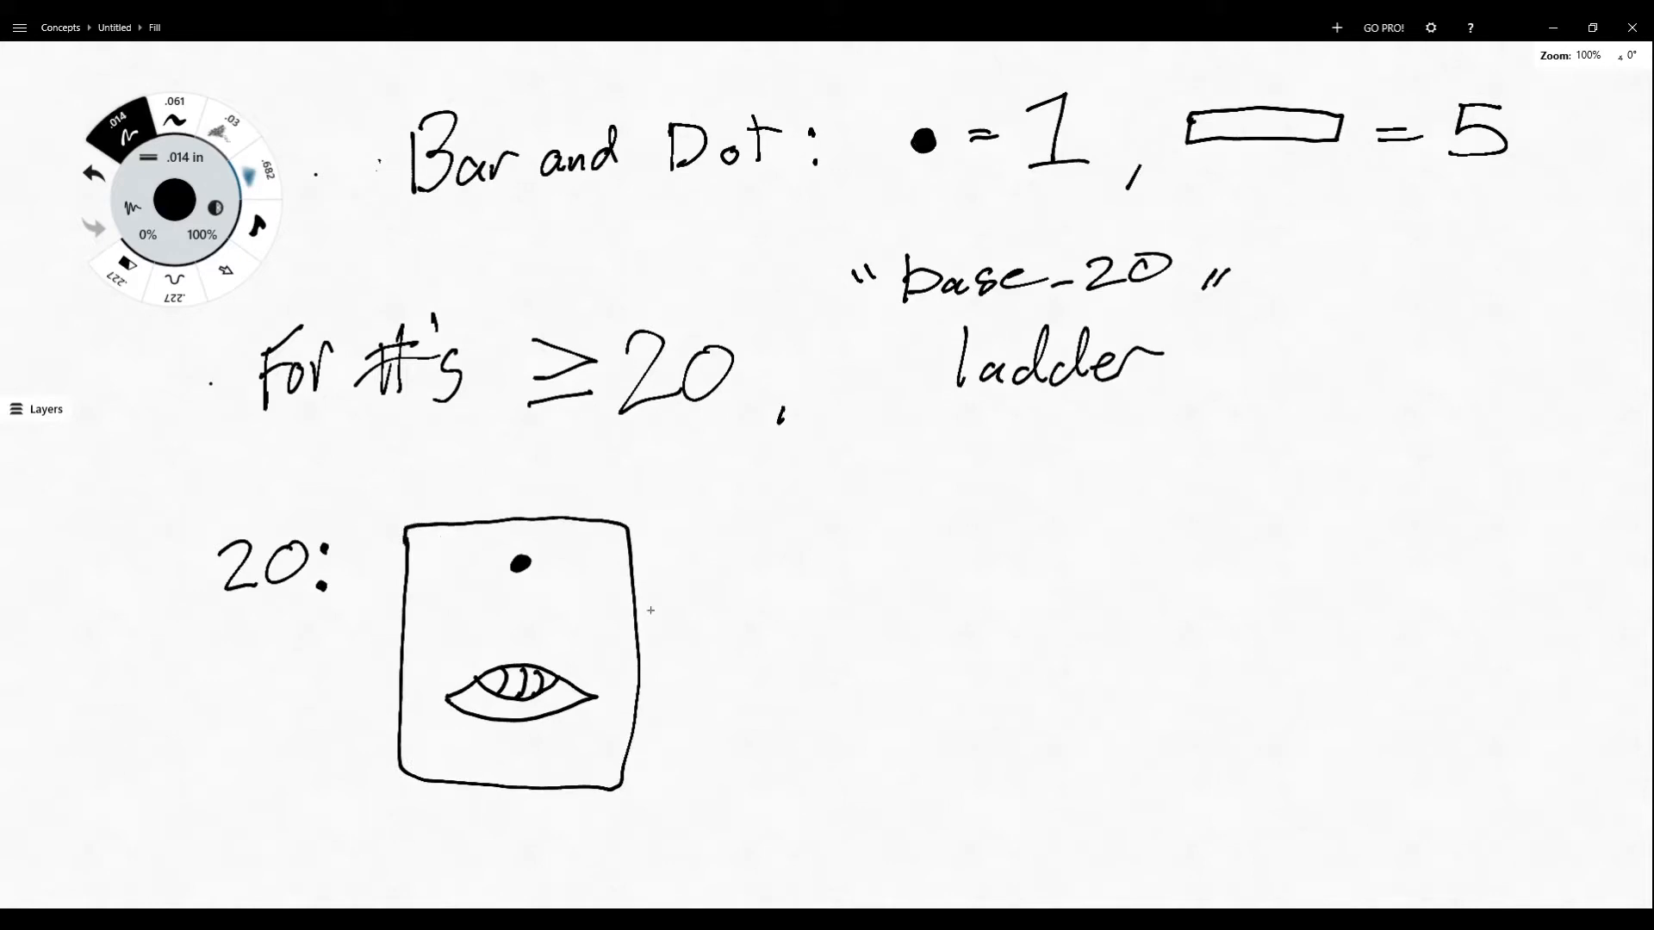
mouse_move(697, 663)
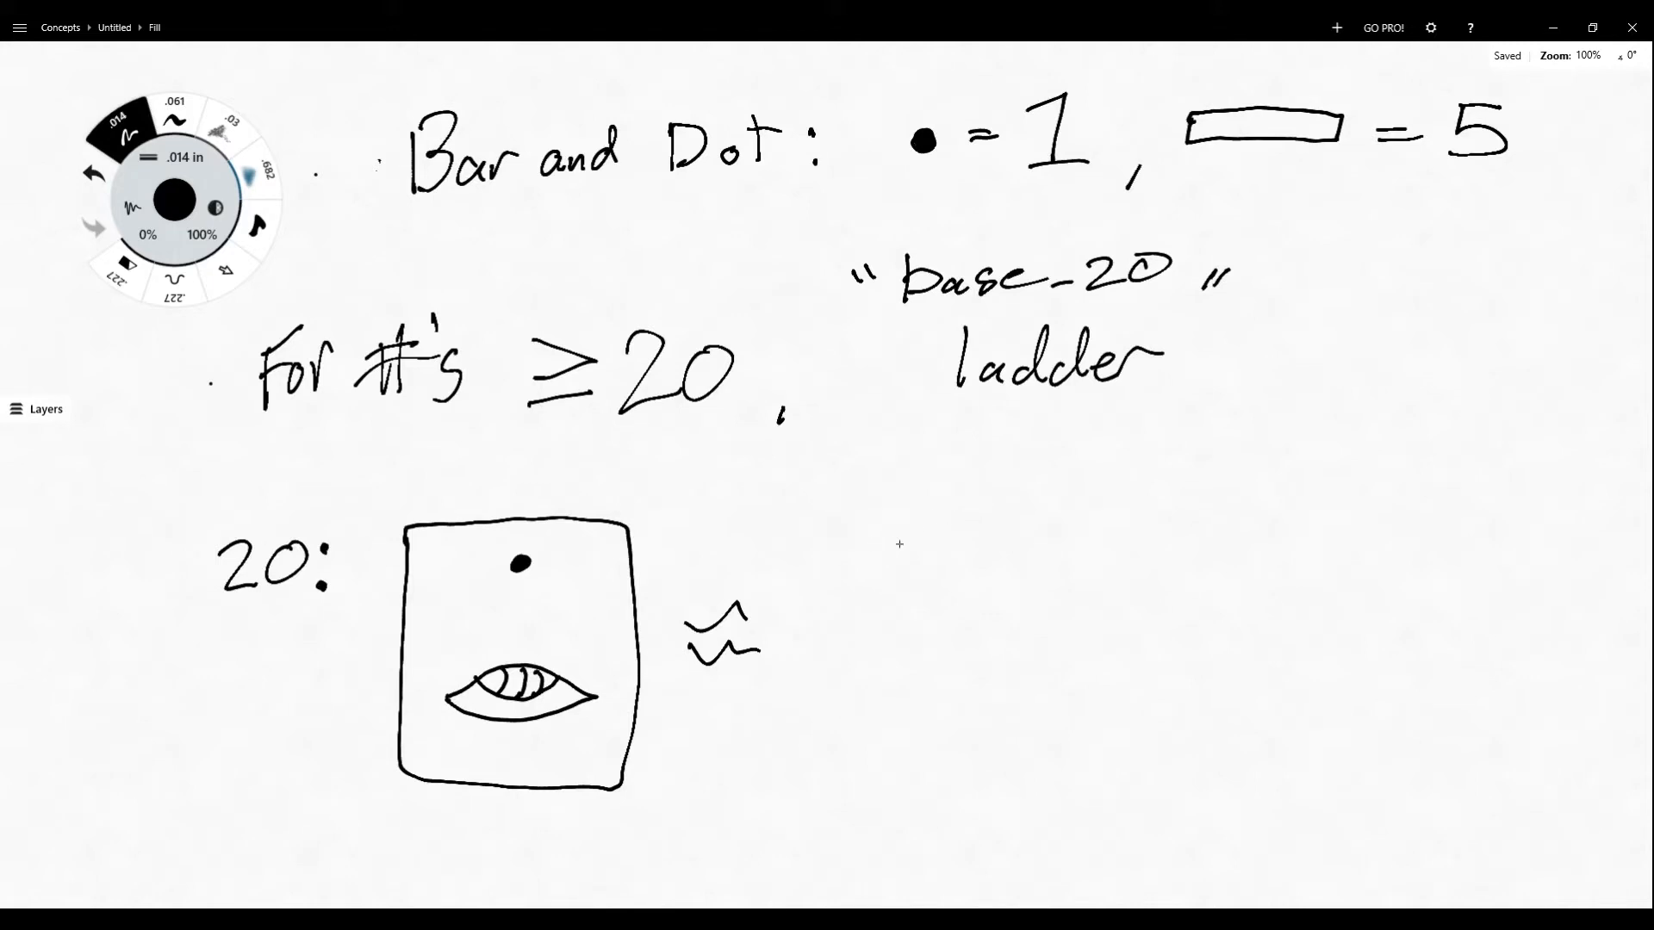
- Write '≈ 1 × 20 + 0' beside the box with a sum line below
left_click_drag(886, 543, 918, 522)
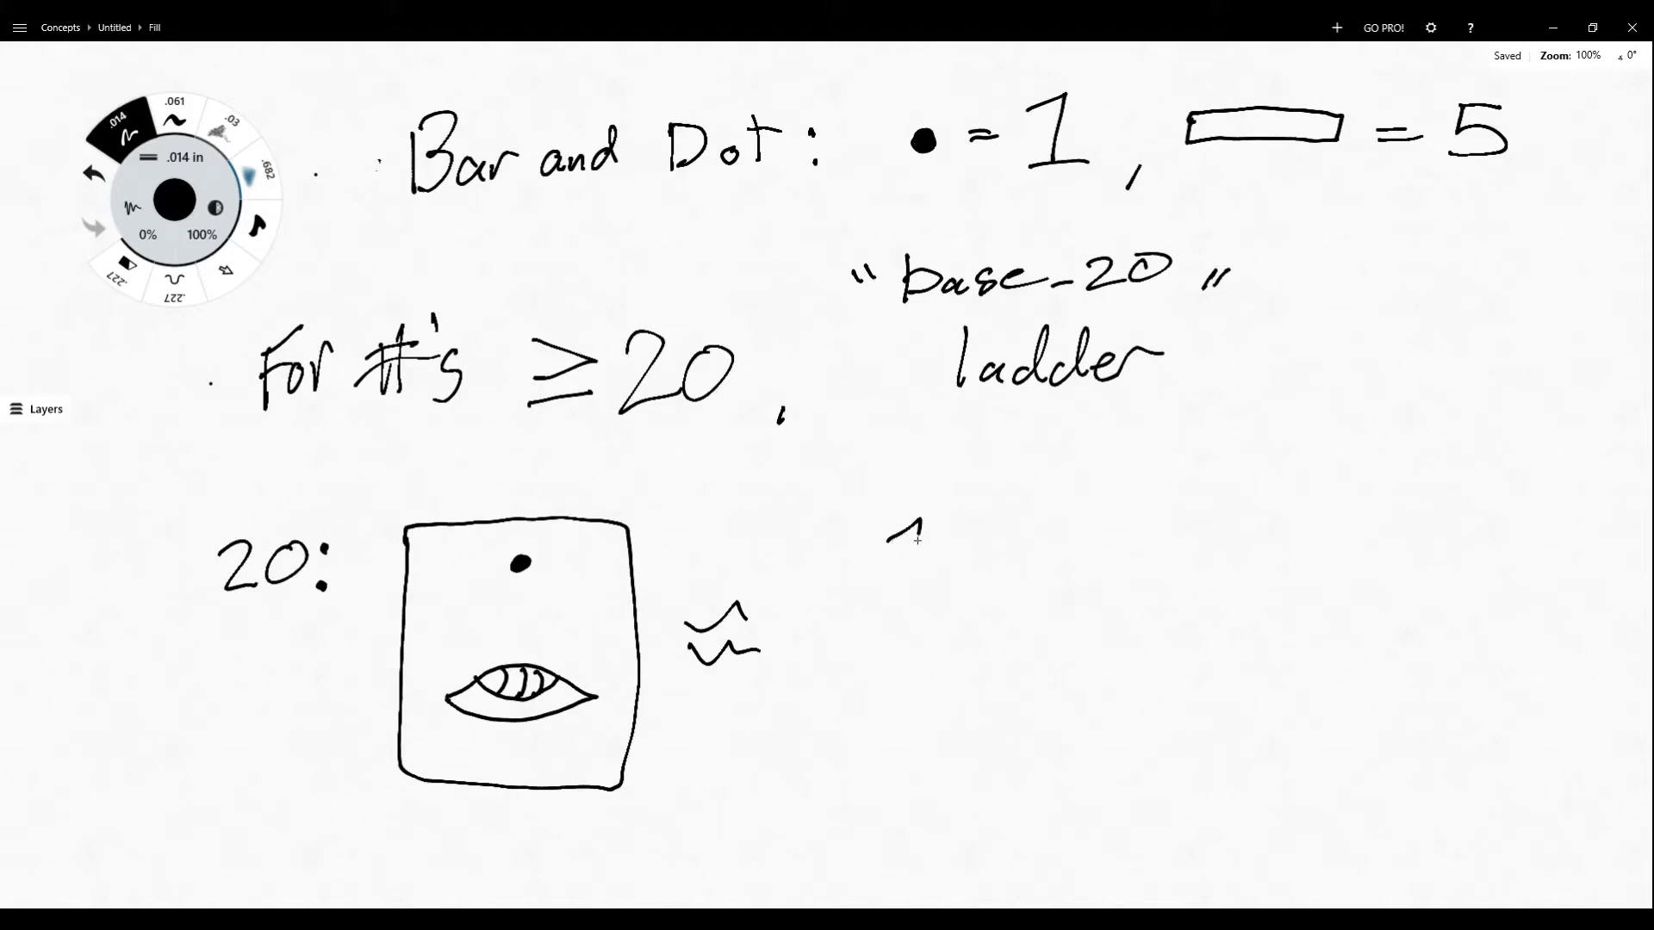
left_click_drag(896, 517, 1023, 559)
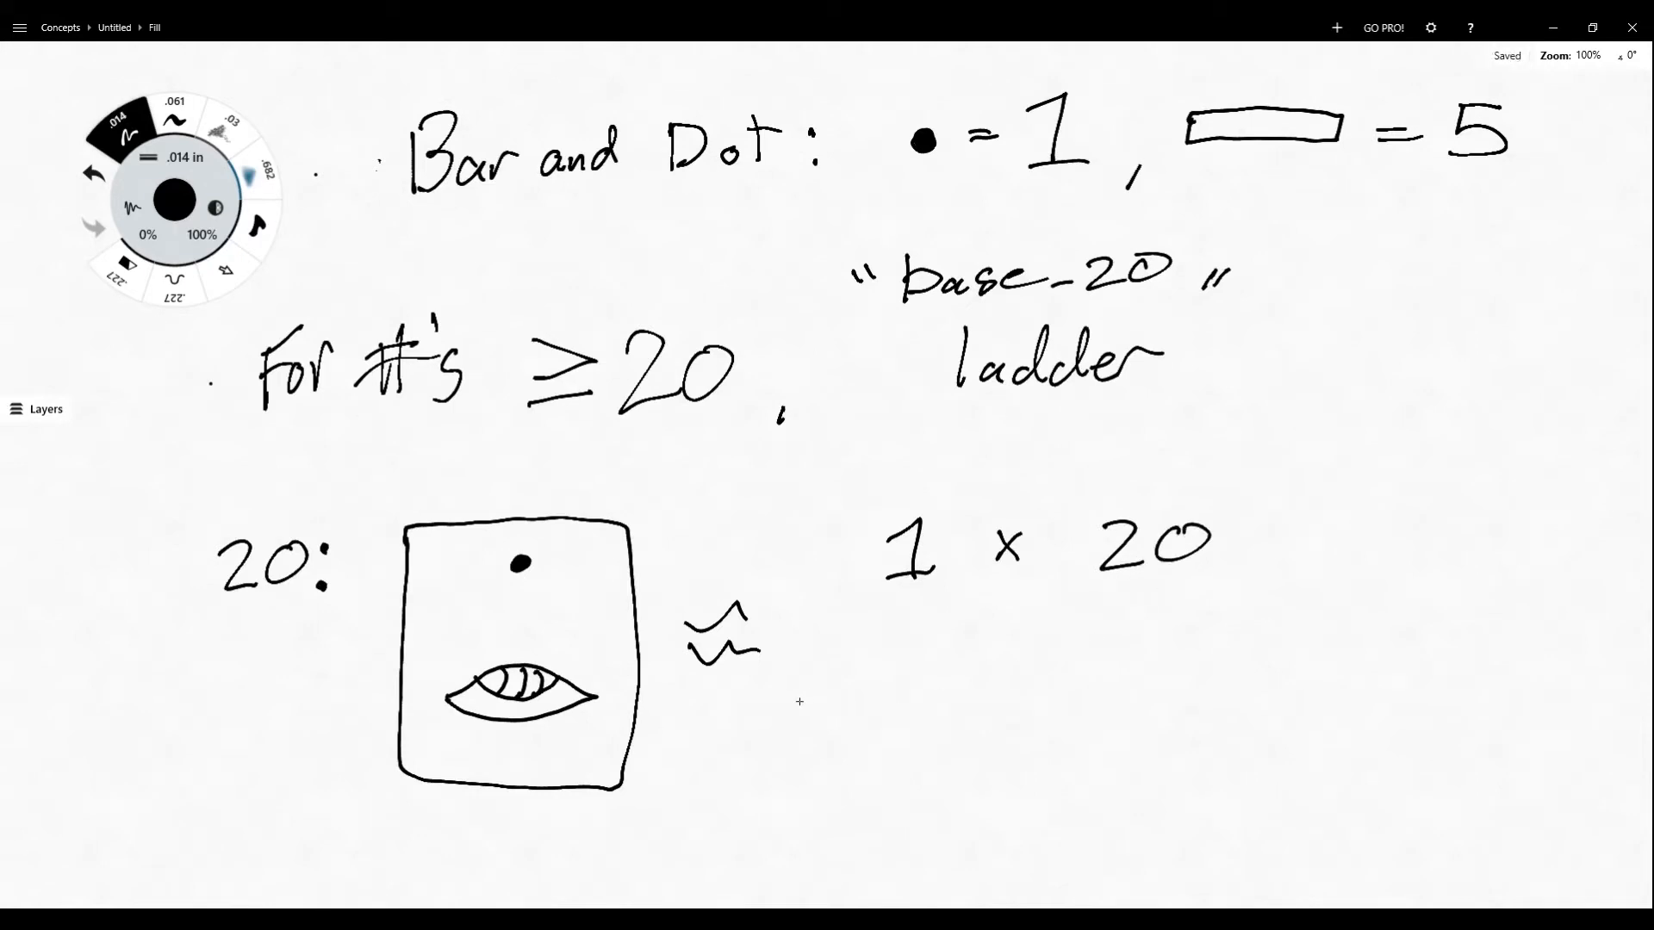
left_click_drag(789, 722, 1240, 709)
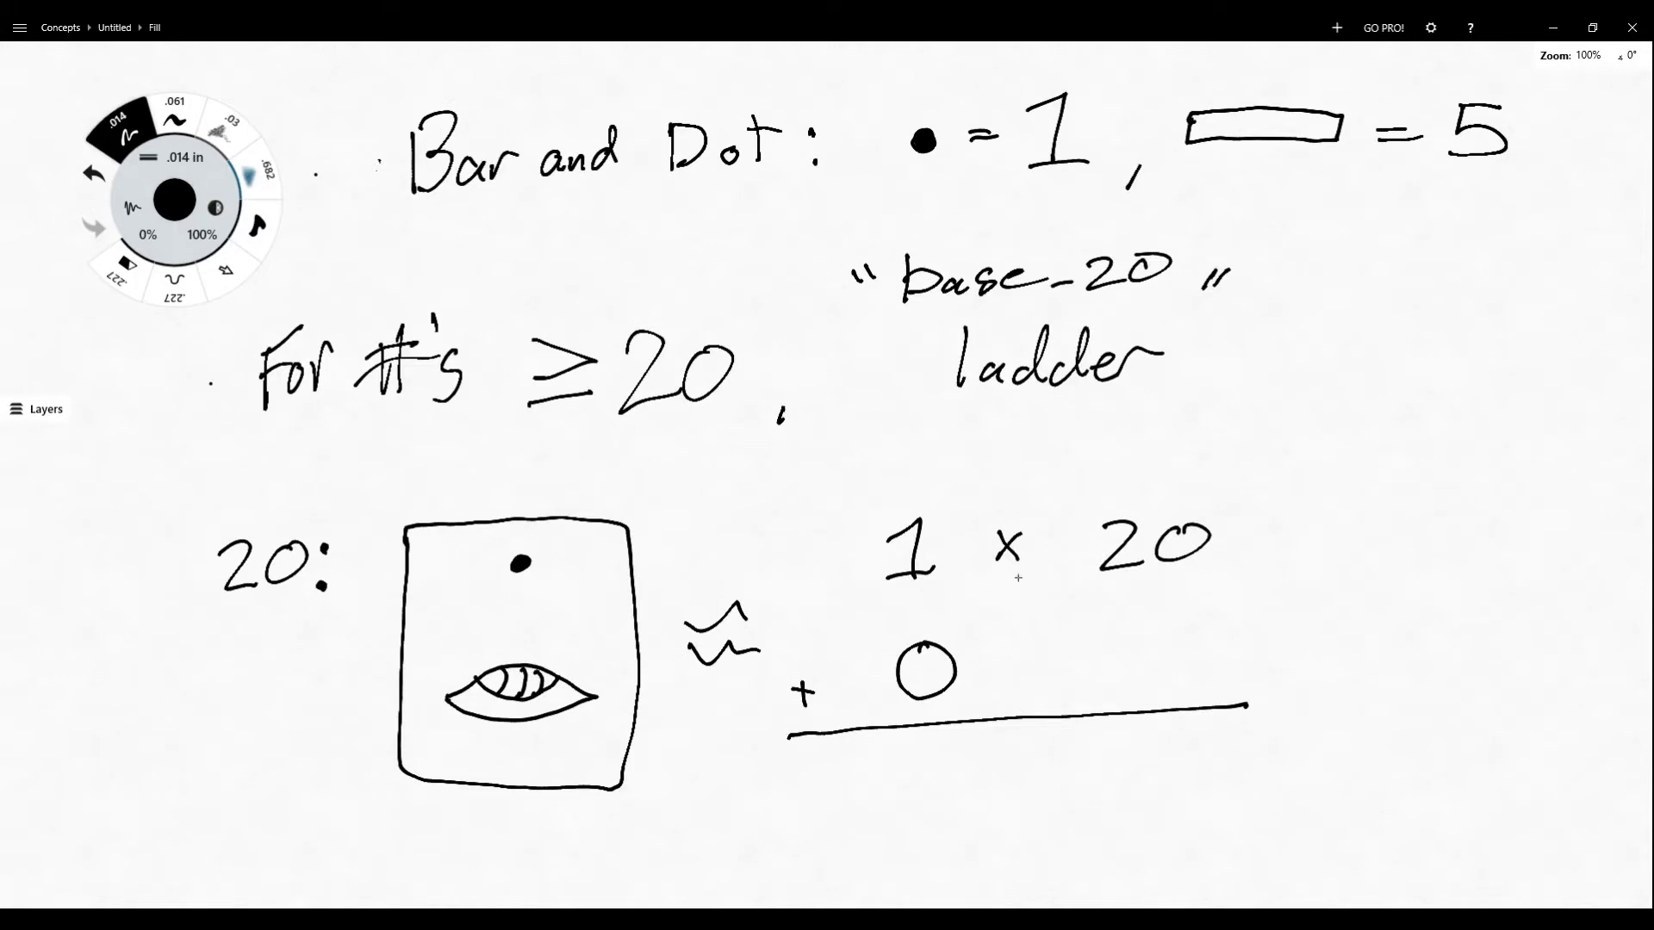
left_click_drag(929, 759, 1075, 822)
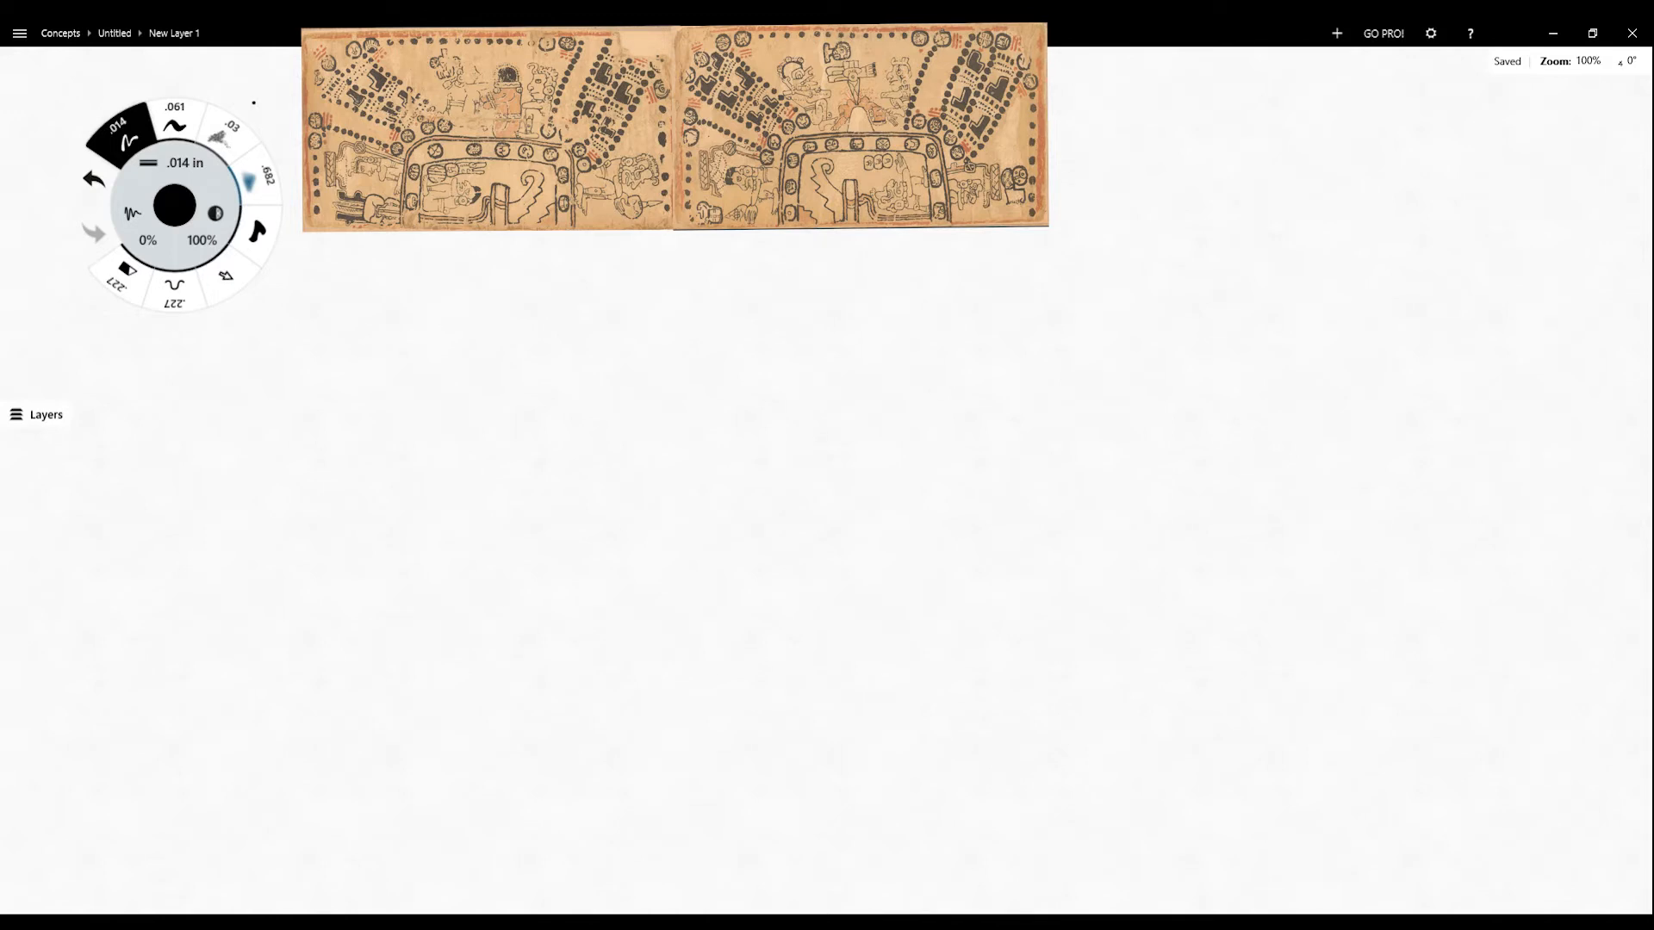
- Write the example heading 'Ex) 400 =' below the codex image
left_click_drag(304, 285, 329, 348)
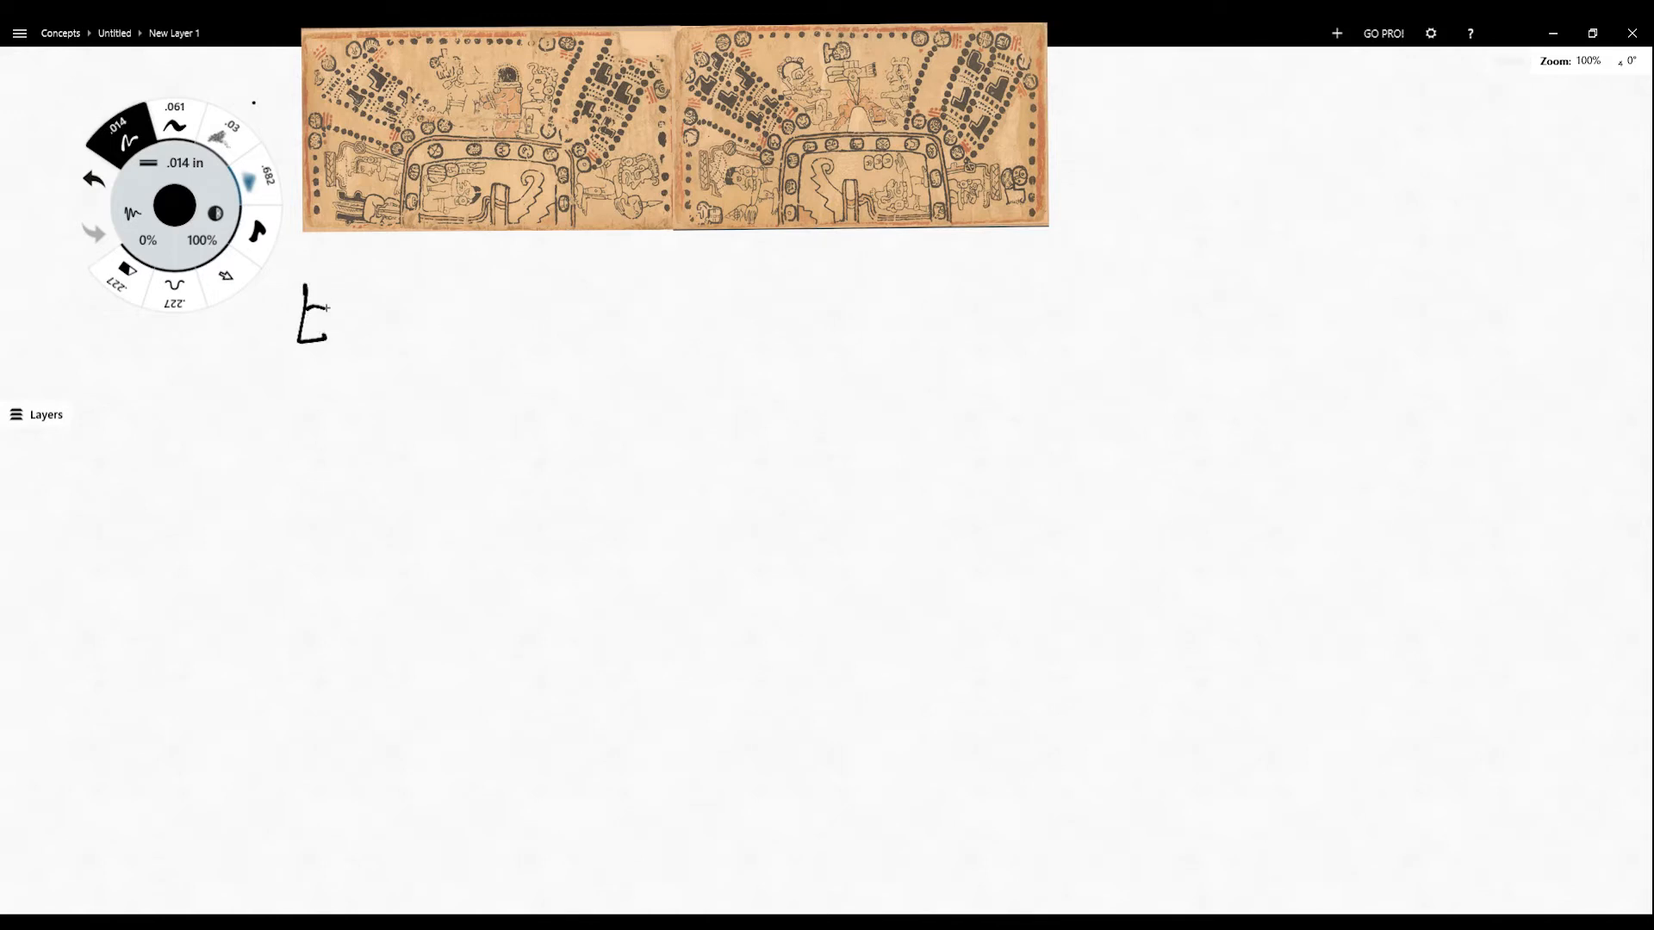
left_click_drag(327, 306, 370, 338)
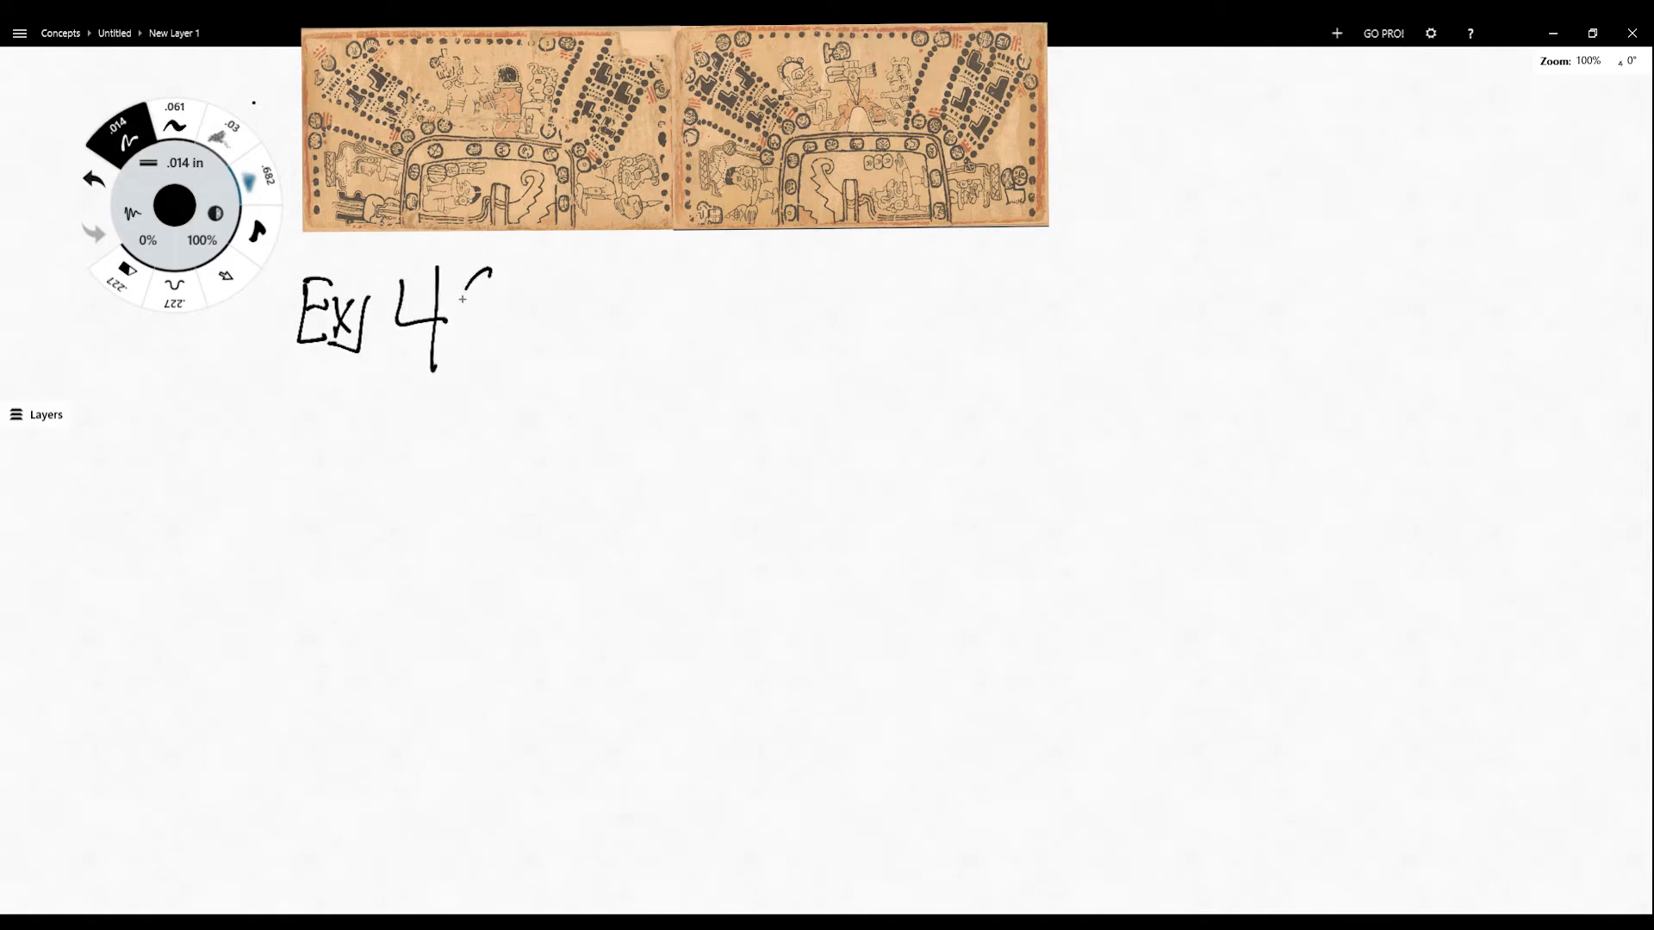
left_click_drag(464, 285, 538, 358)
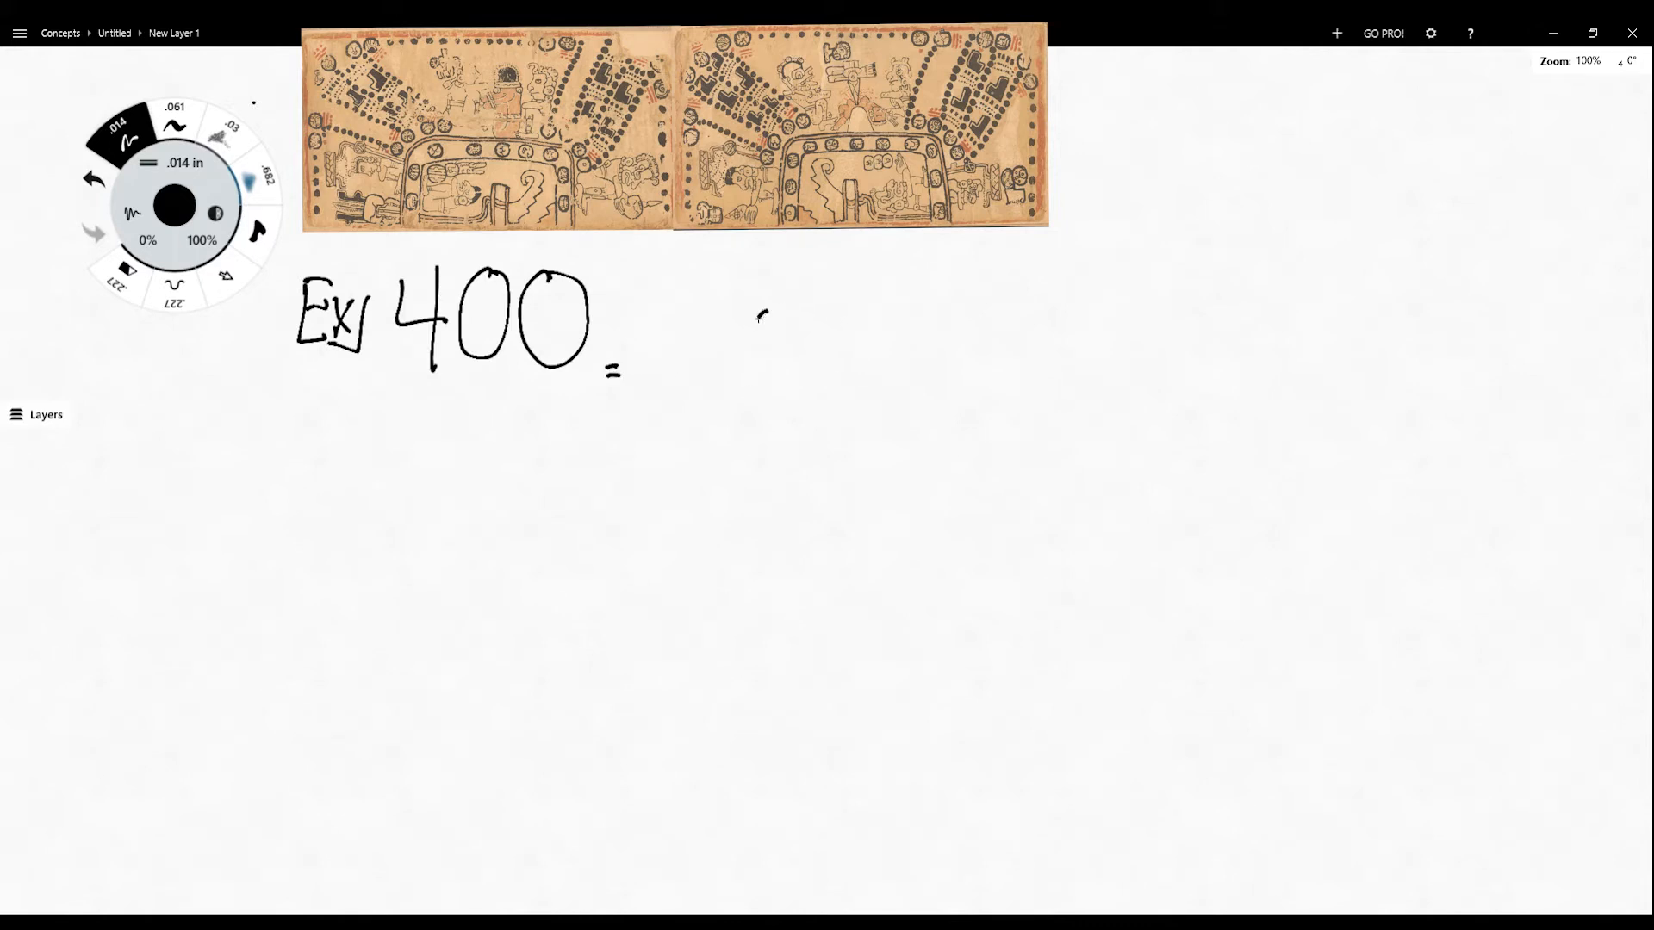
- Draw one dot, two dots and a shell zero, and start a box around them
left_click_drag(760, 327, 771, 316)
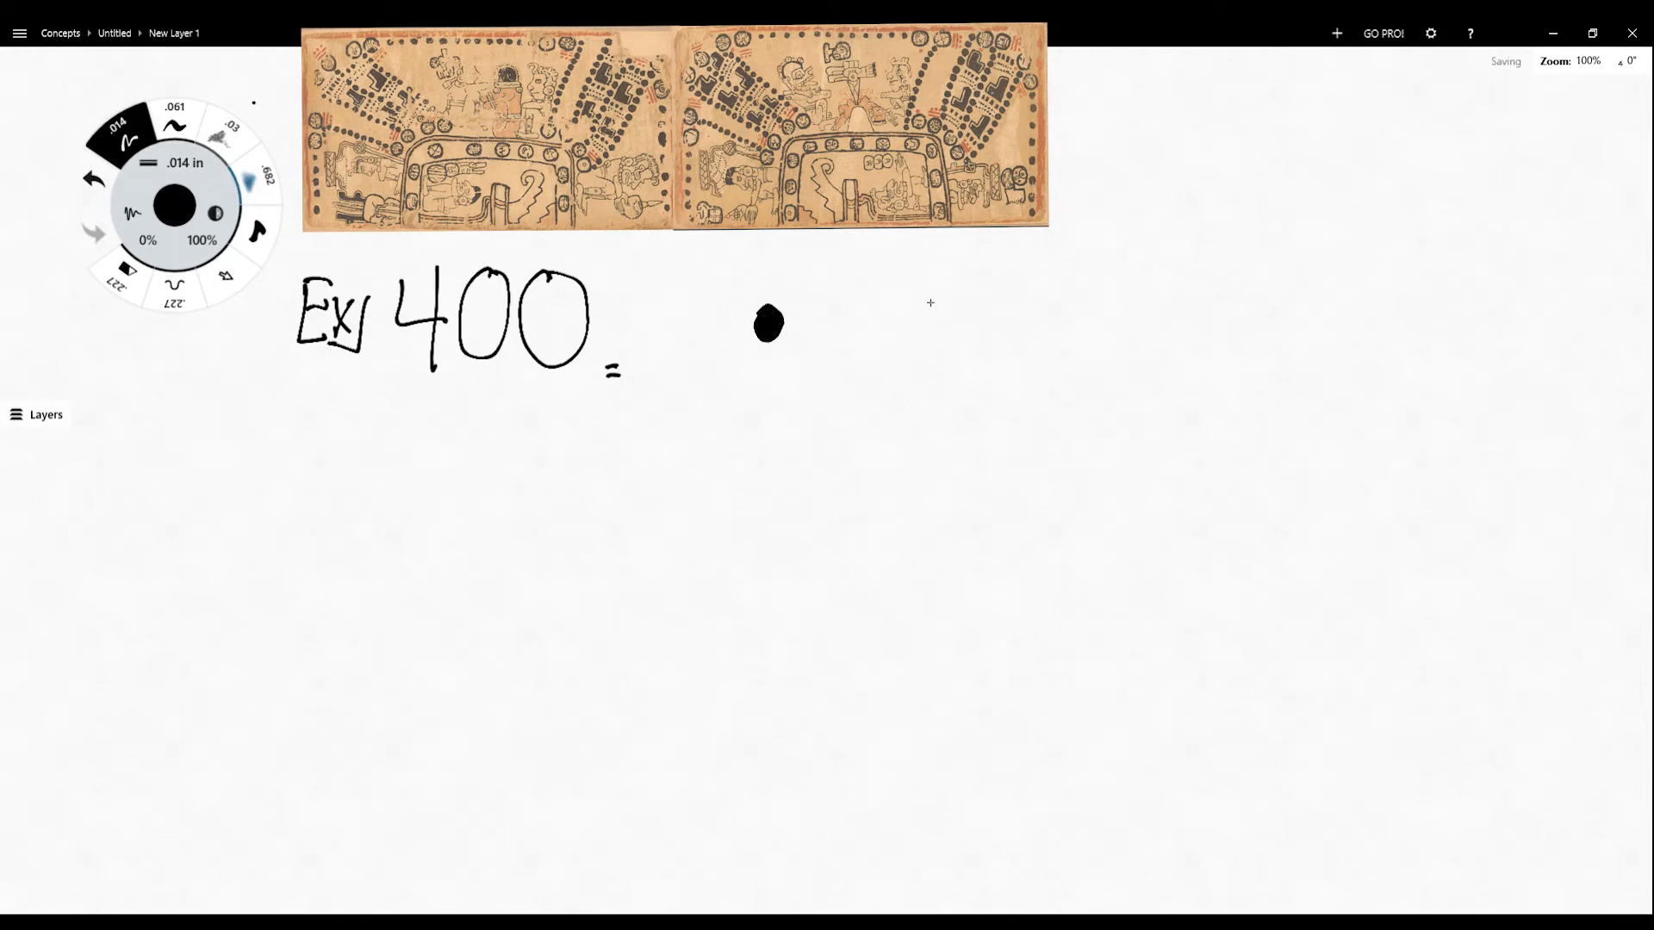
left_click_drag(709, 443, 725, 443)
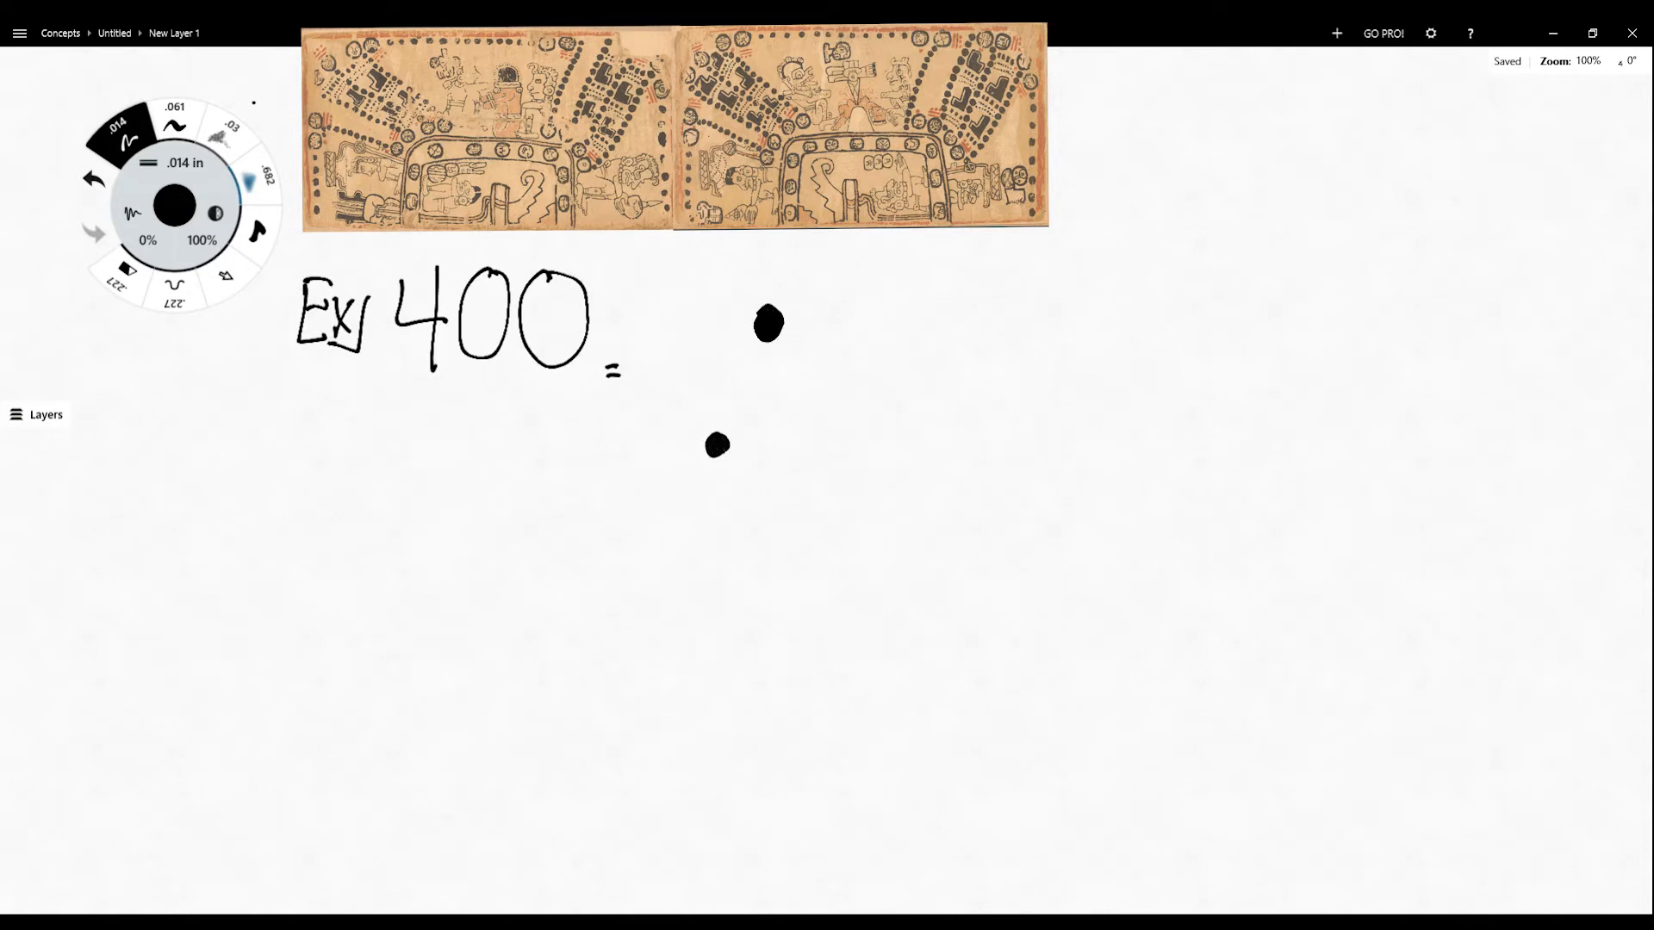
left_click(787, 438)
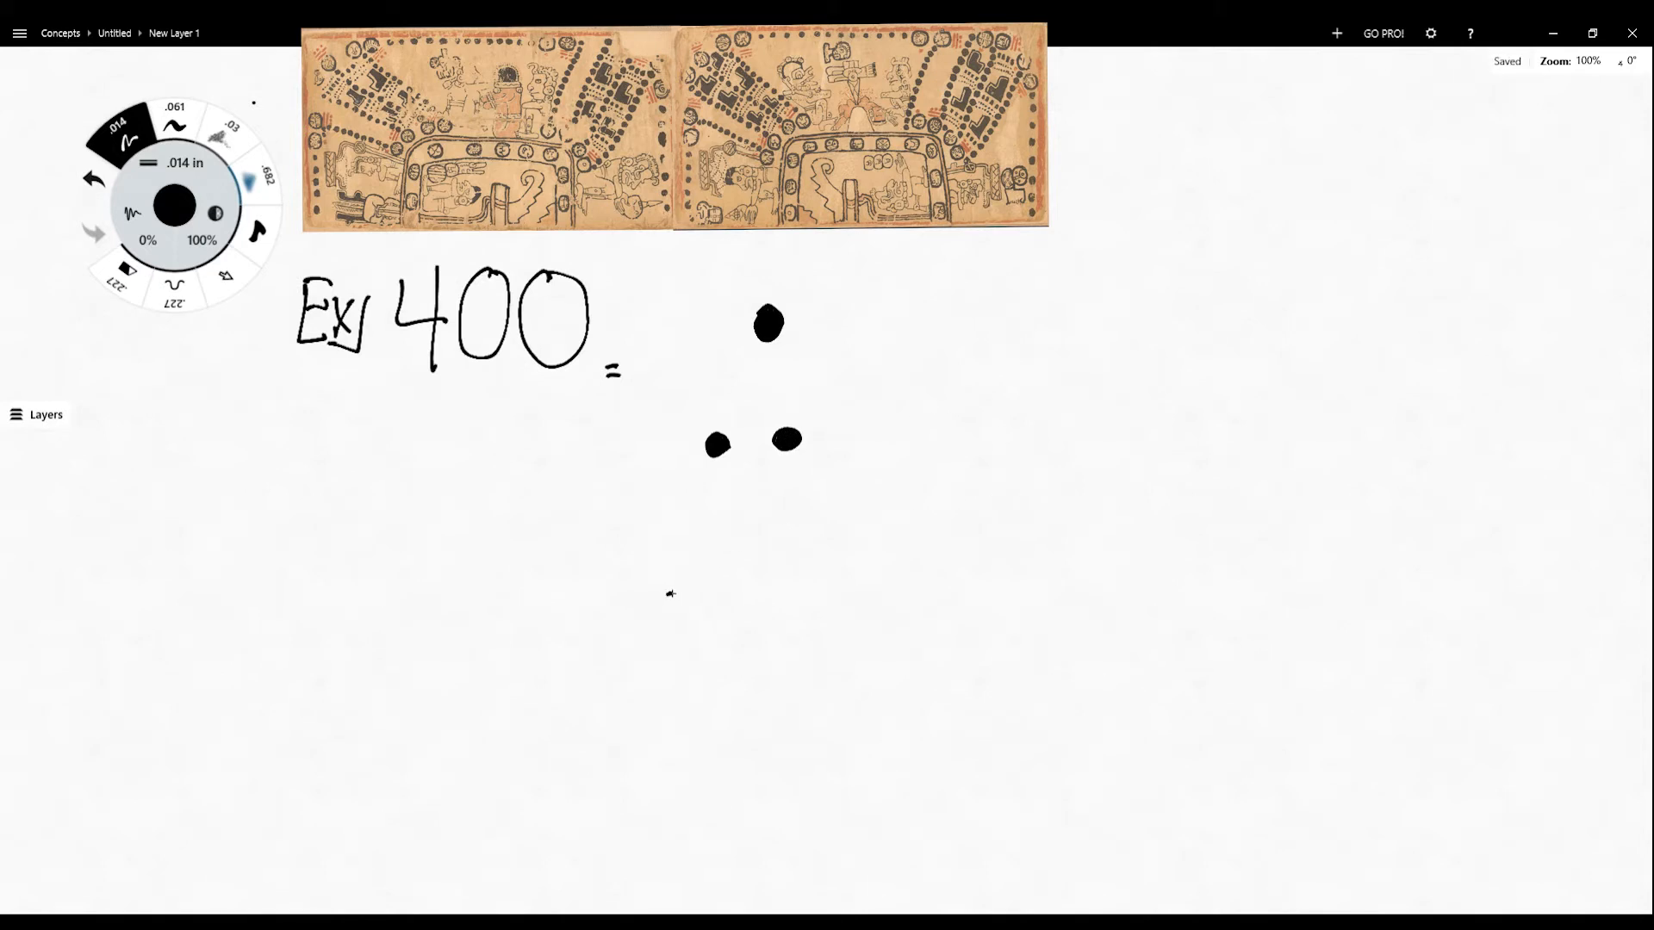
left_click_drag(667, 591, 856, 591)
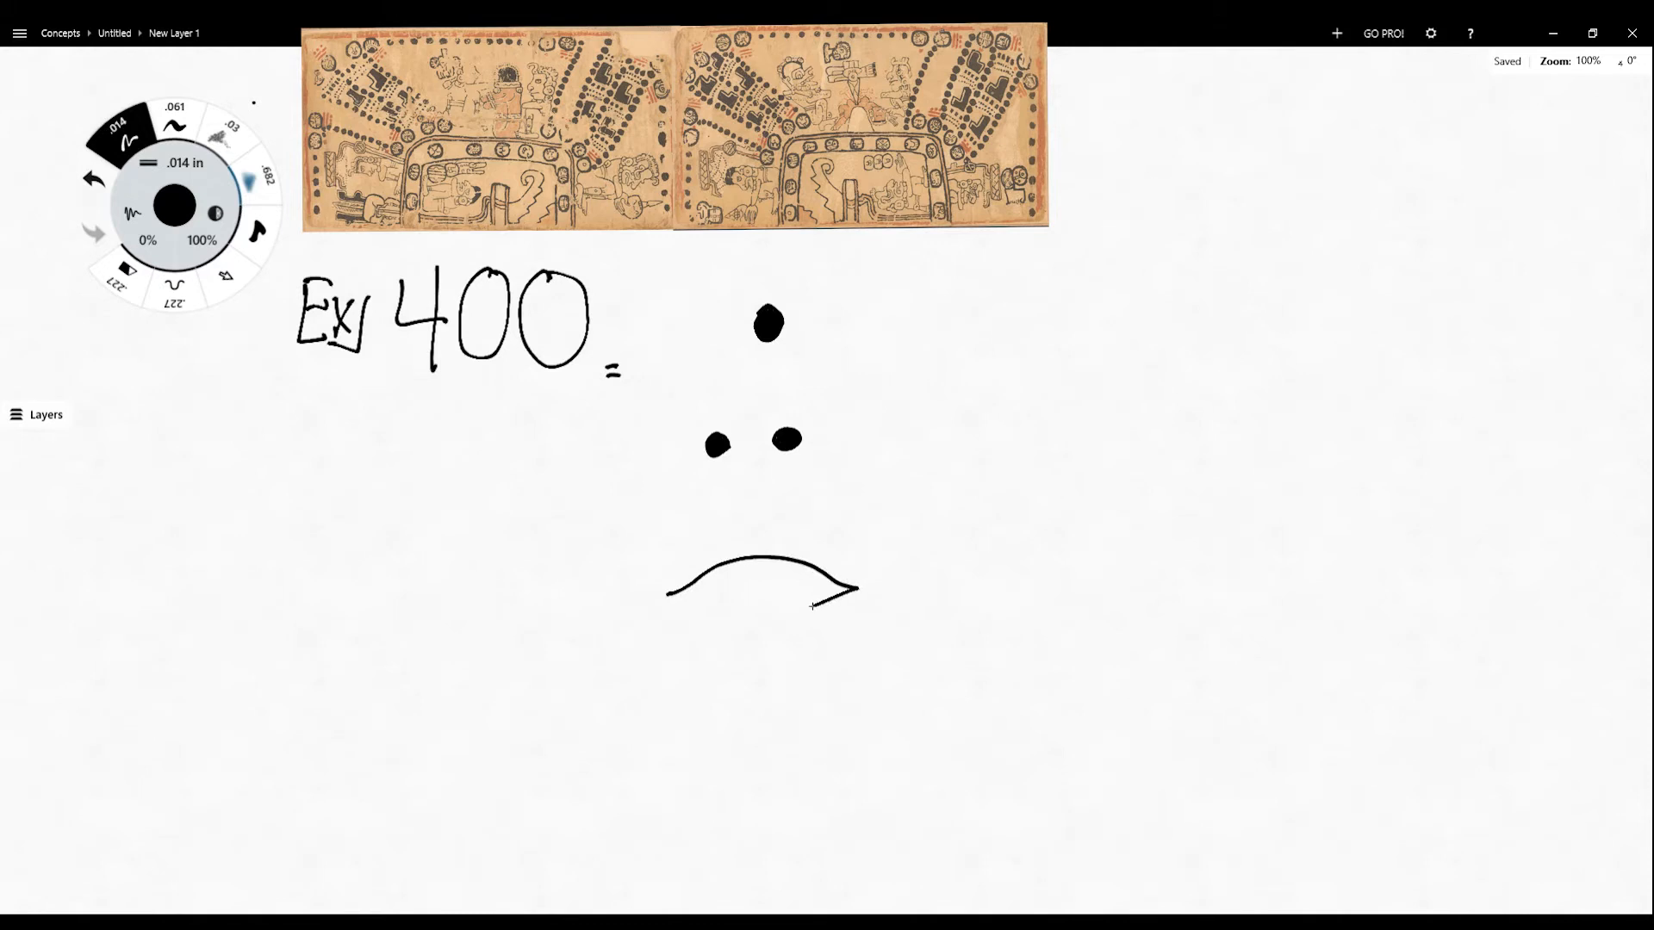
left_click_drag(667, 594, 858, 593)
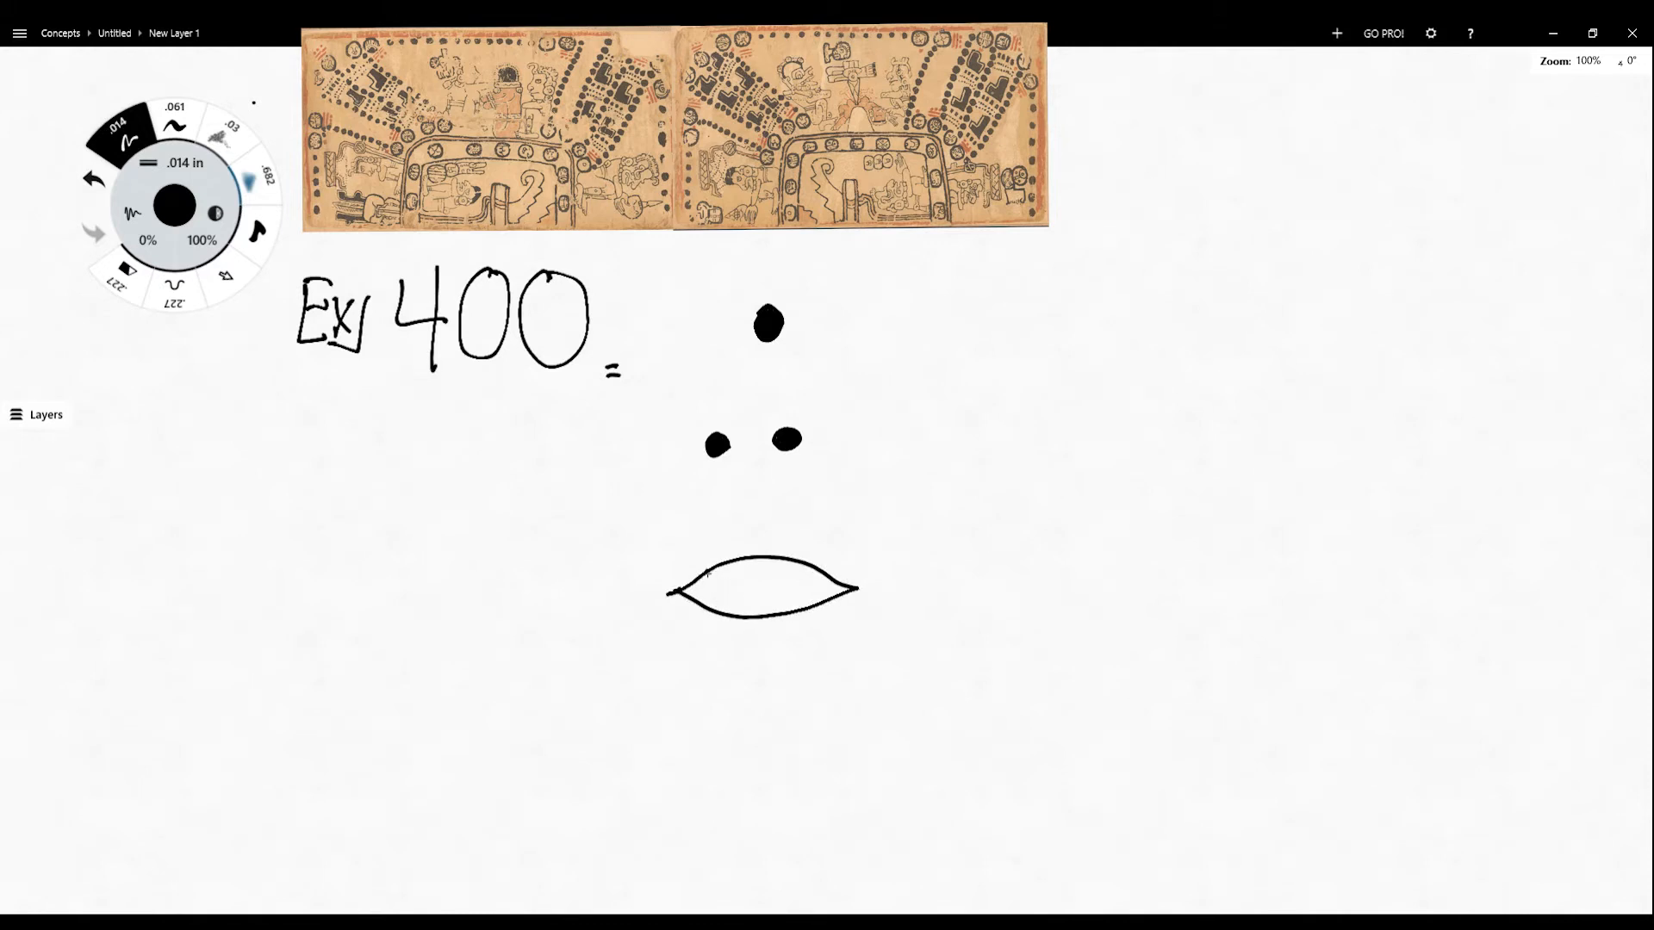
left_click_drag(717, 574, 802, 575)
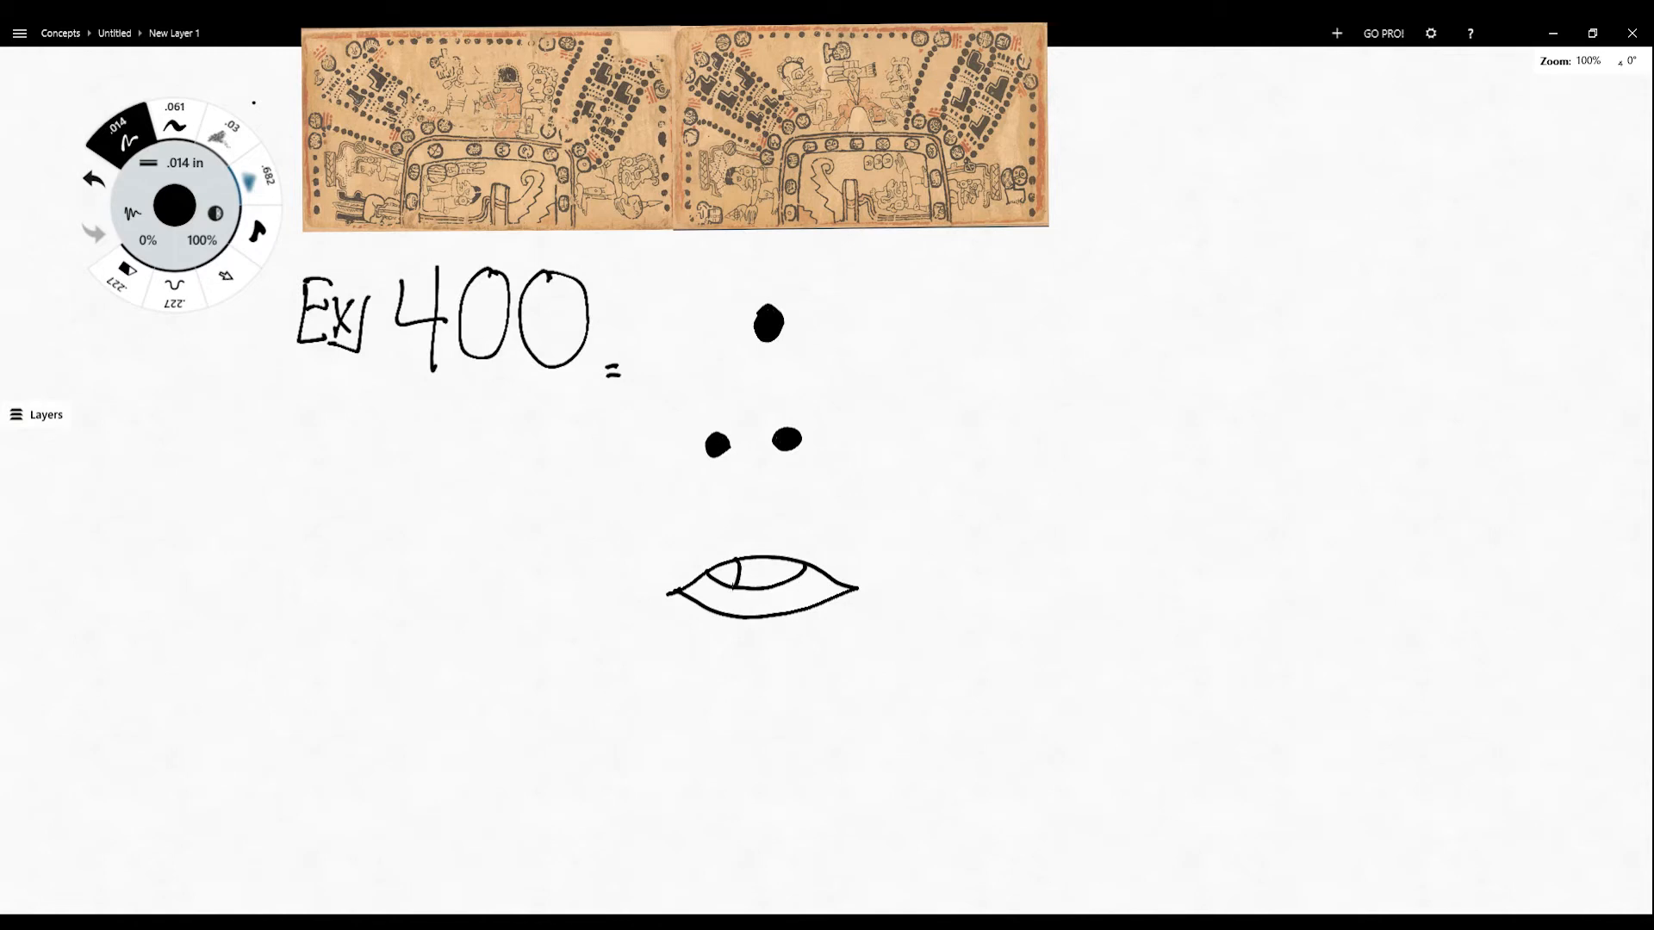
left_click_drag(718, 574, 802, 574)
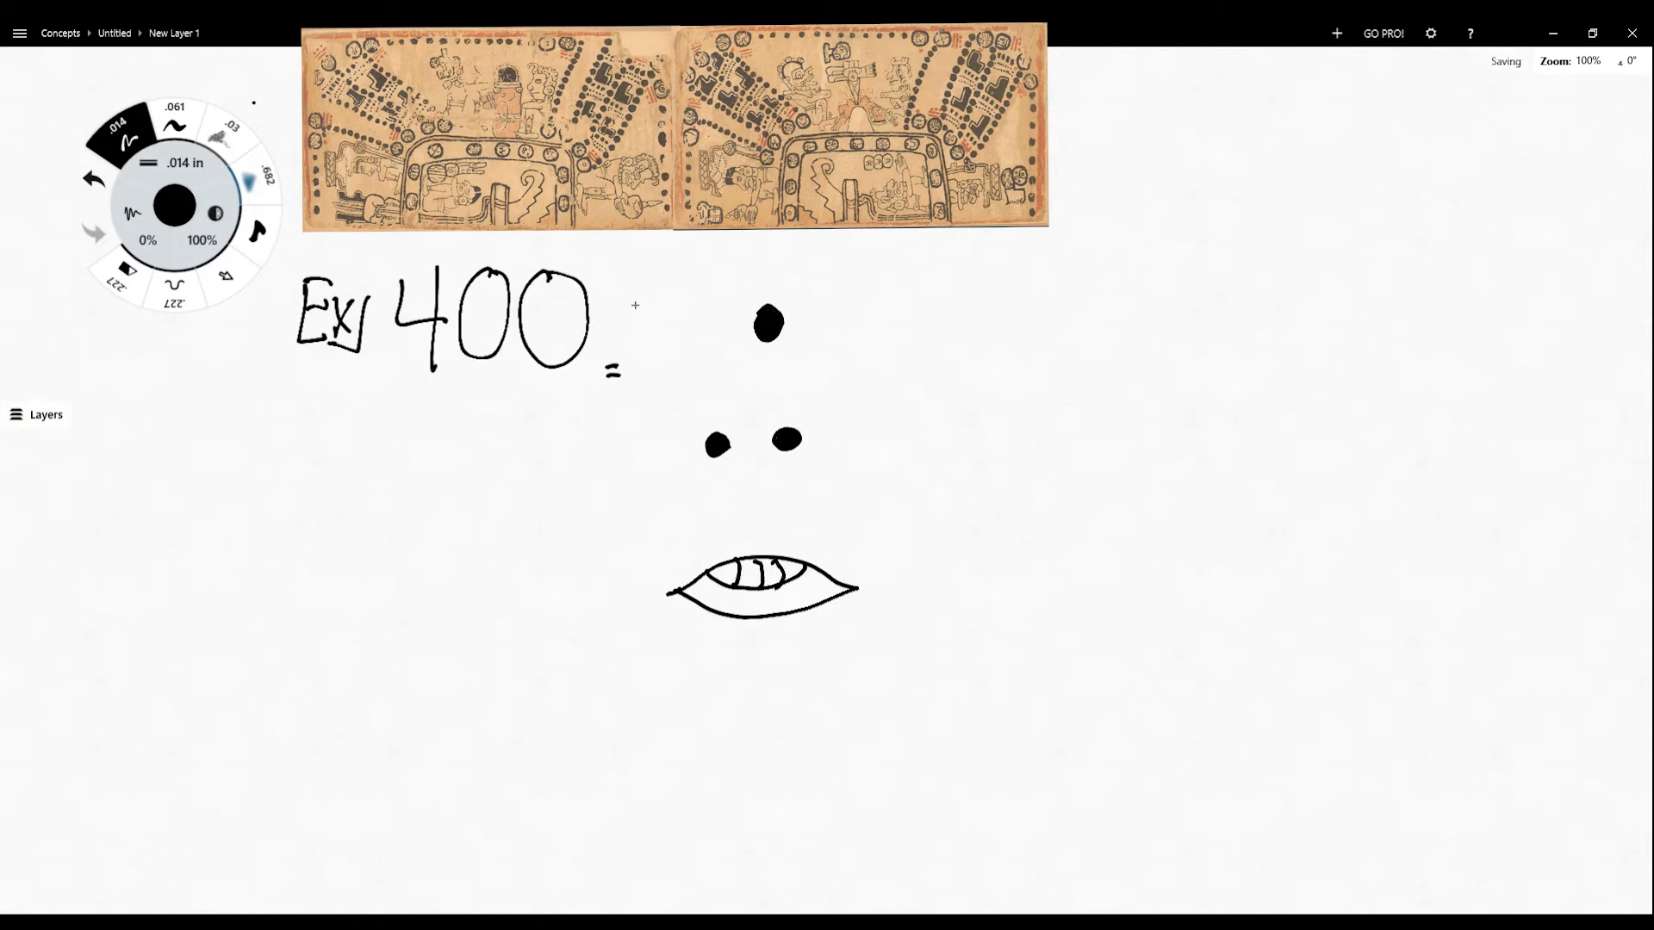
left_click_drag(630, 272, 633, 620)
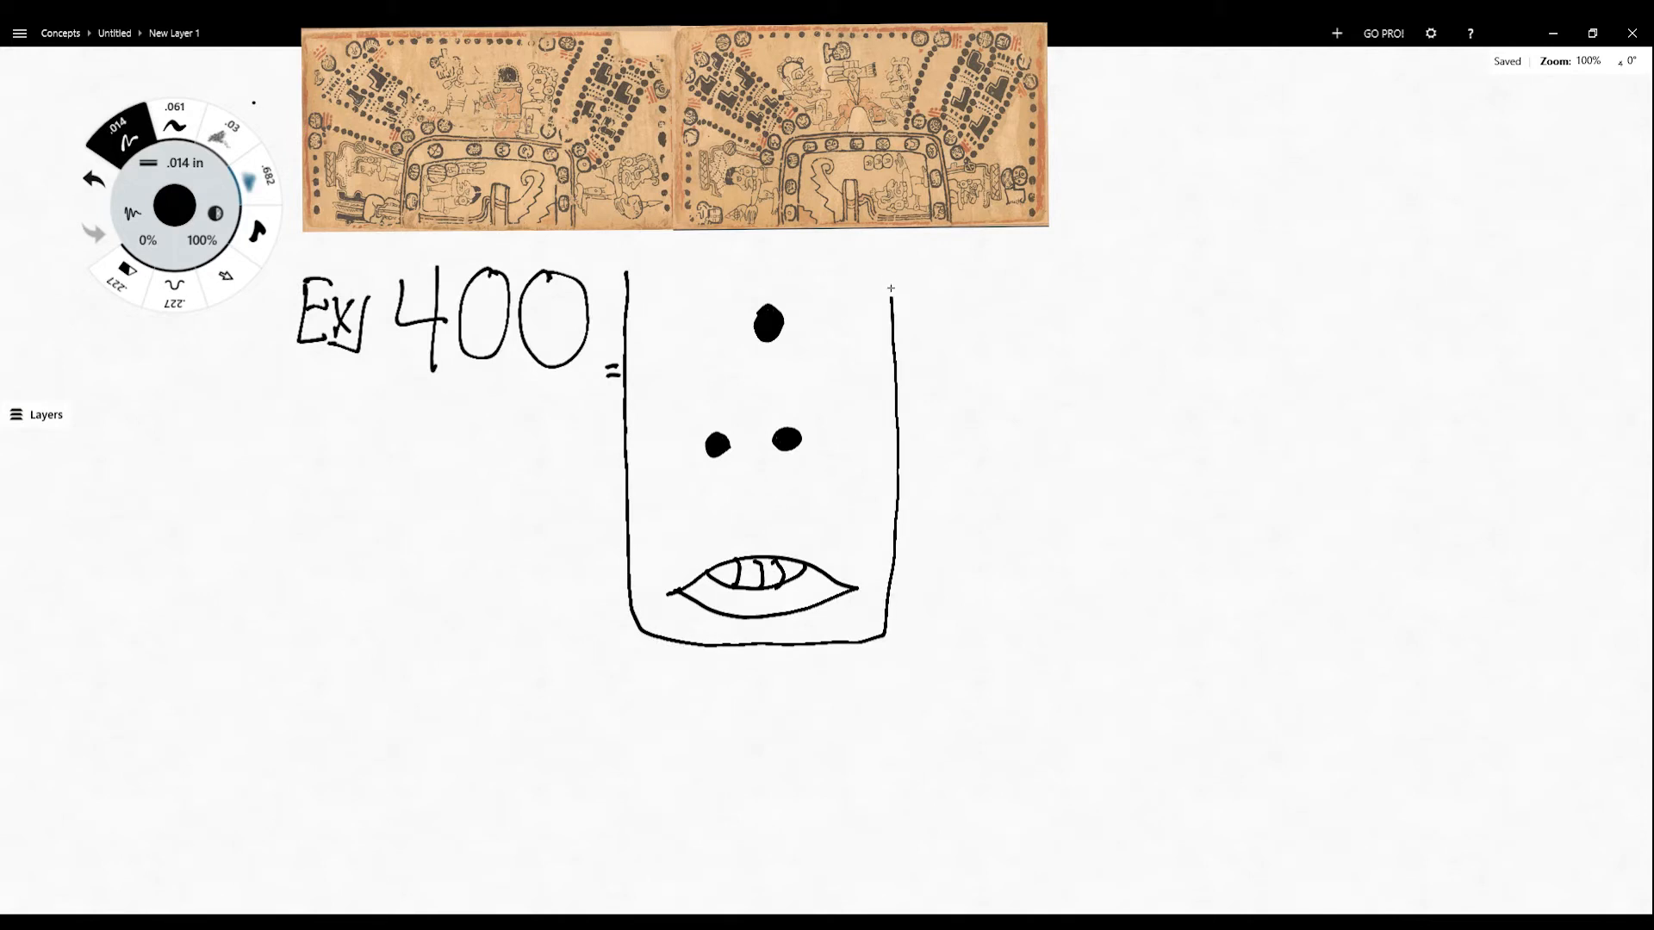
left_click_drag(628, 277, 892, 277)
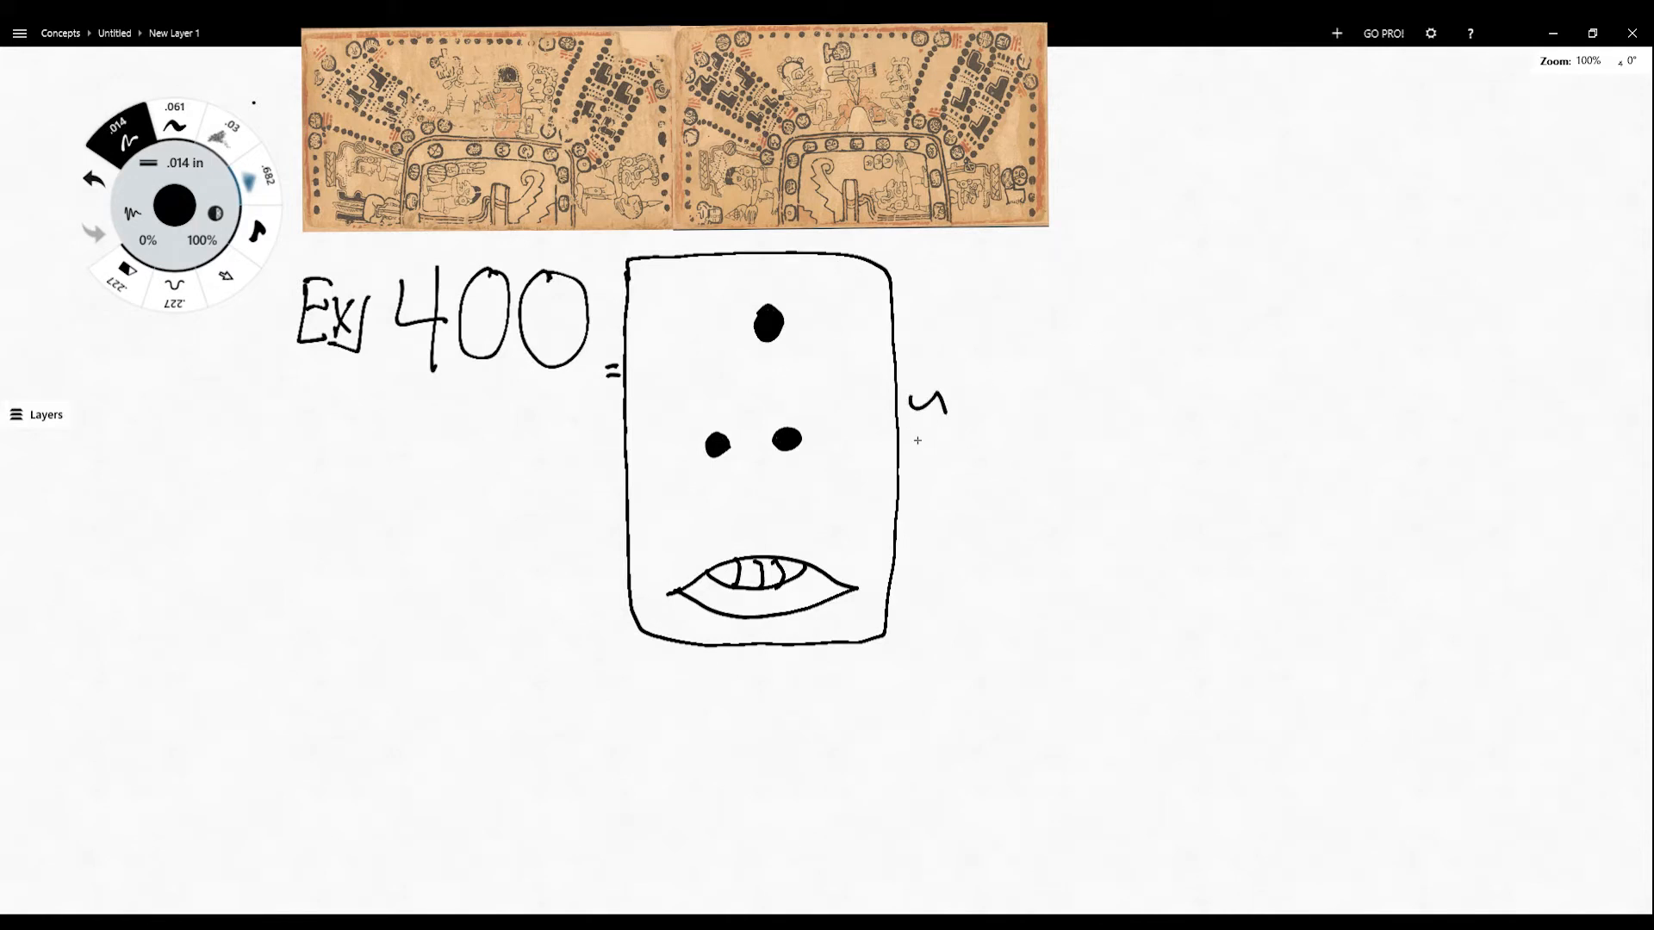
- Beside the glyph write 1 × (18×20) = 360, 2 × 20 = 40, + 0, with a sum line
left_click_drag(929, 422, 944, 443)
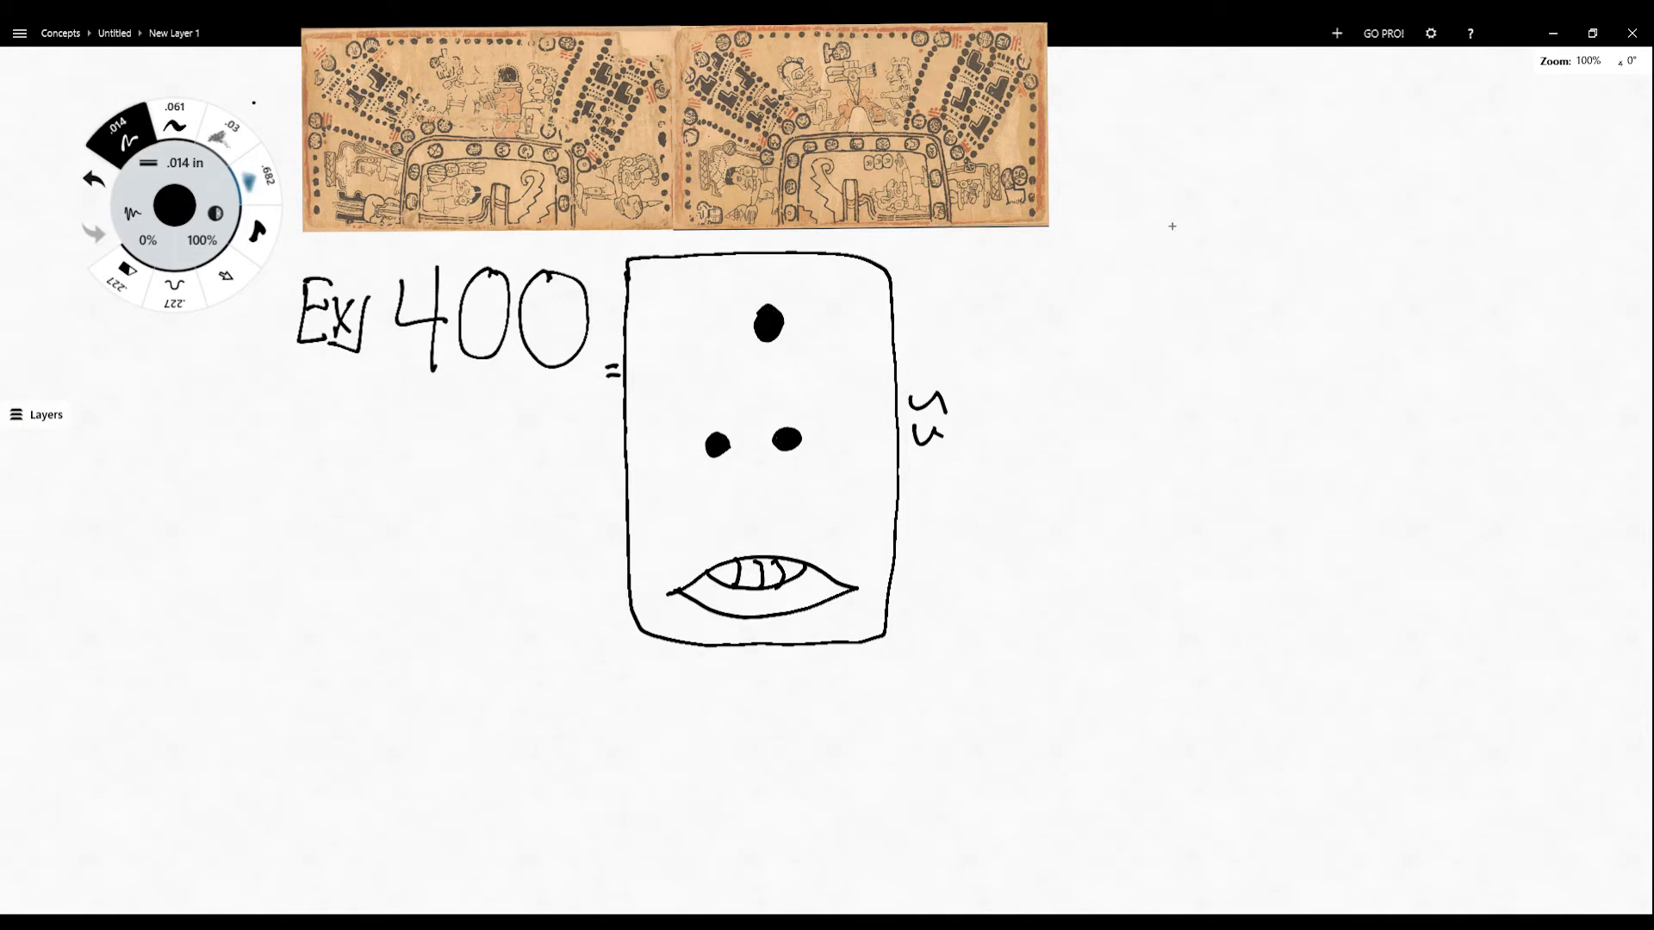
mouse_move(794, 340)
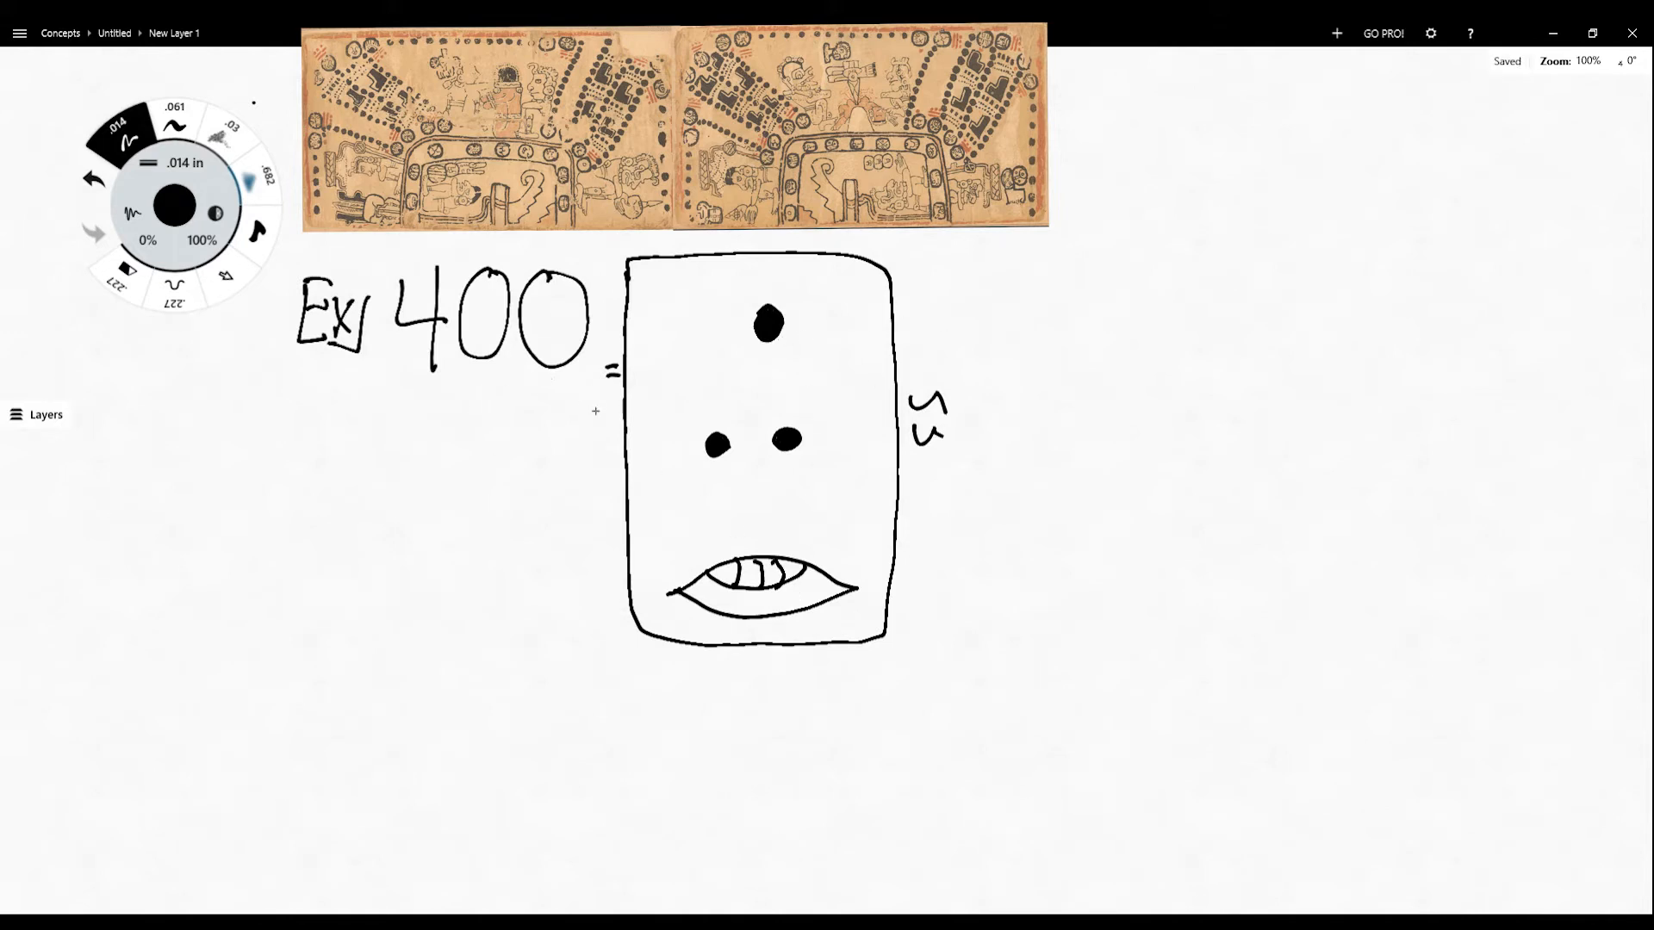
mouse_move(1019, 286)
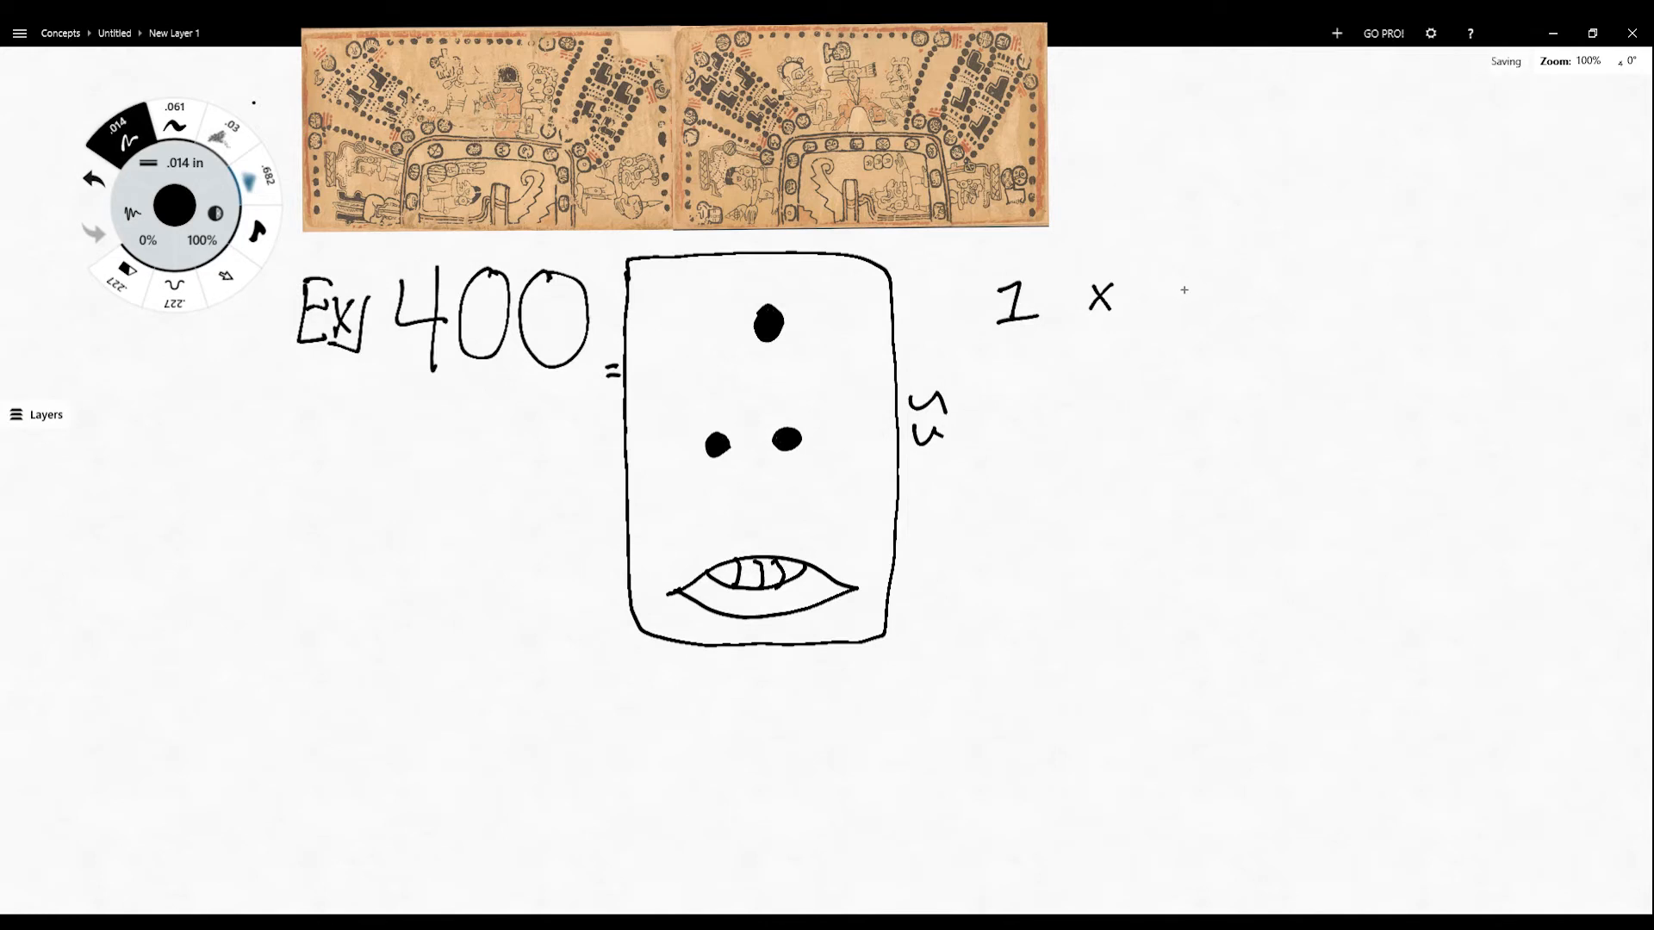
left_click_drag(1150, 264, 1192, 316)
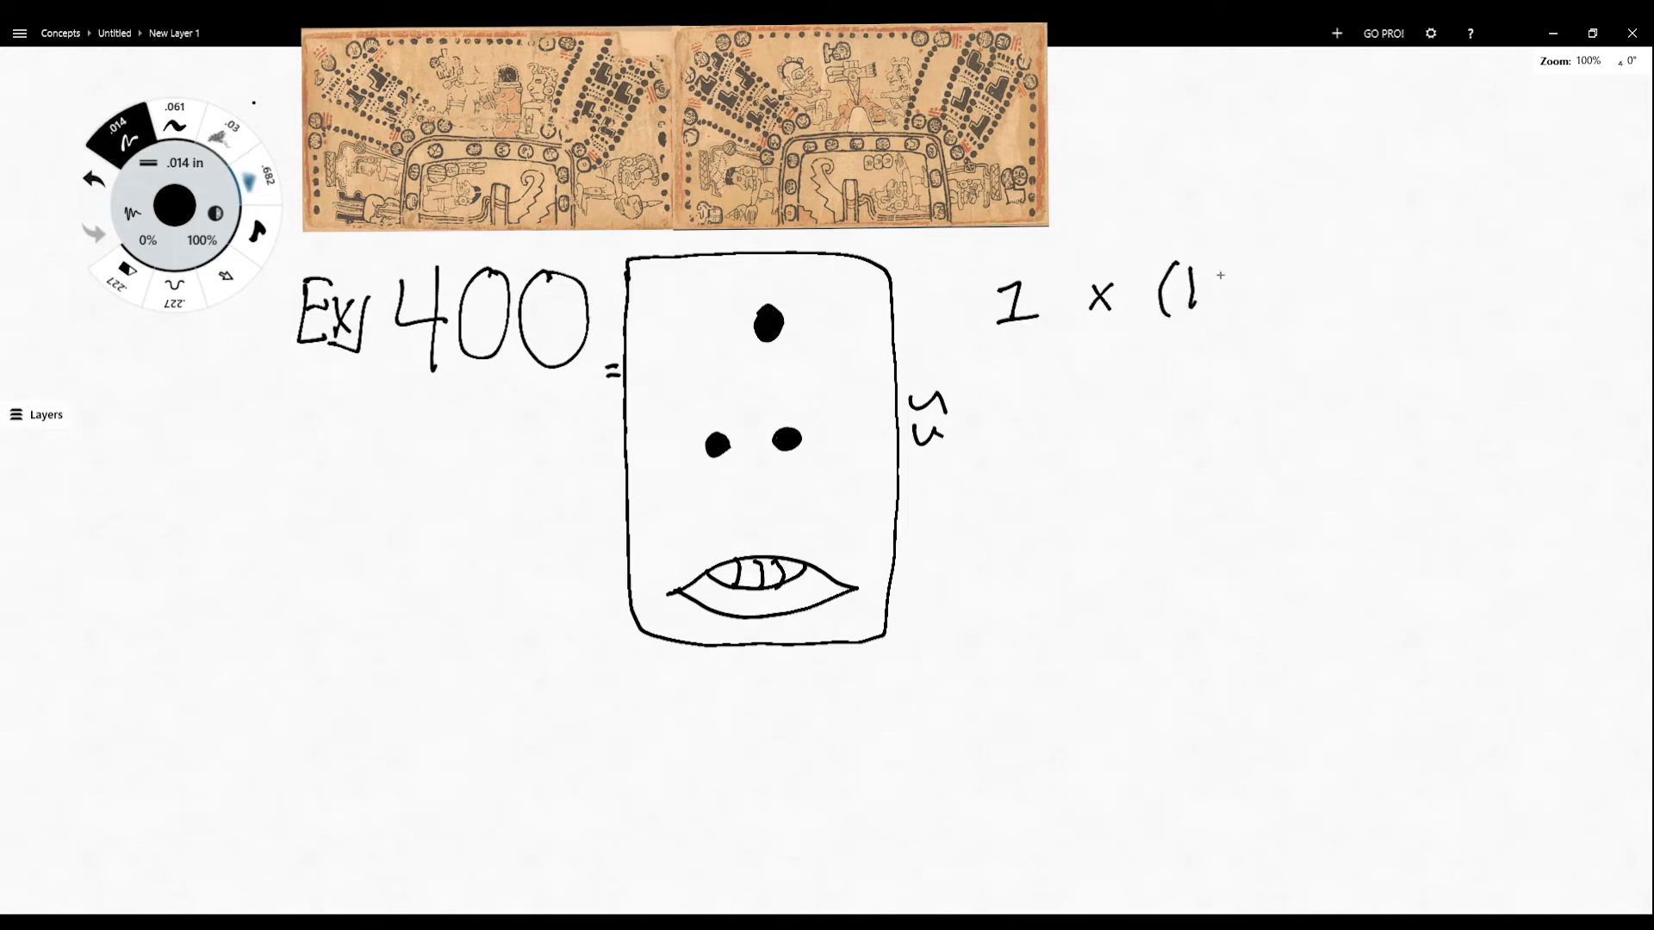
type("8x20)")
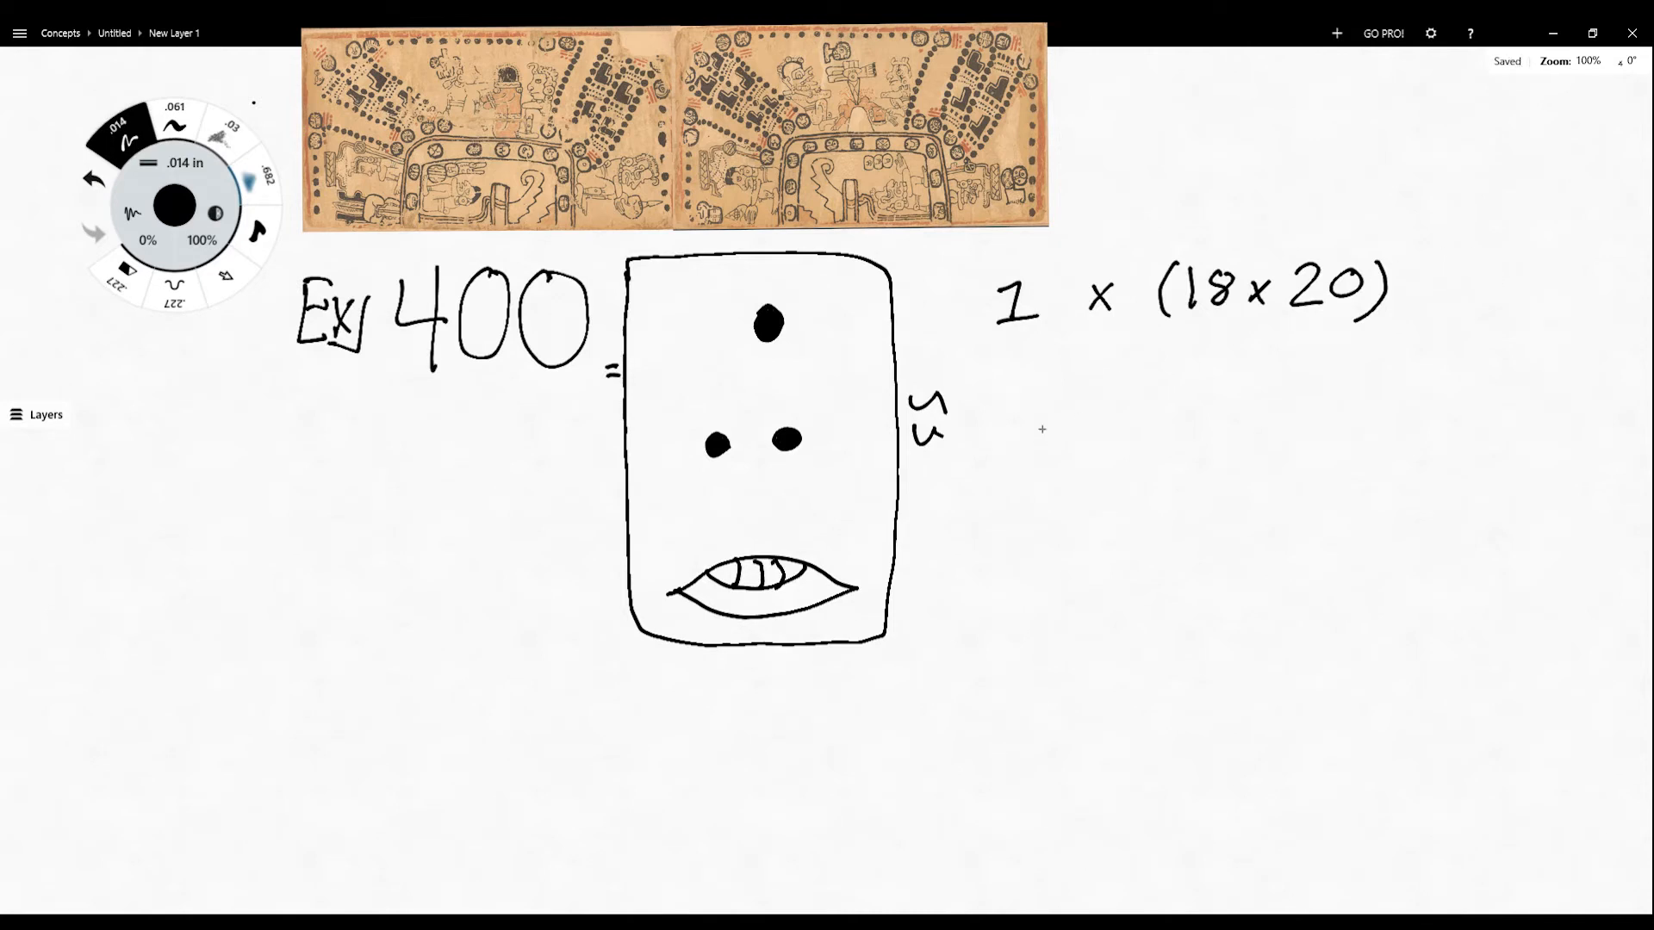
mouse_move(996, 370)
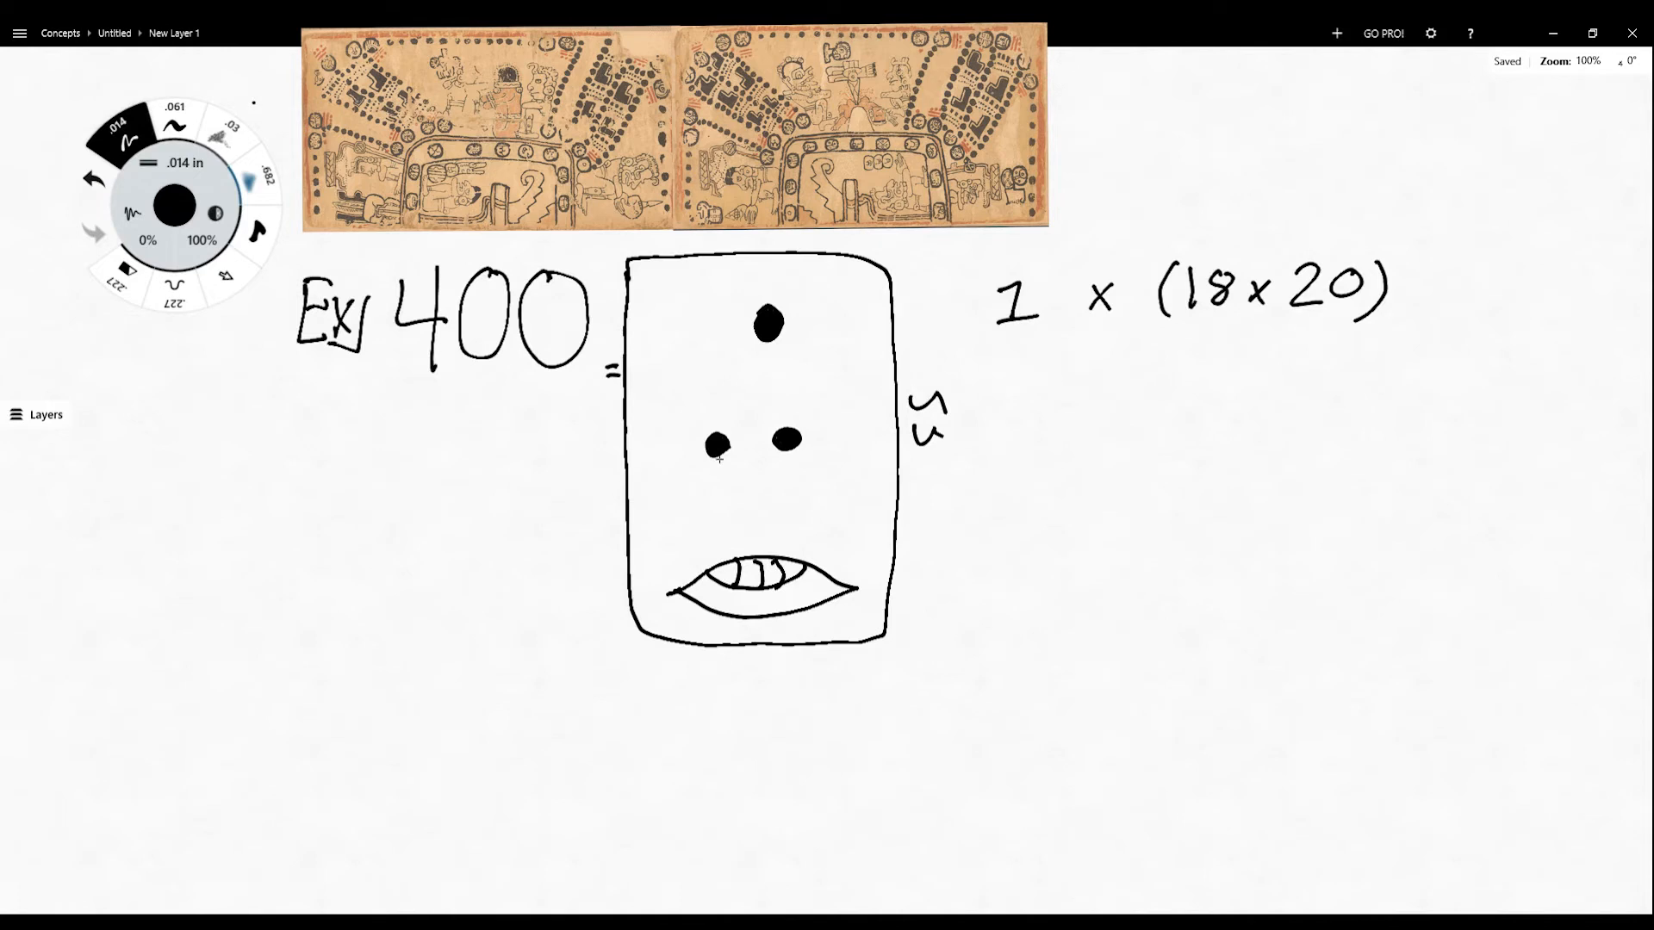
left_click_drag(1018, 405, 1038, 399)
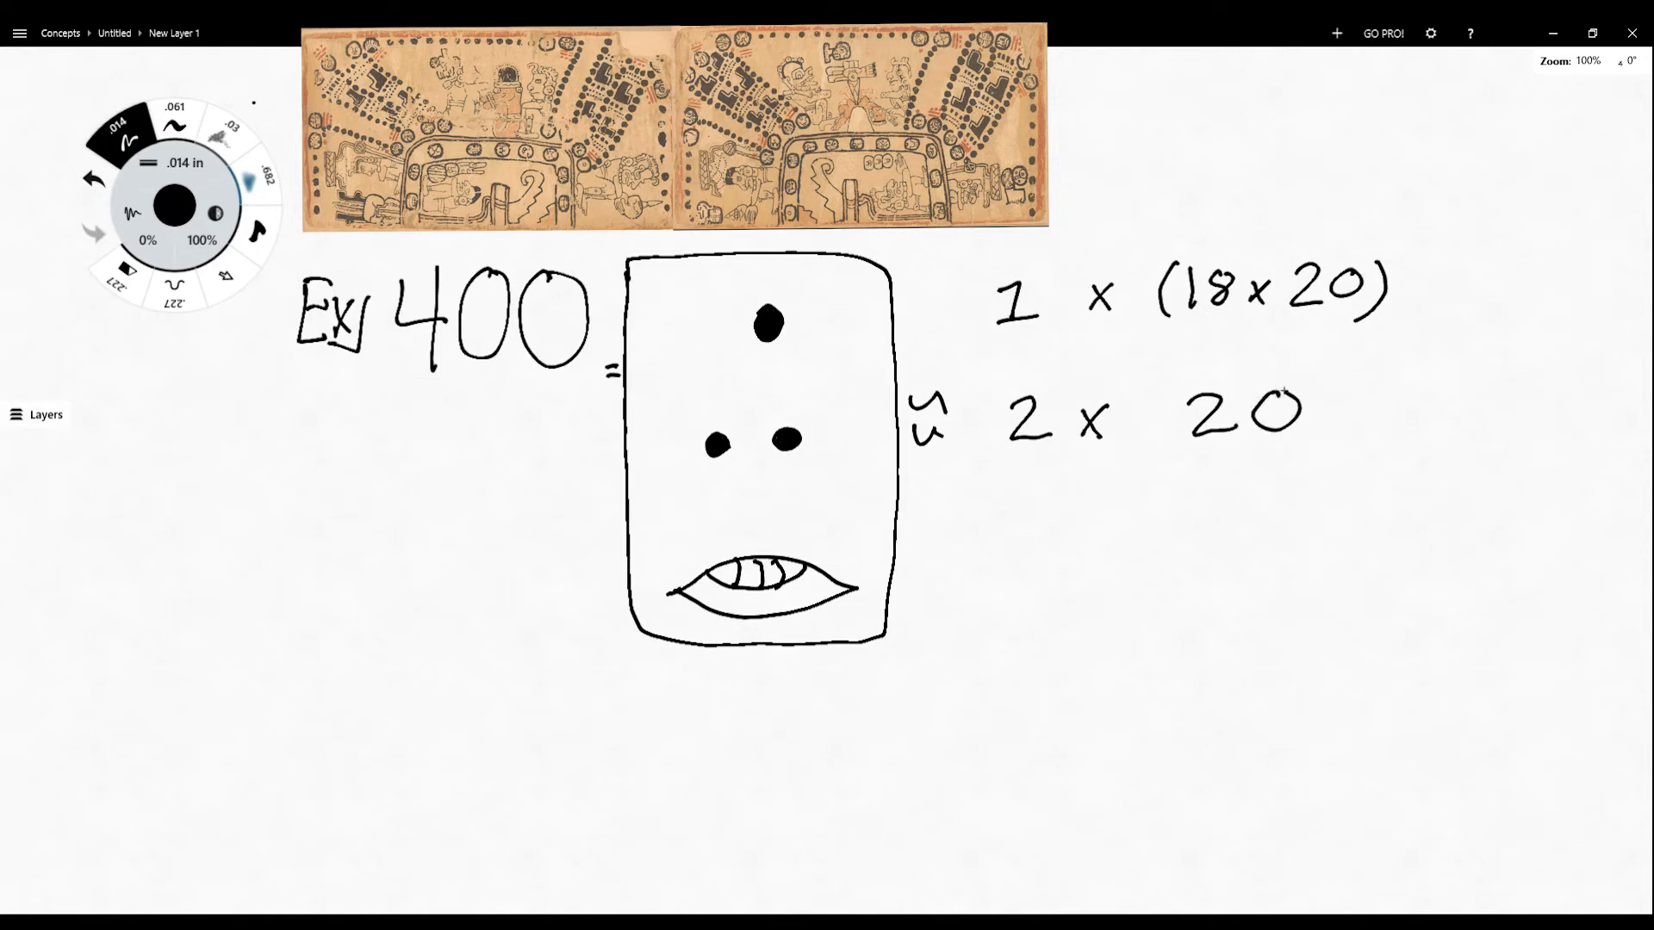
mouse_move(1004, 590)
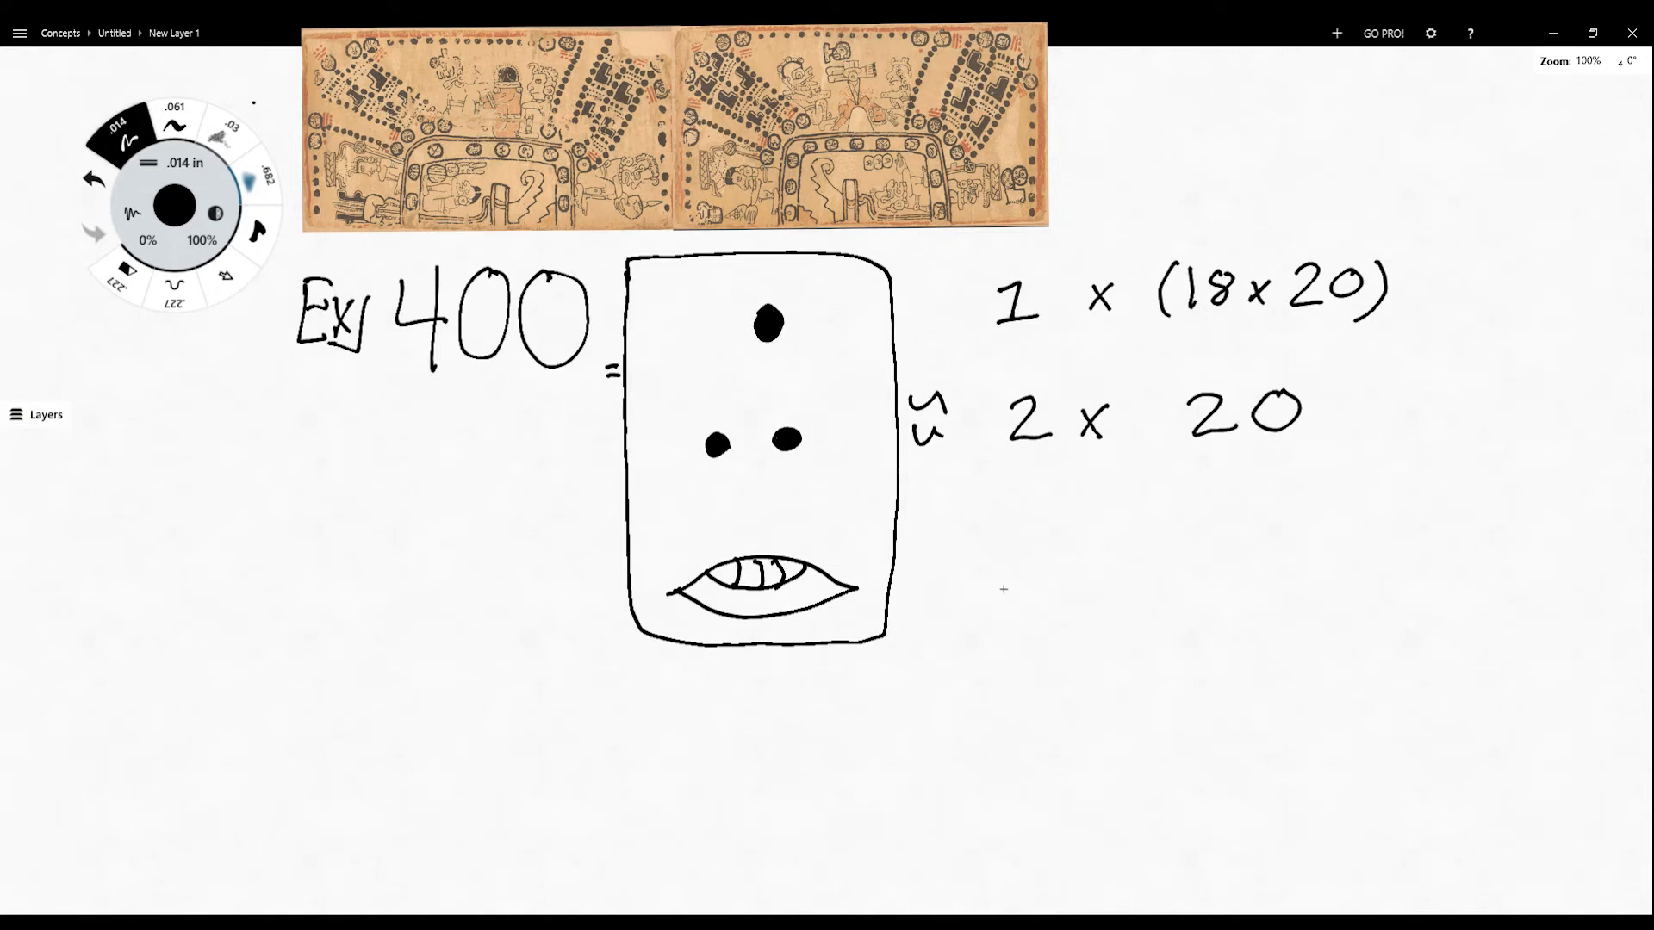
mouse_move(850, 616)
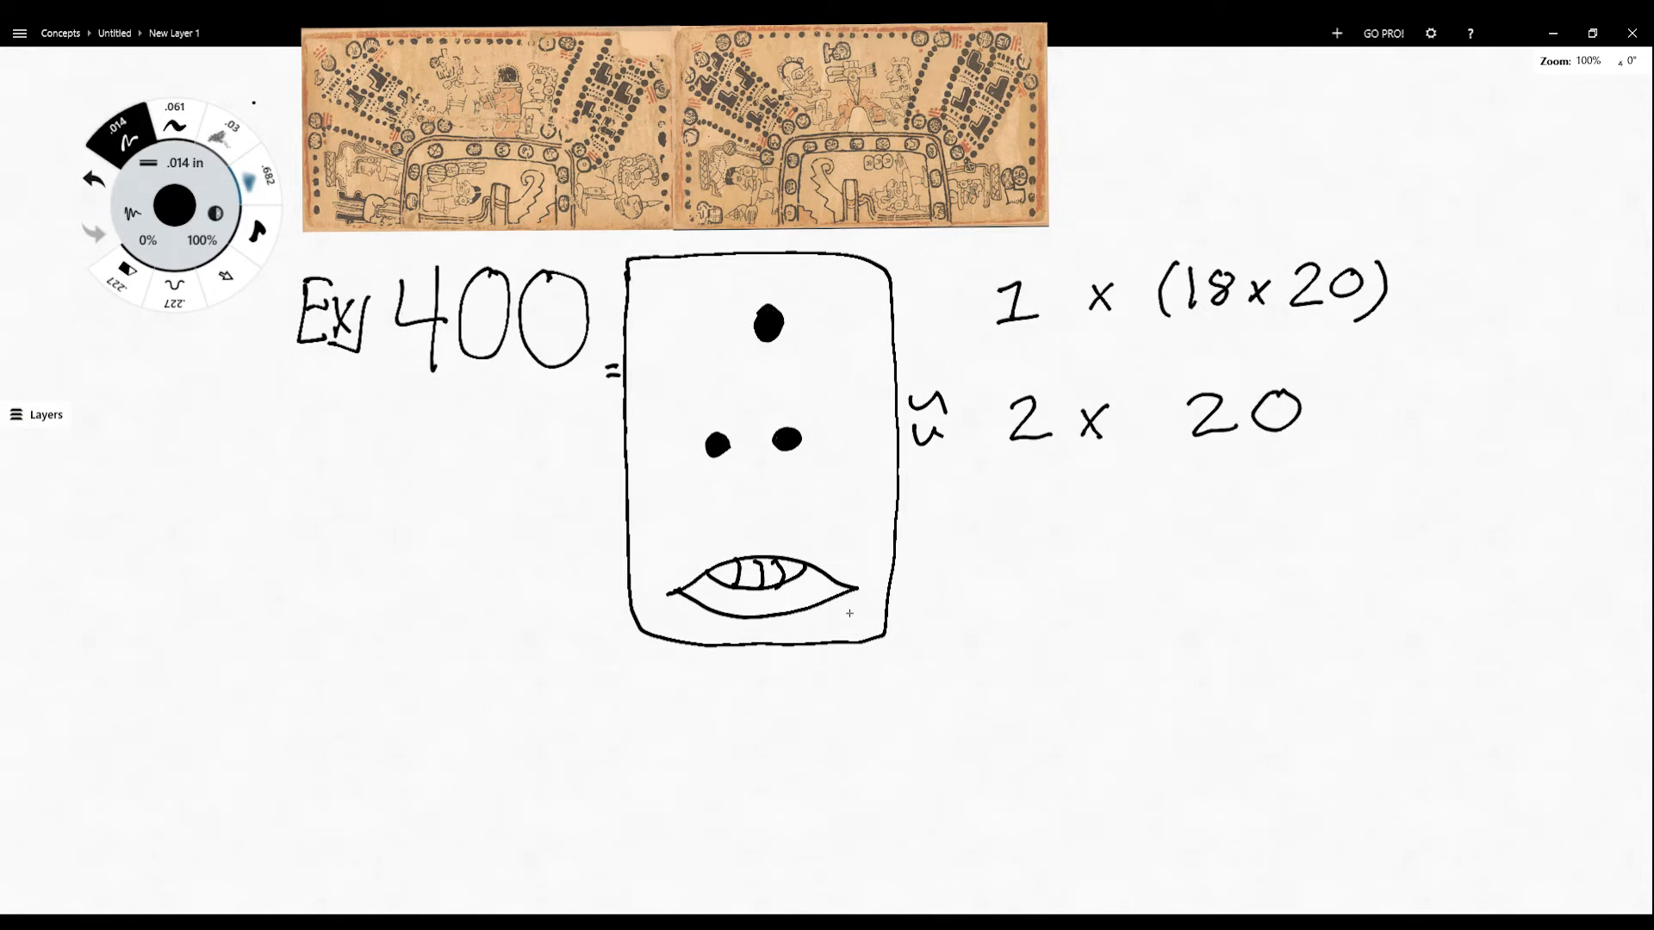
mouse_move(826, 445)
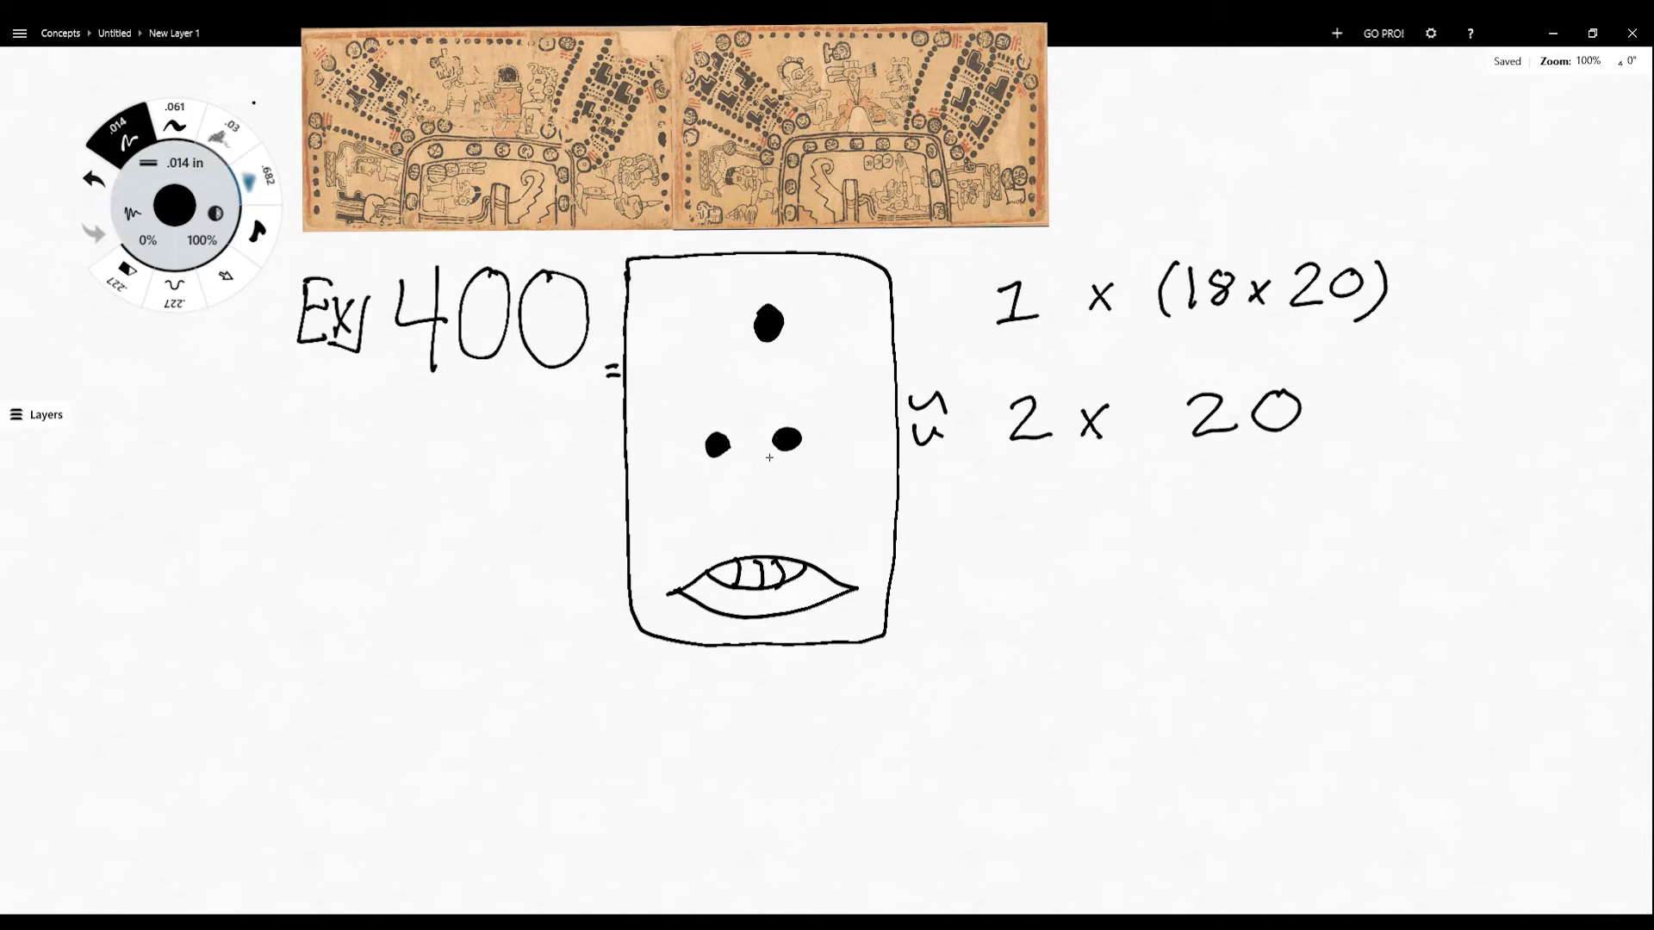
mouse_move(1060, 483)
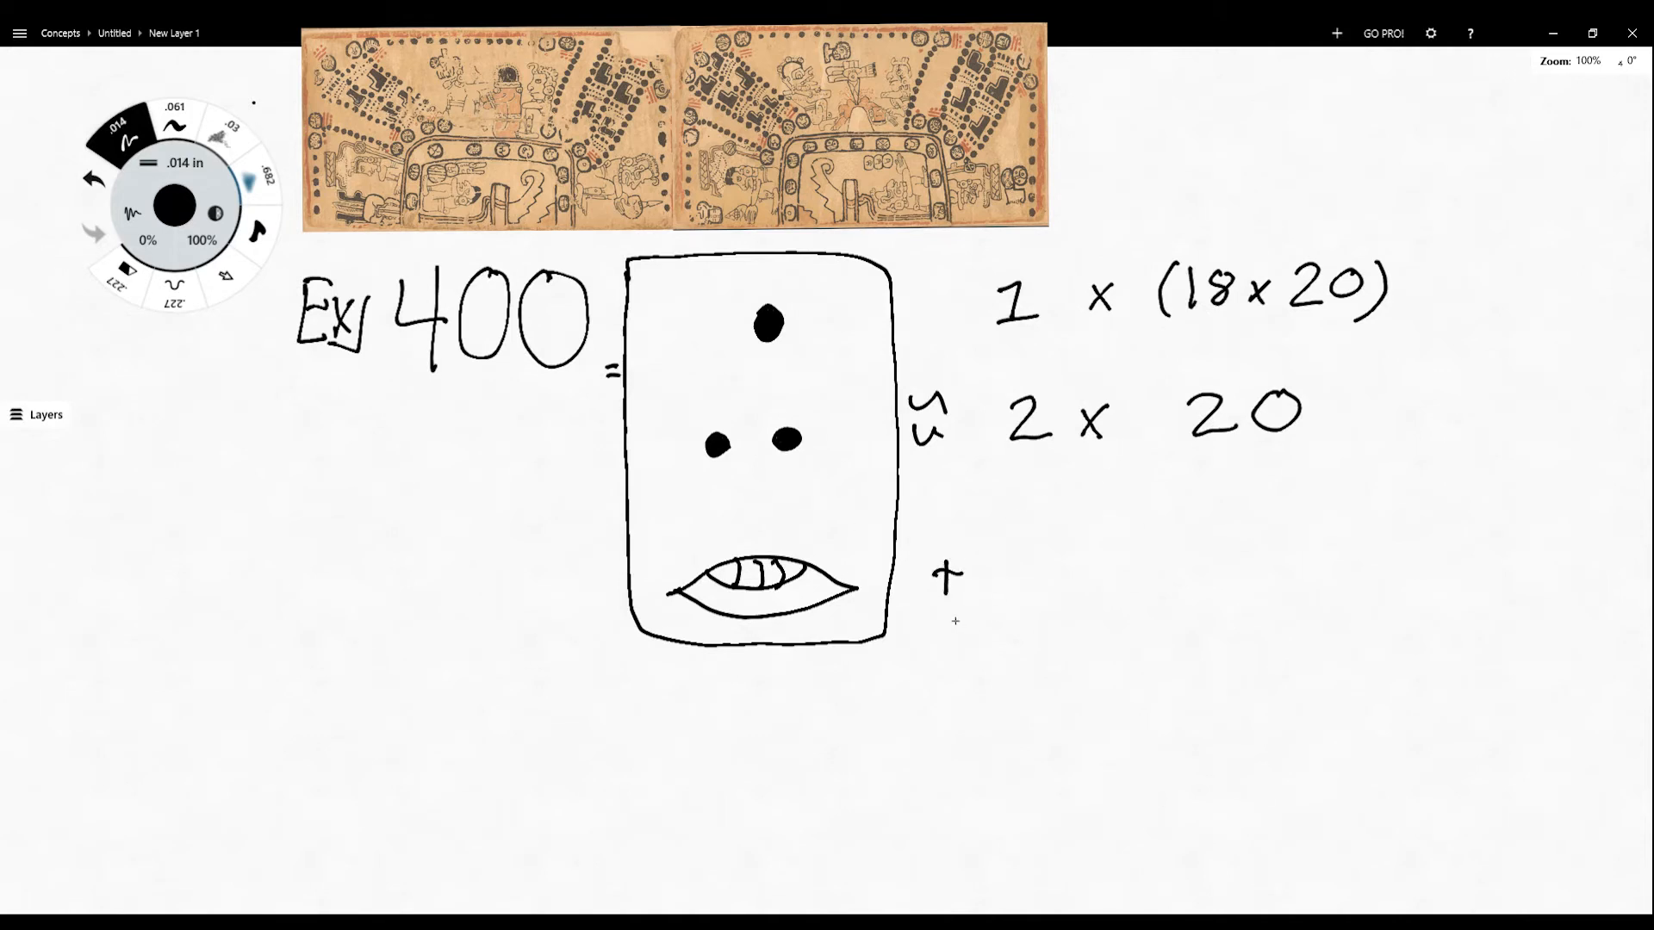
left_click_drag(954, 606, 1371, 599)
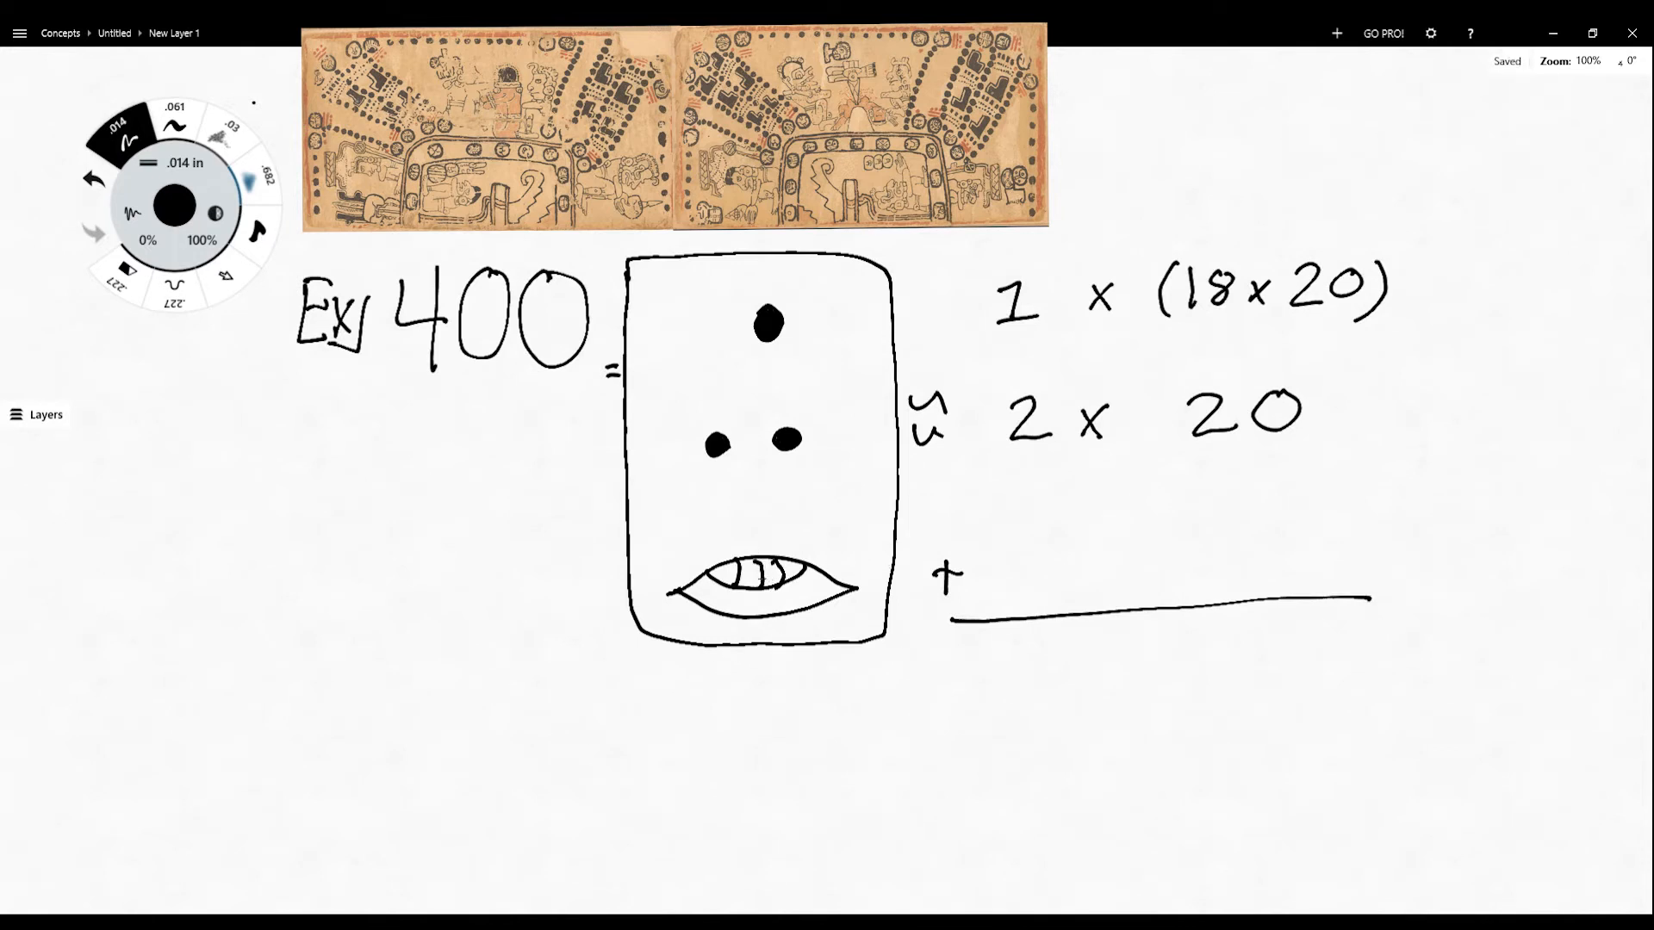
mouse_move(995, 499)
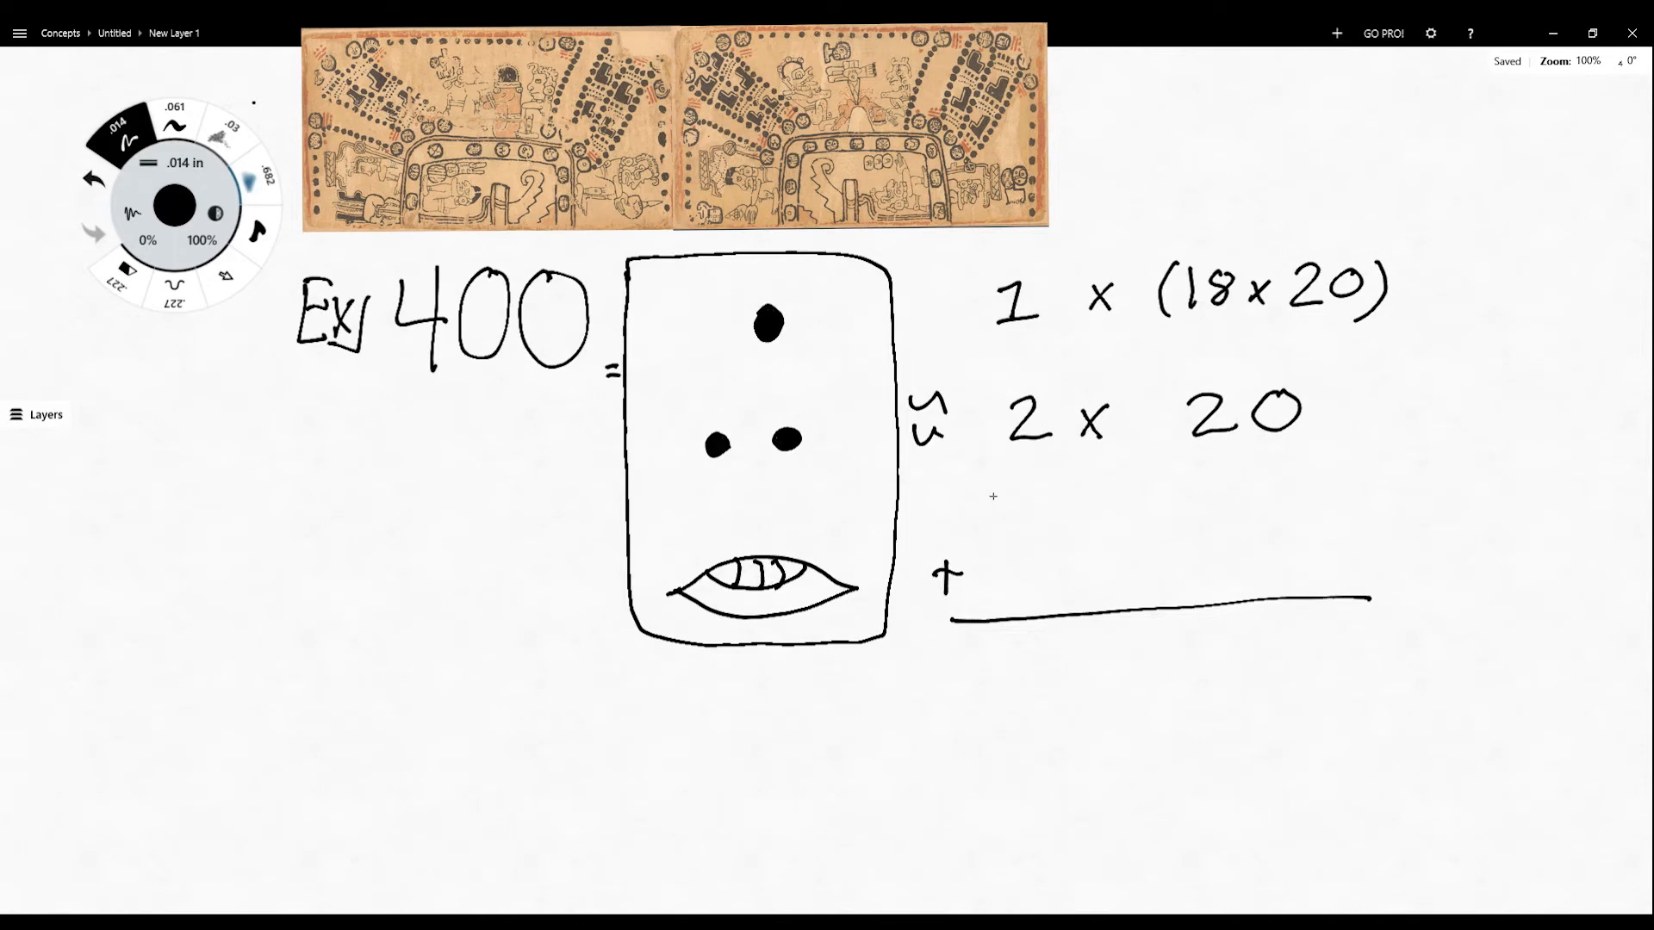
left_click_drag(1054, 528, 1128, 591)
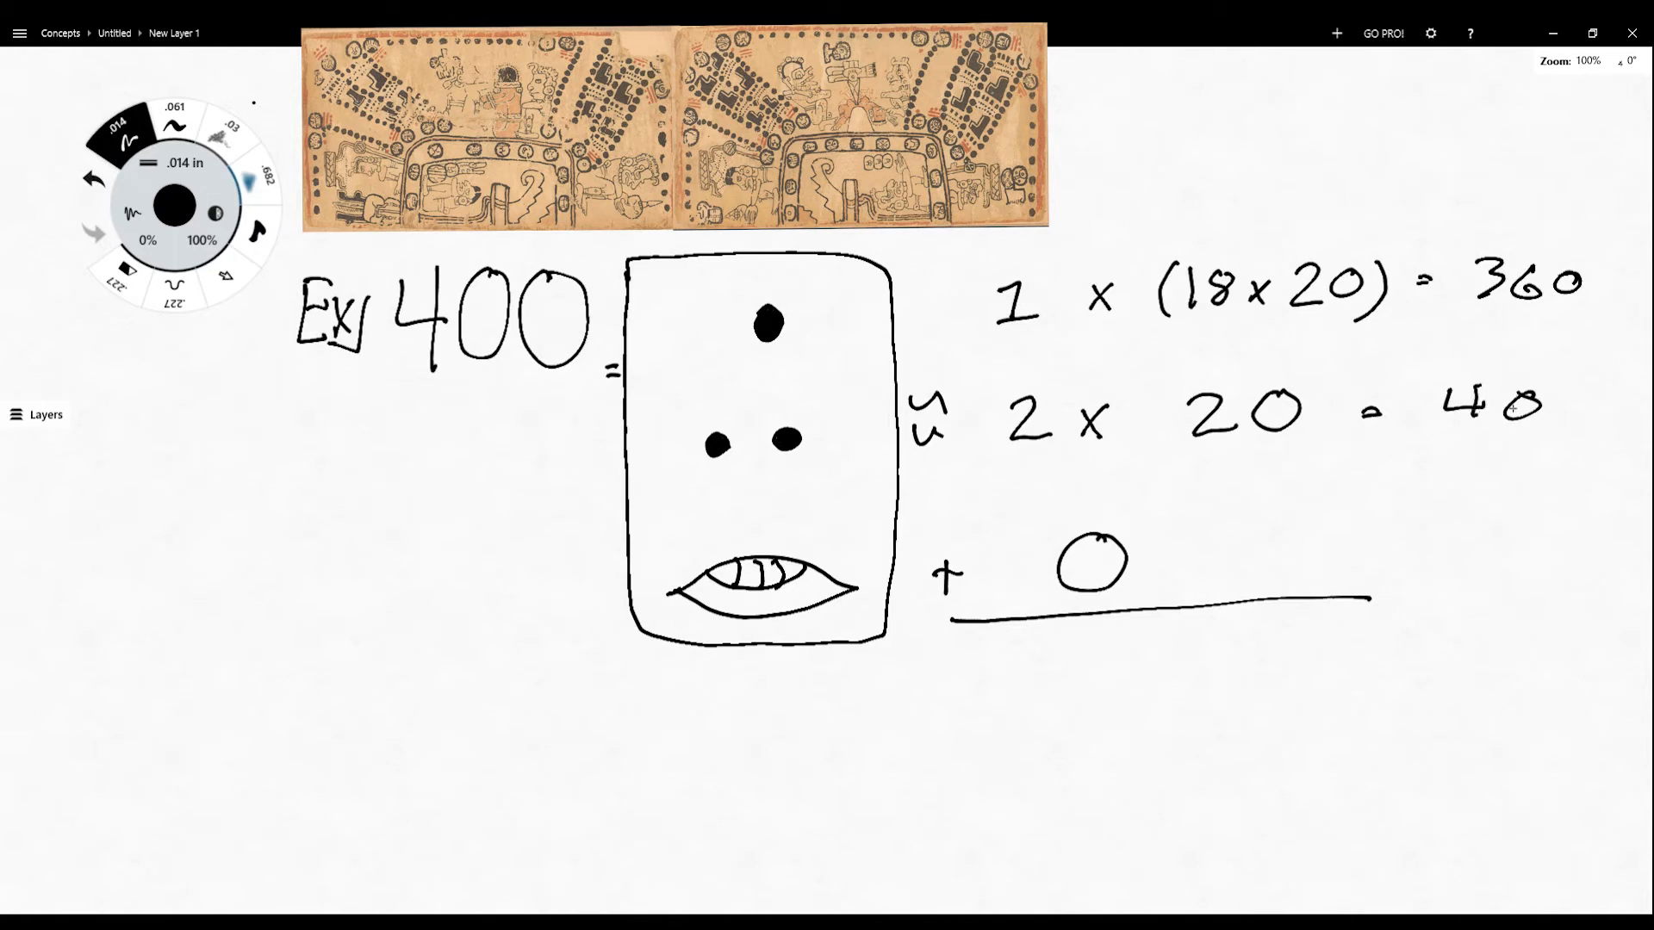
mouse_move(1138, 575)
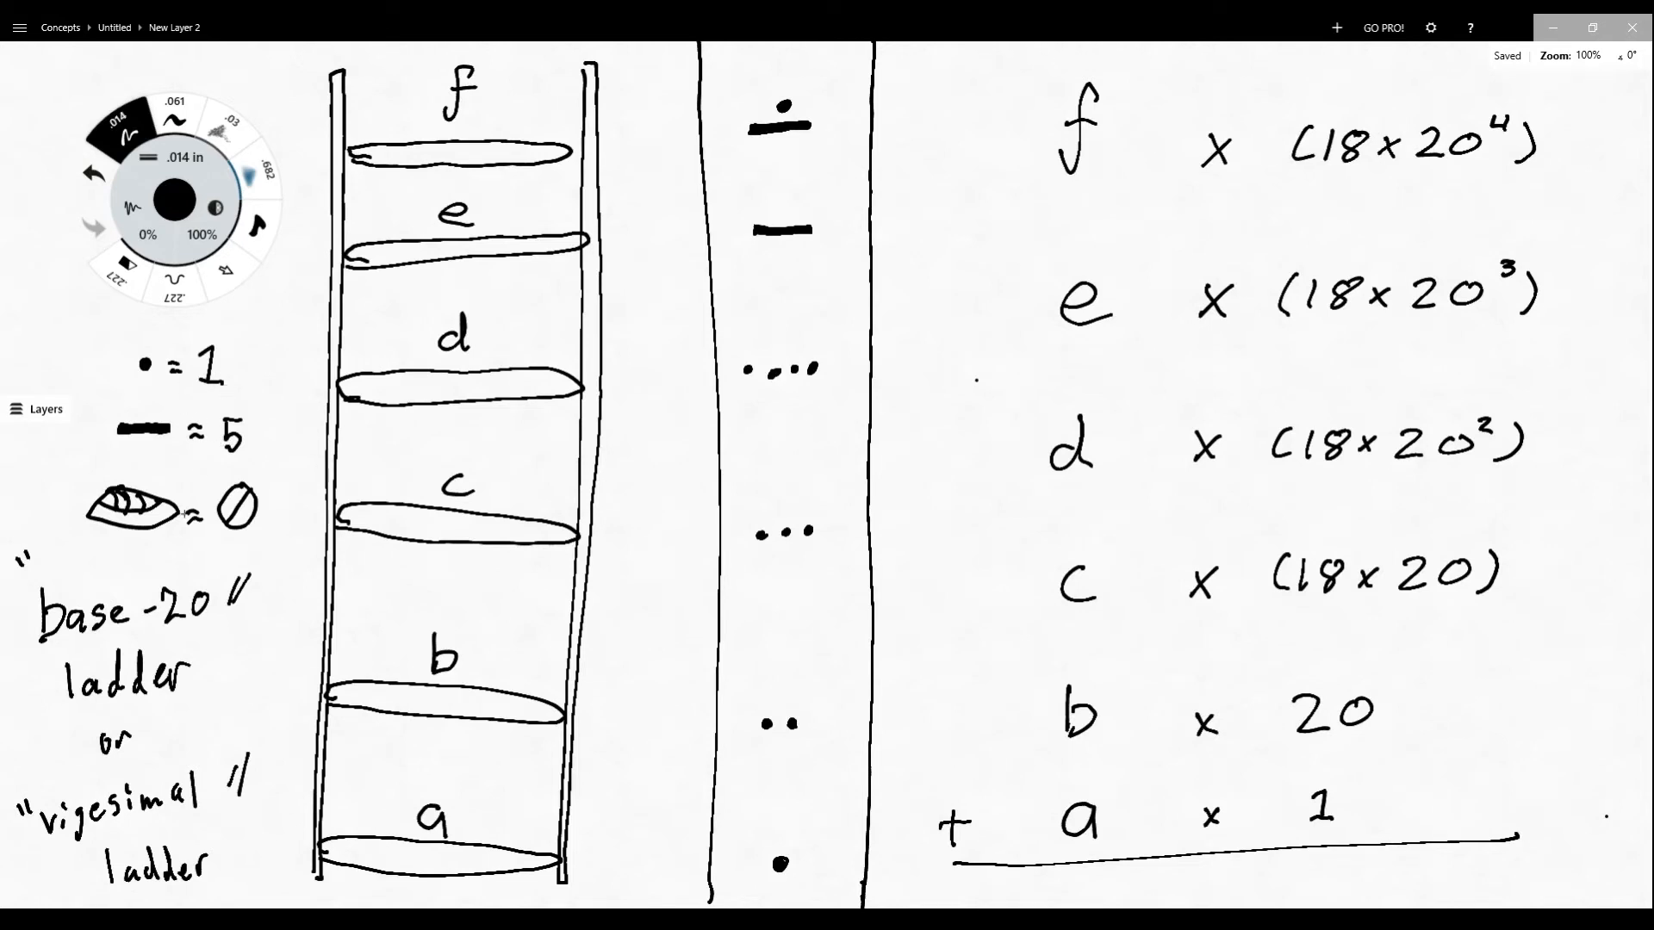
mouse_move(693, 607)
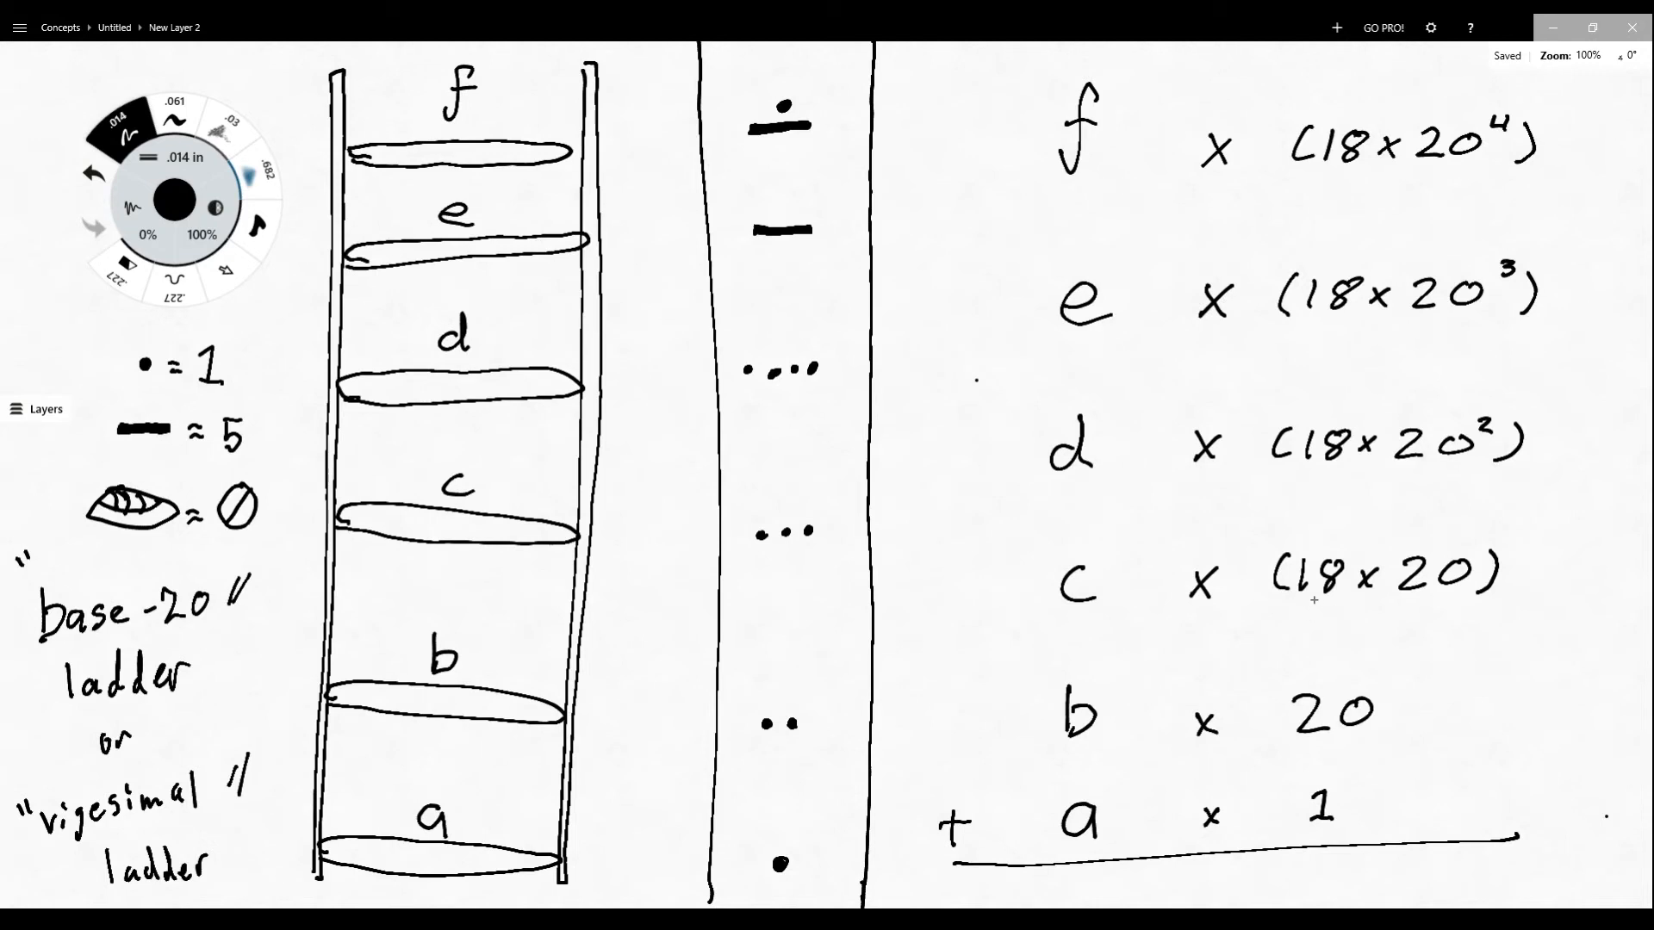
mouse_move(1375, 616)
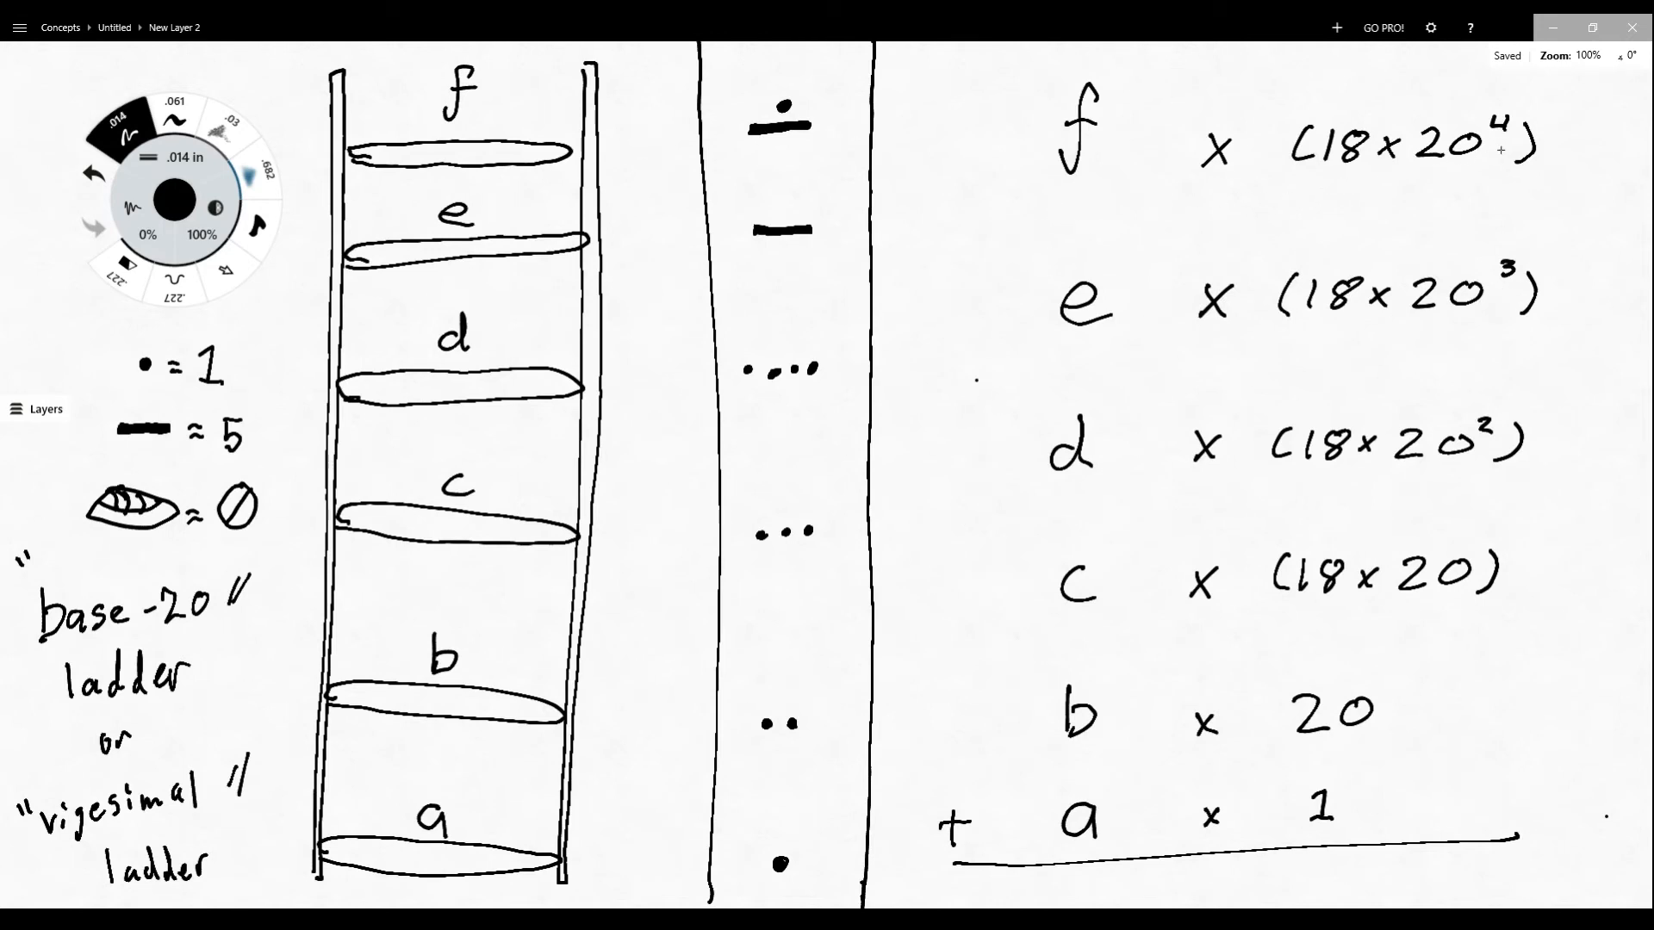
mouse_move(1183, 586)
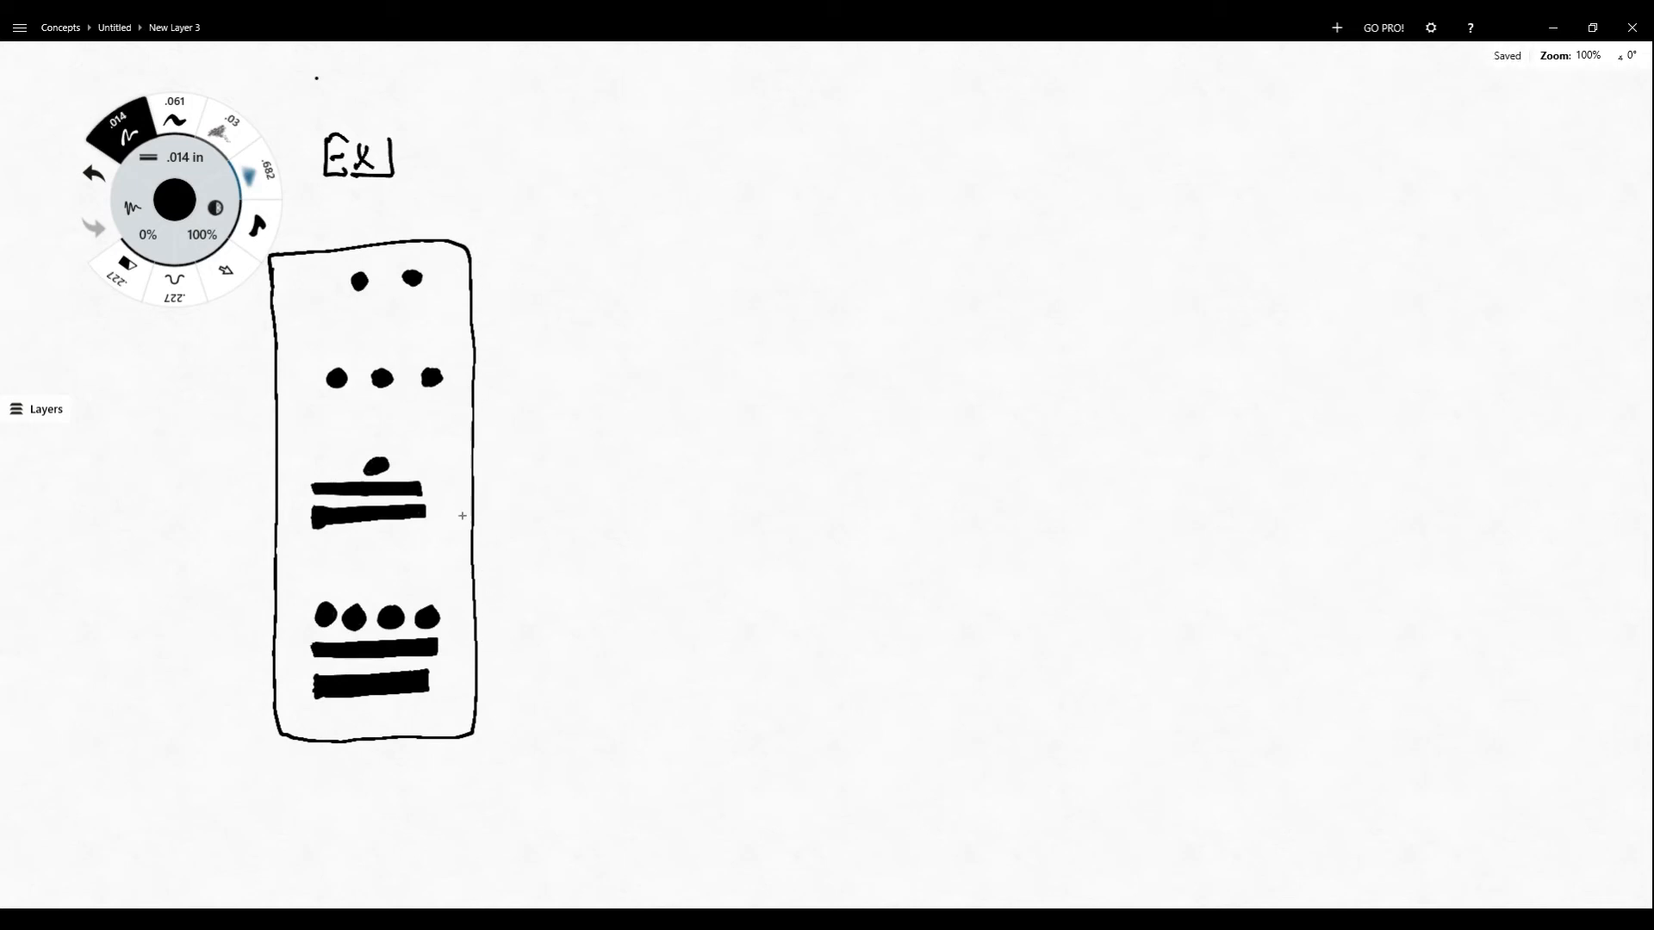
mouse_move(567, 436)
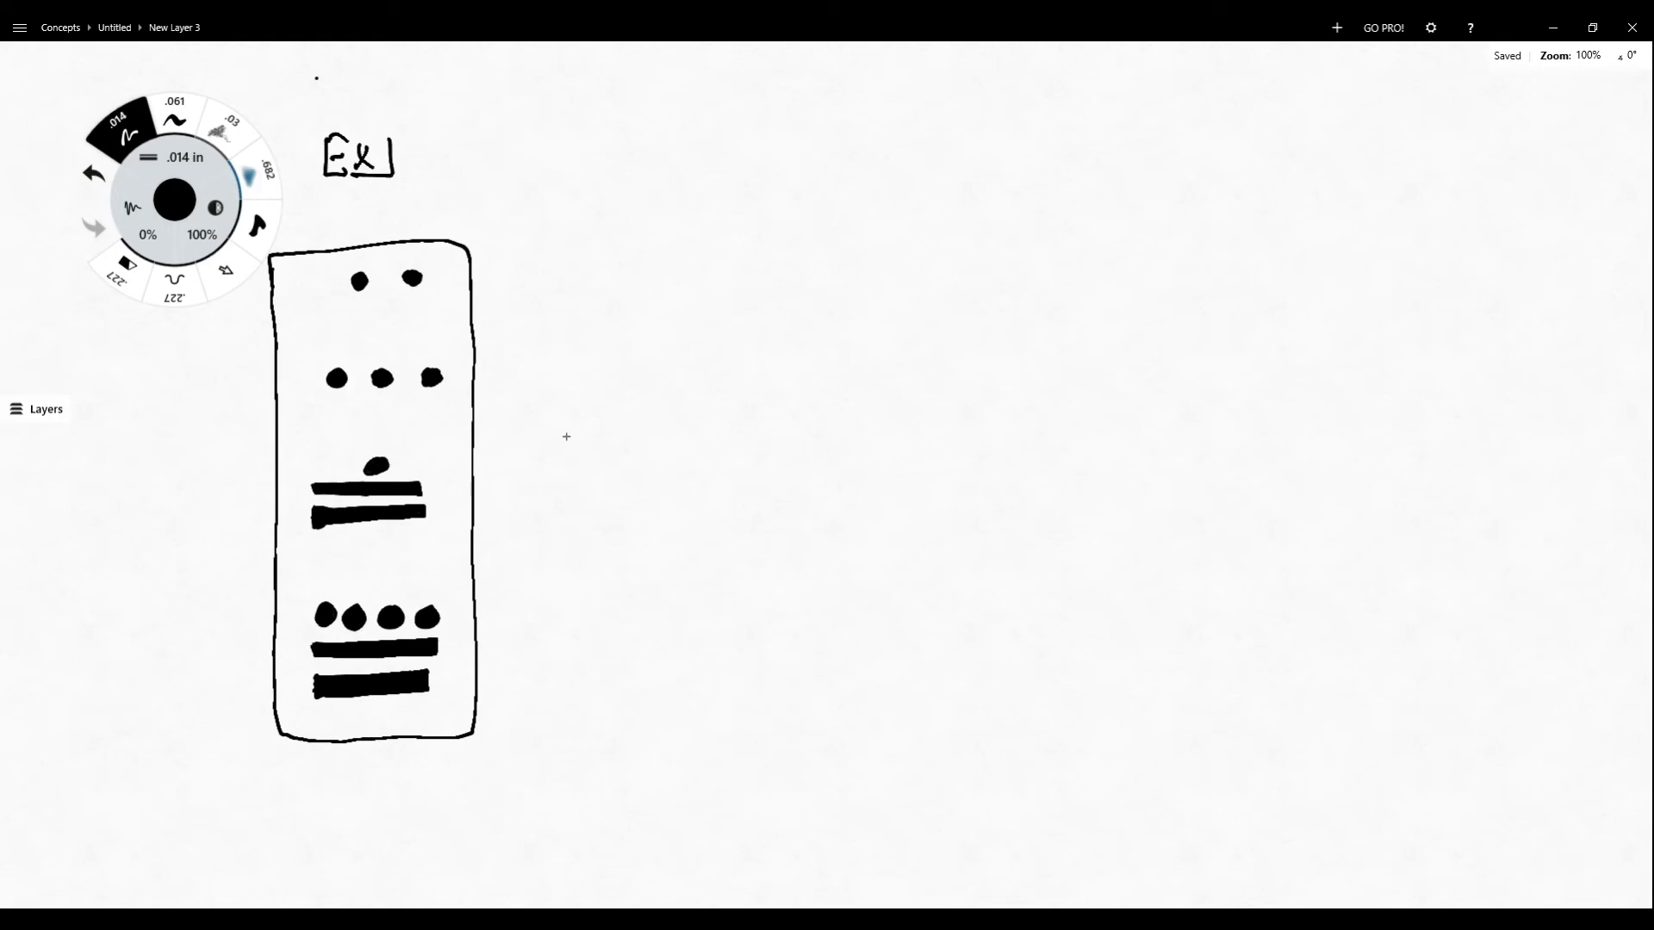
mouse_move(597, 433)
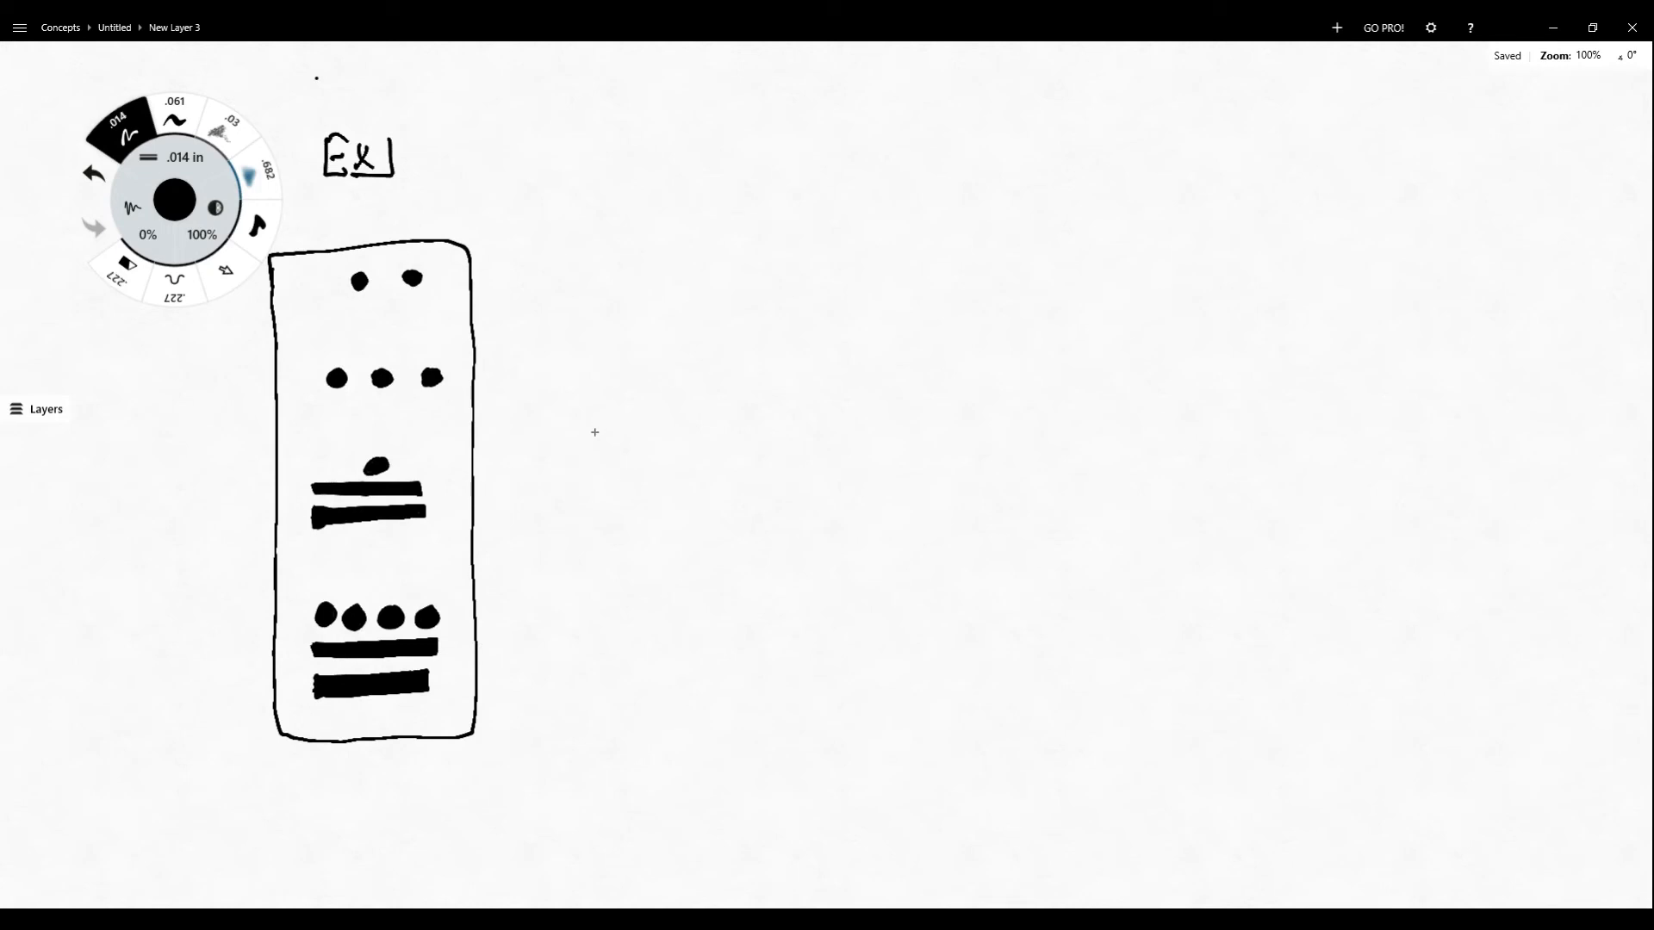
mouse_move(521, 501)
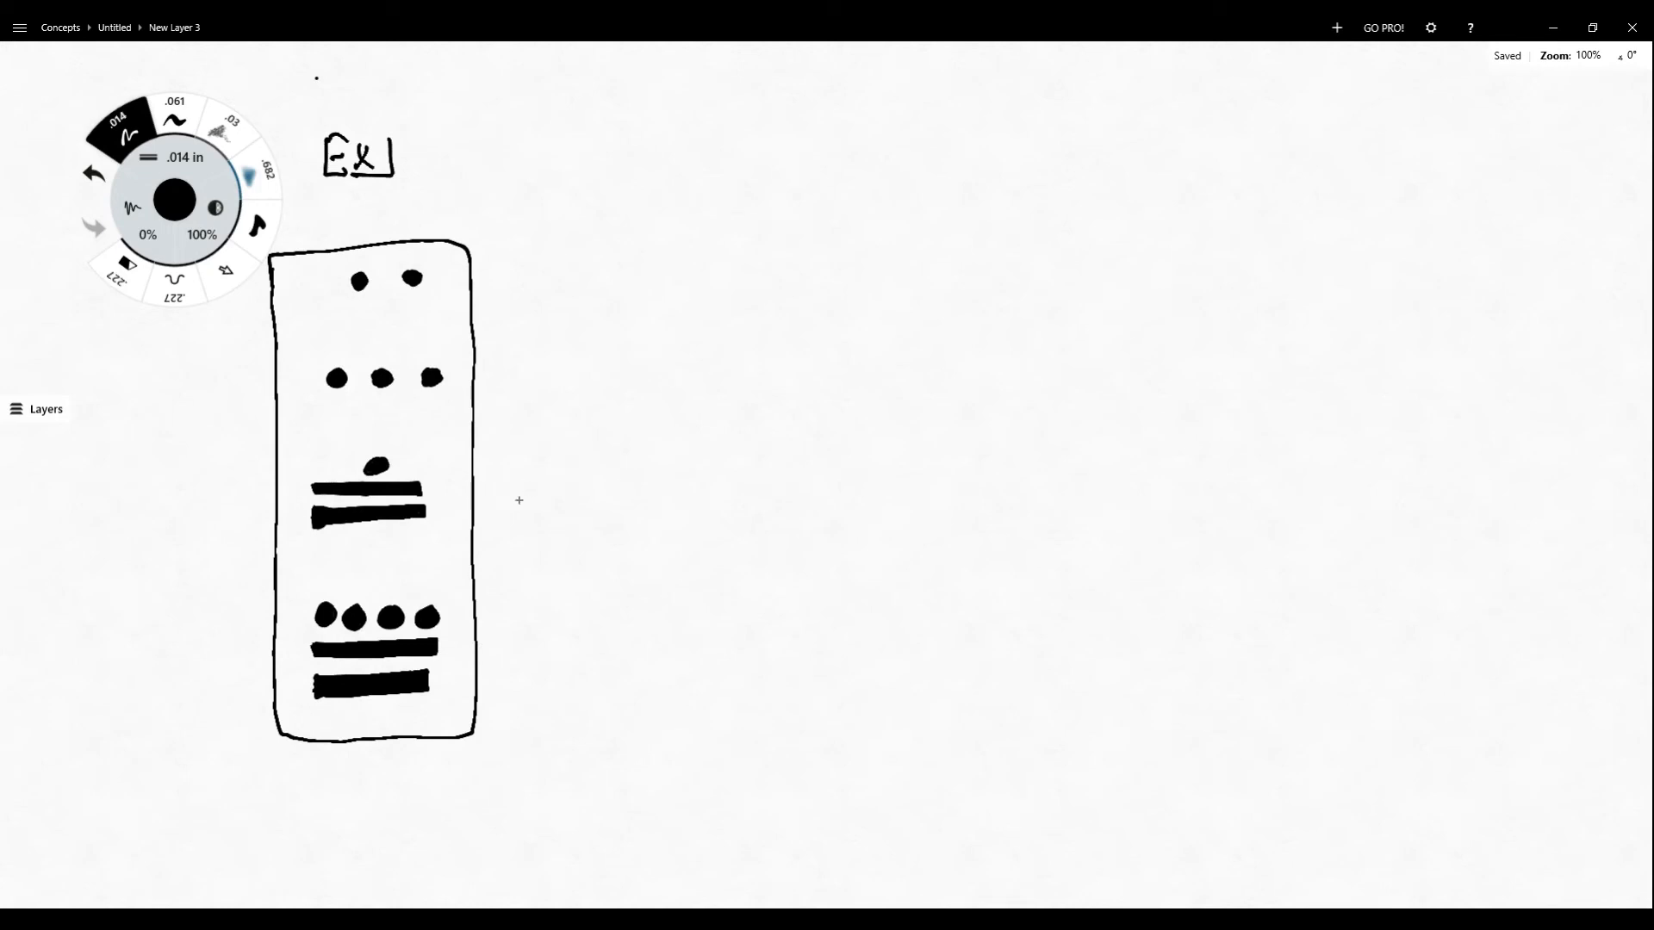
mouse_move(461, 679)
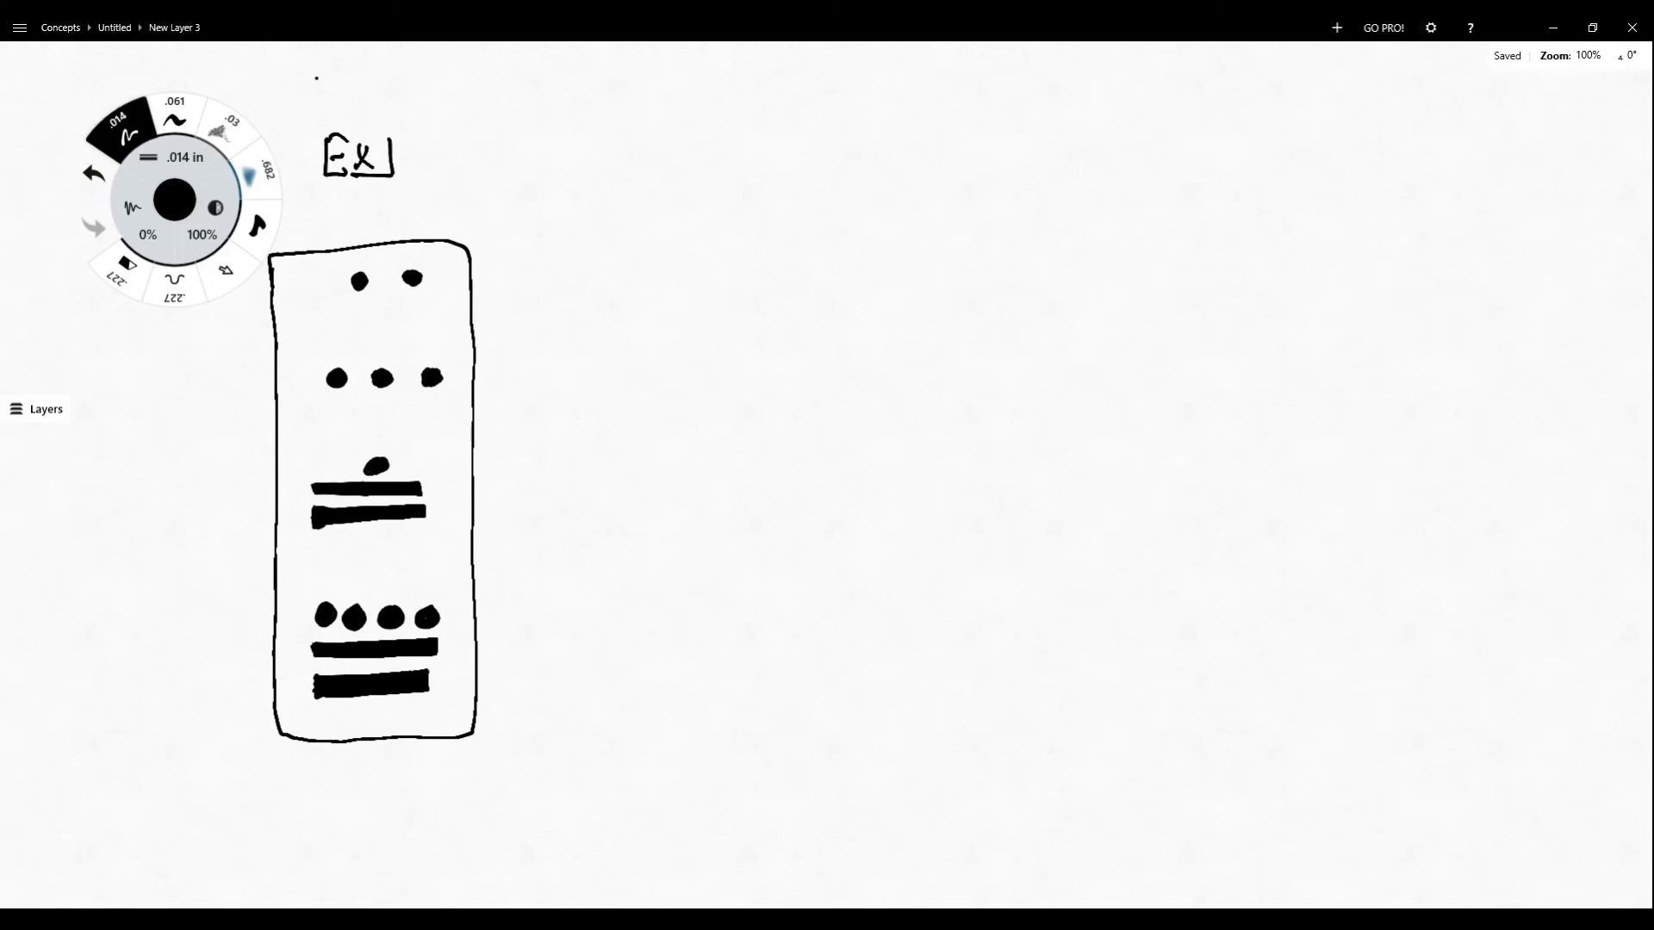
- Draw an arrow to '15,714' by Ex, plus an equals mark and plus sign
left_click_drag(454, 195, 480, 221)
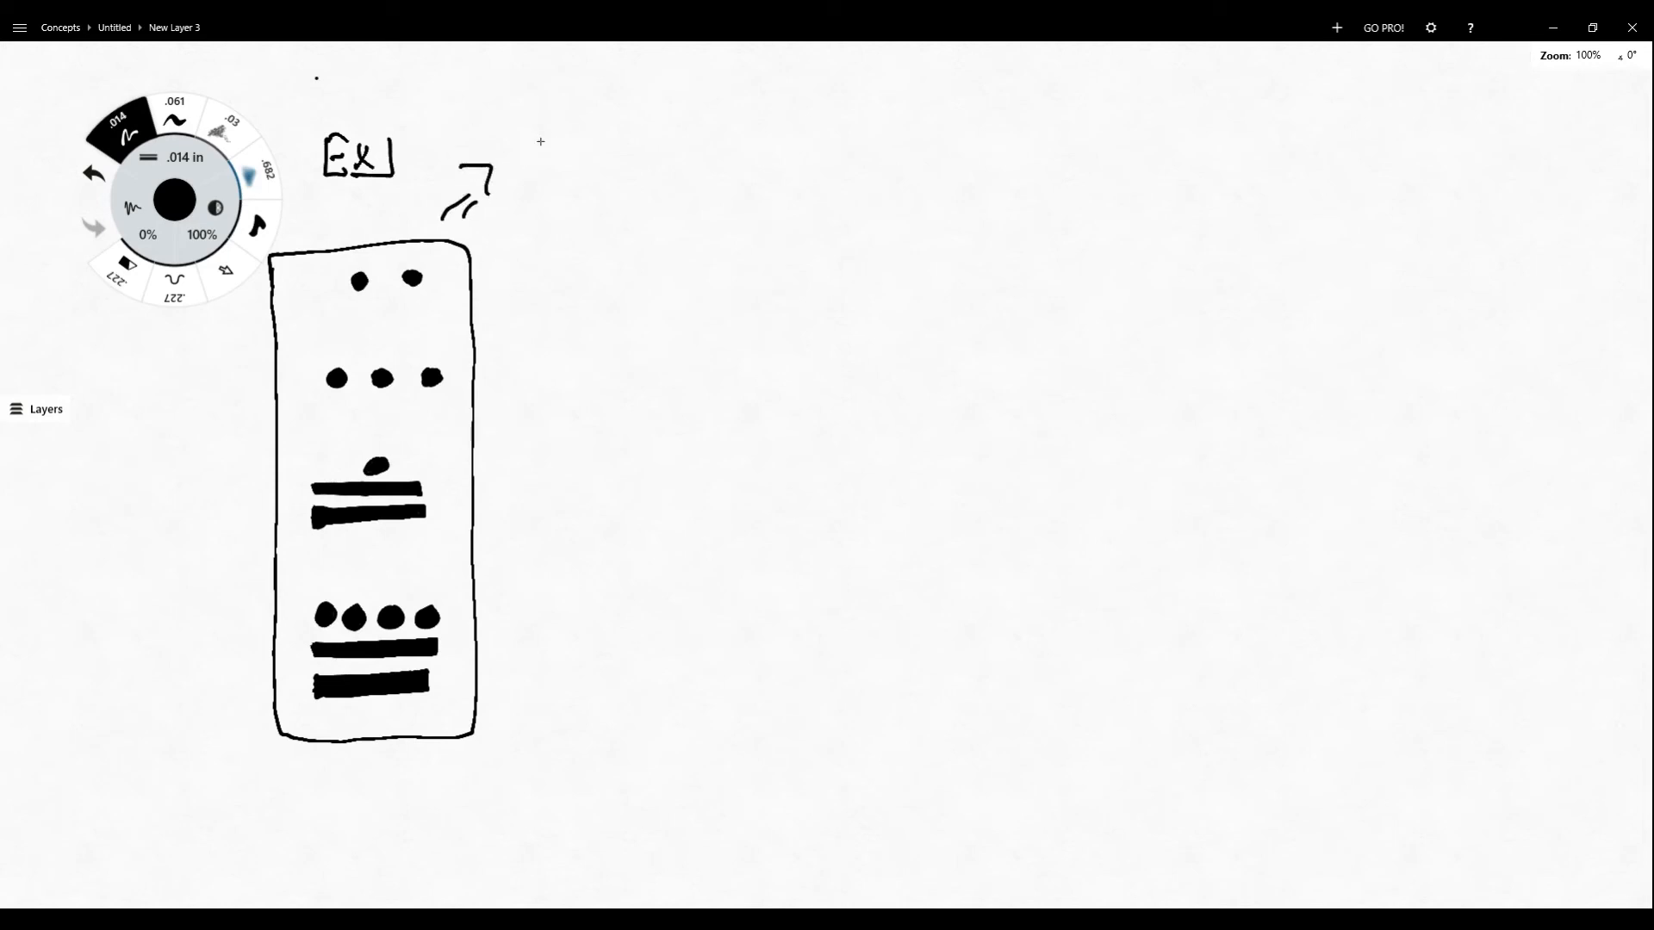
left_click_drag(548, 137, 538, 211)
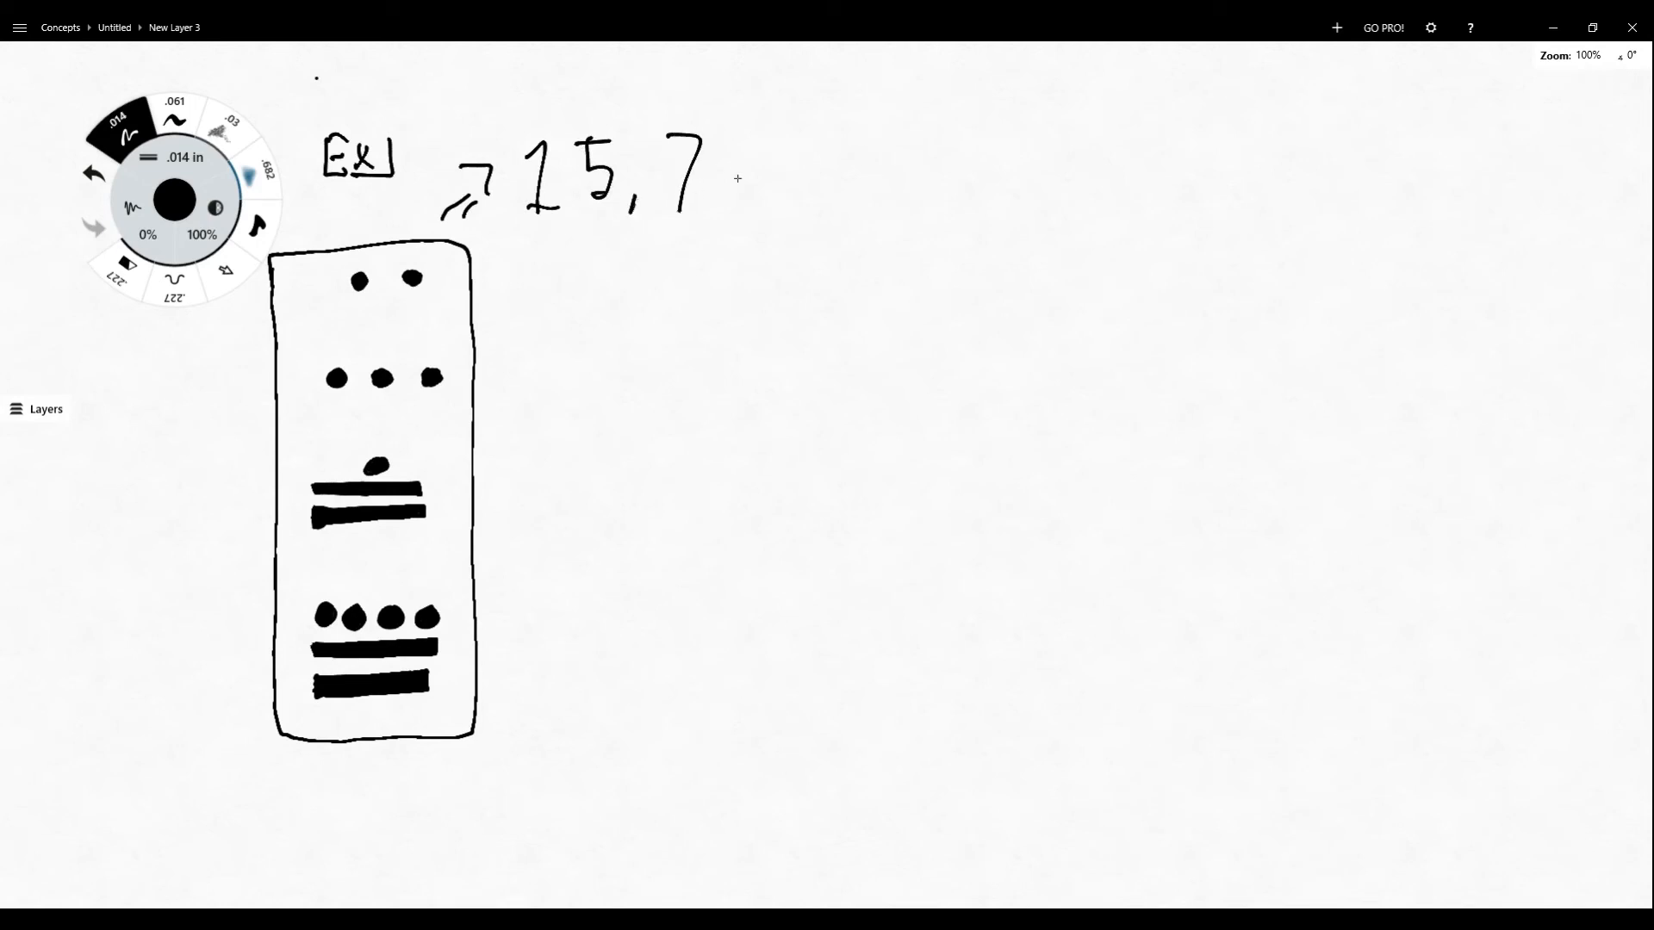
left_click_drag(718, 127, 802, 211)
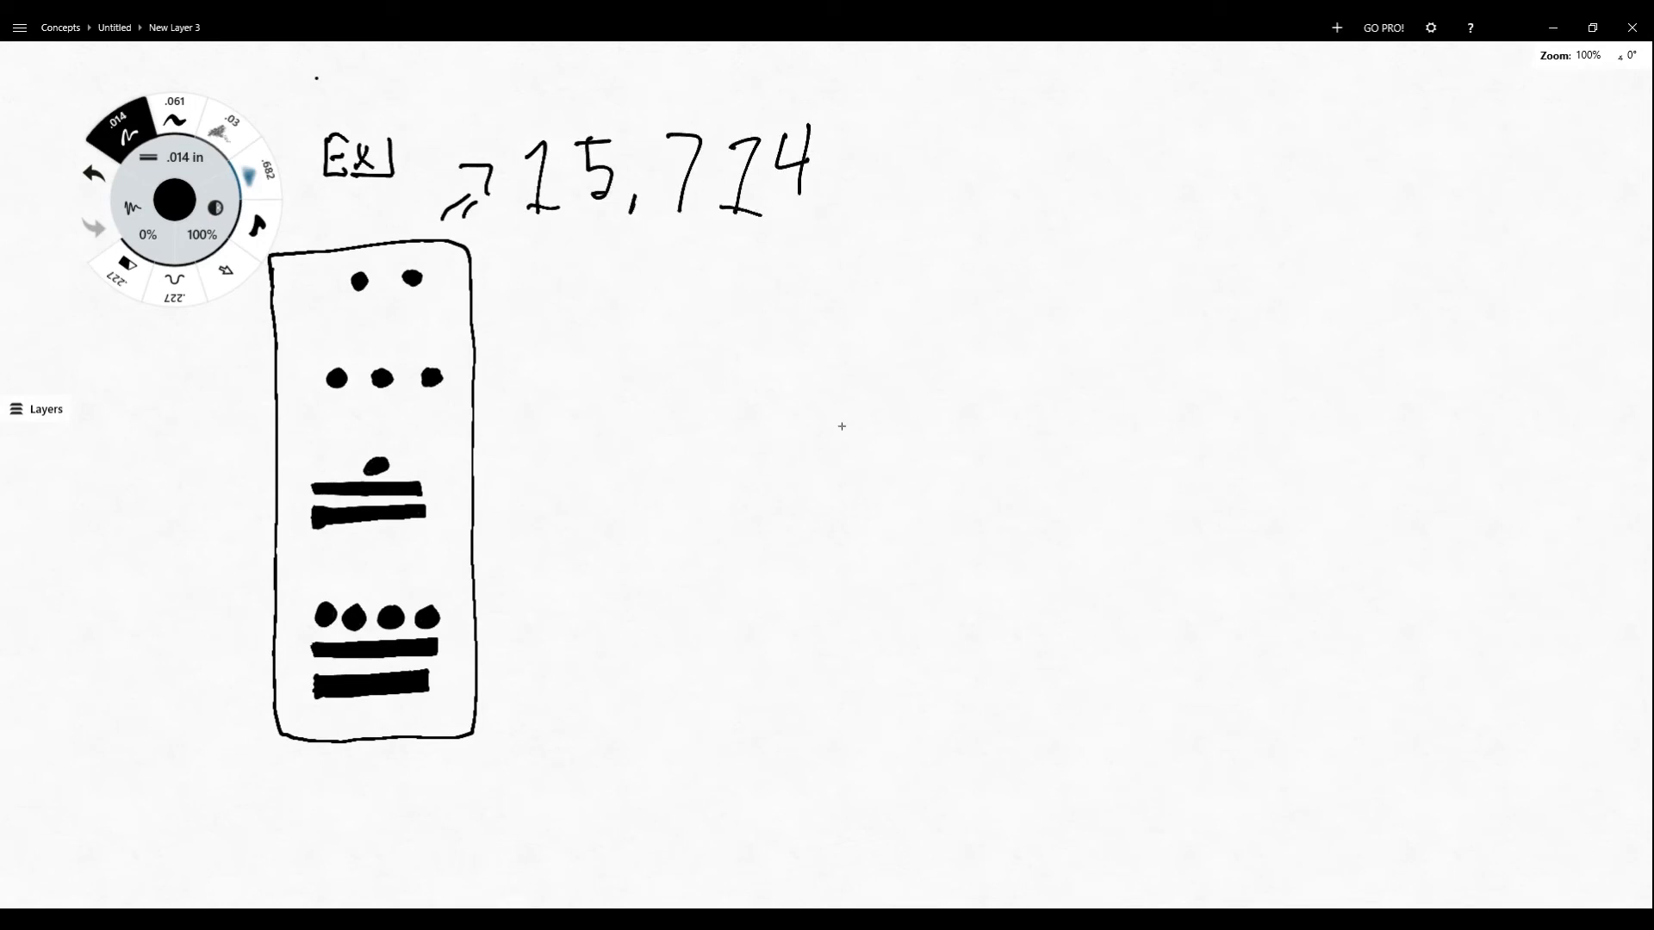
mouse_move(1049, 416)
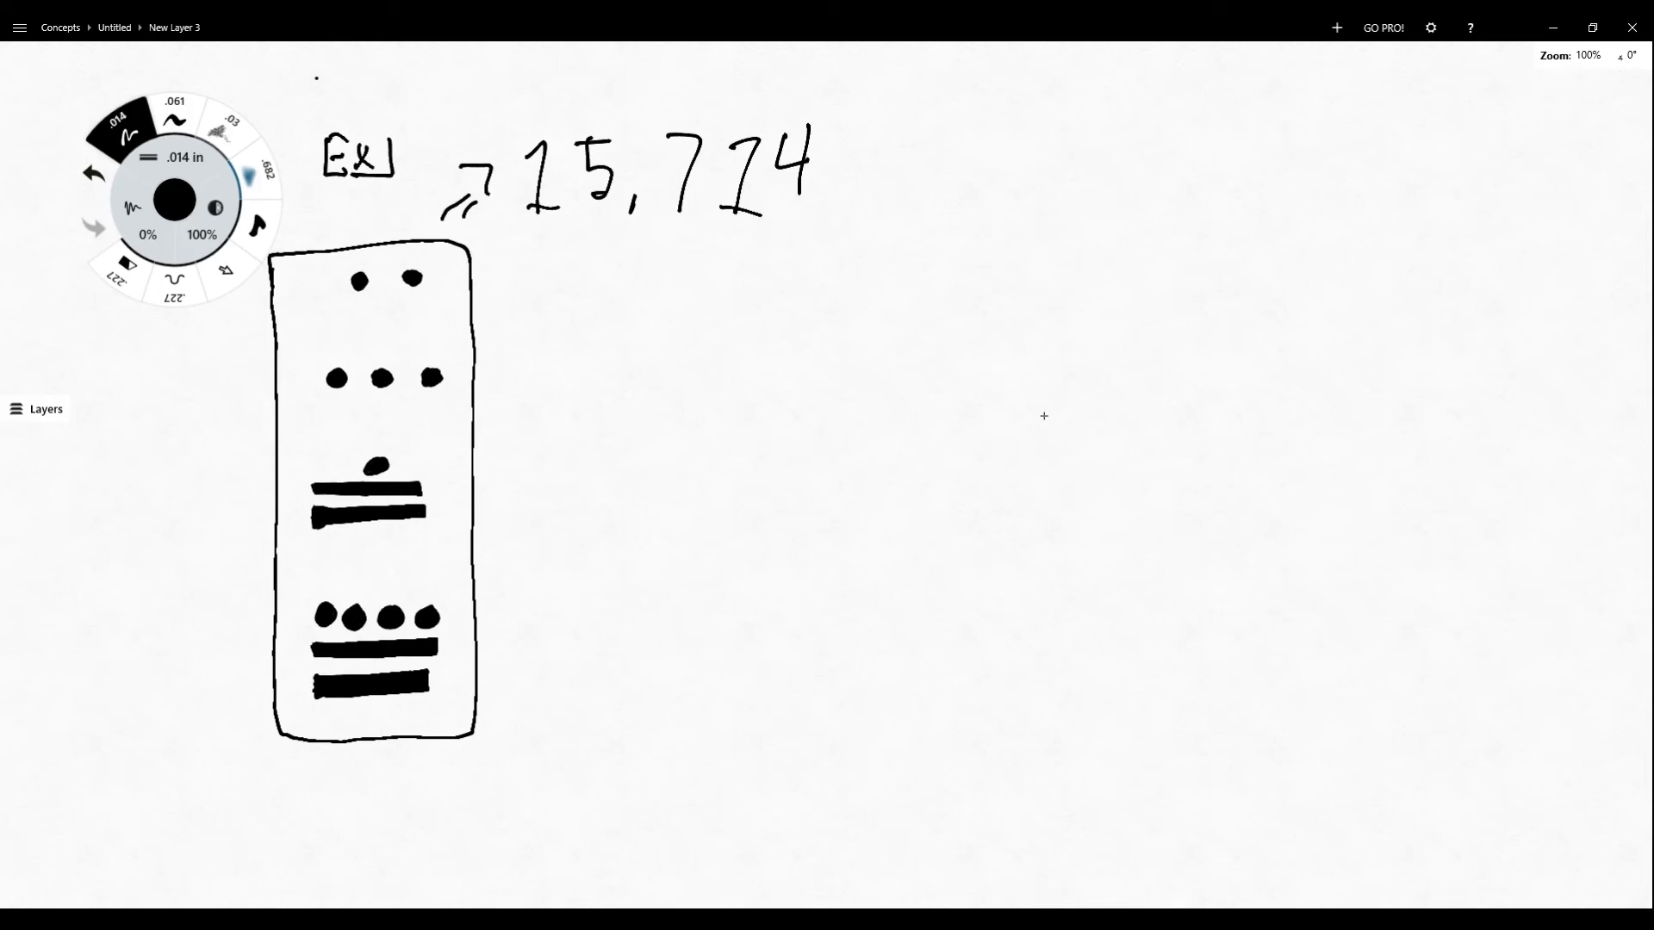
left_click_drag(496, 438, 527, 475)
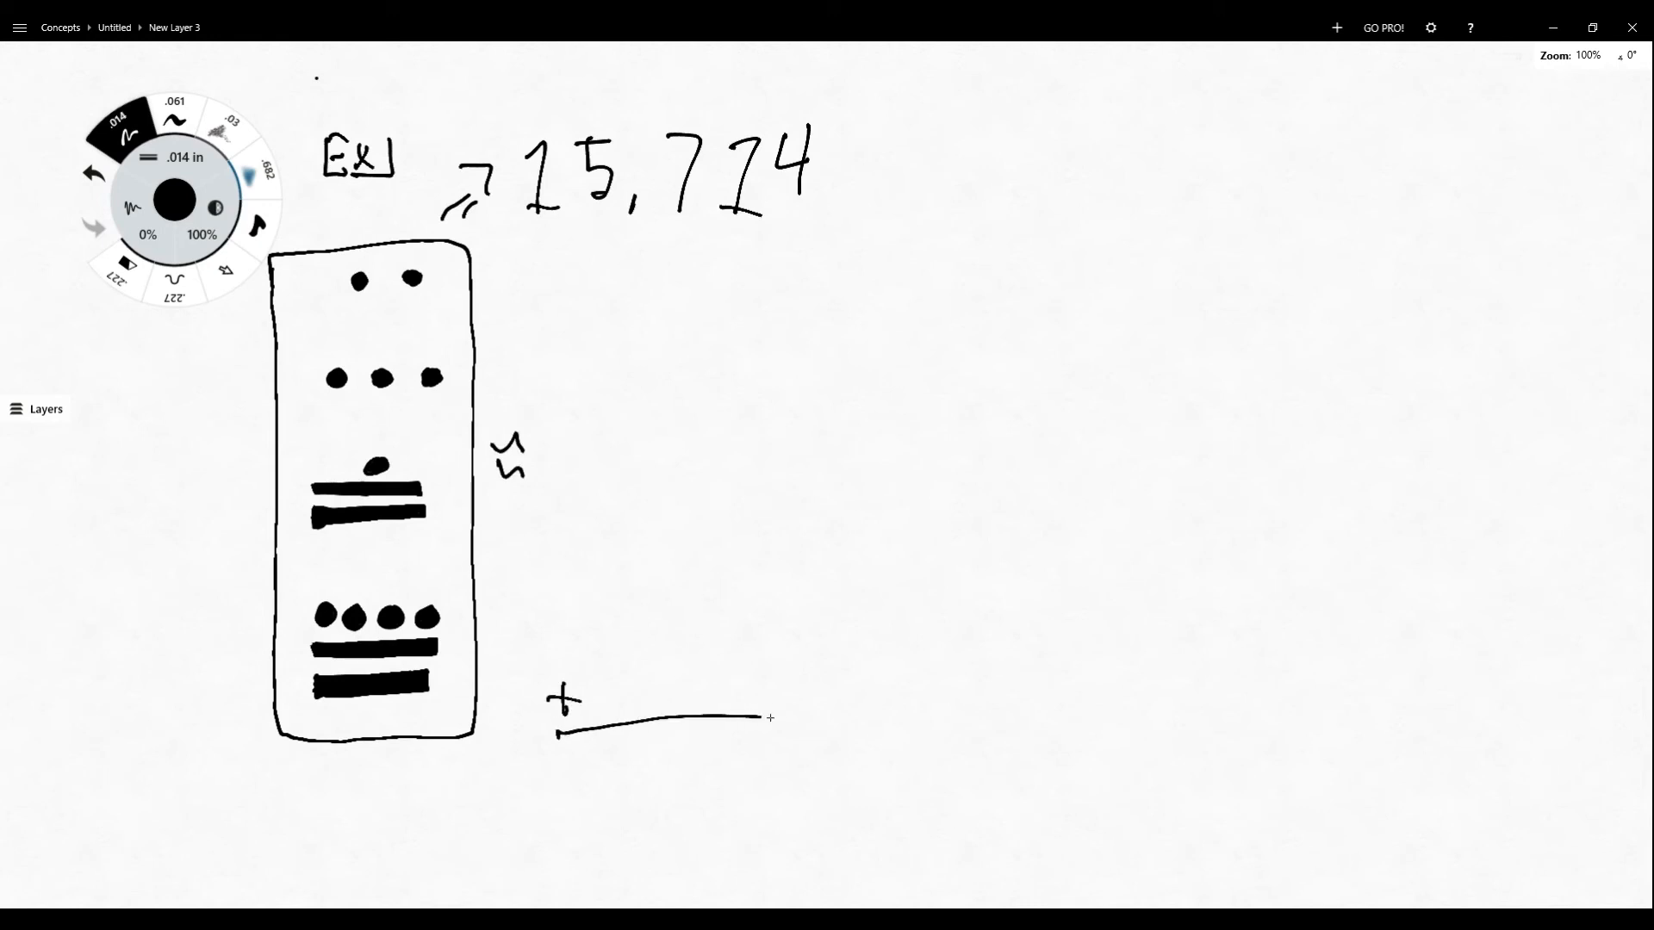
- Extend the underline and write 3 × (18×20¹) above 11 × 20
left_click_drag(770, 719, 875, 720)
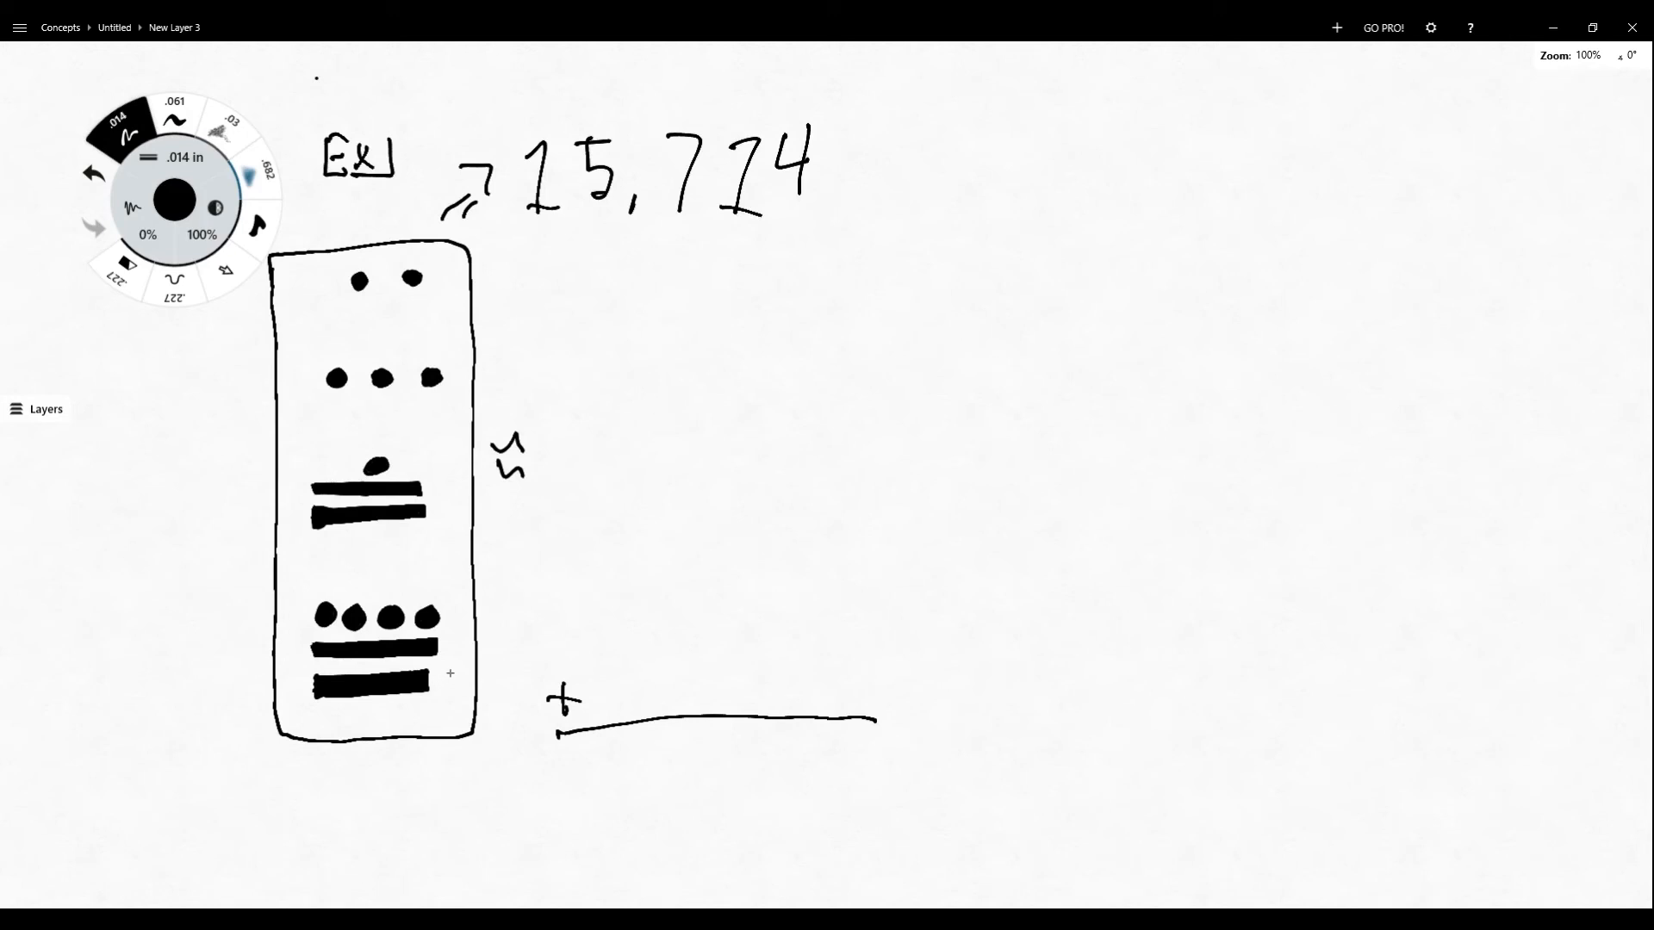
mouse_move(456, 689)
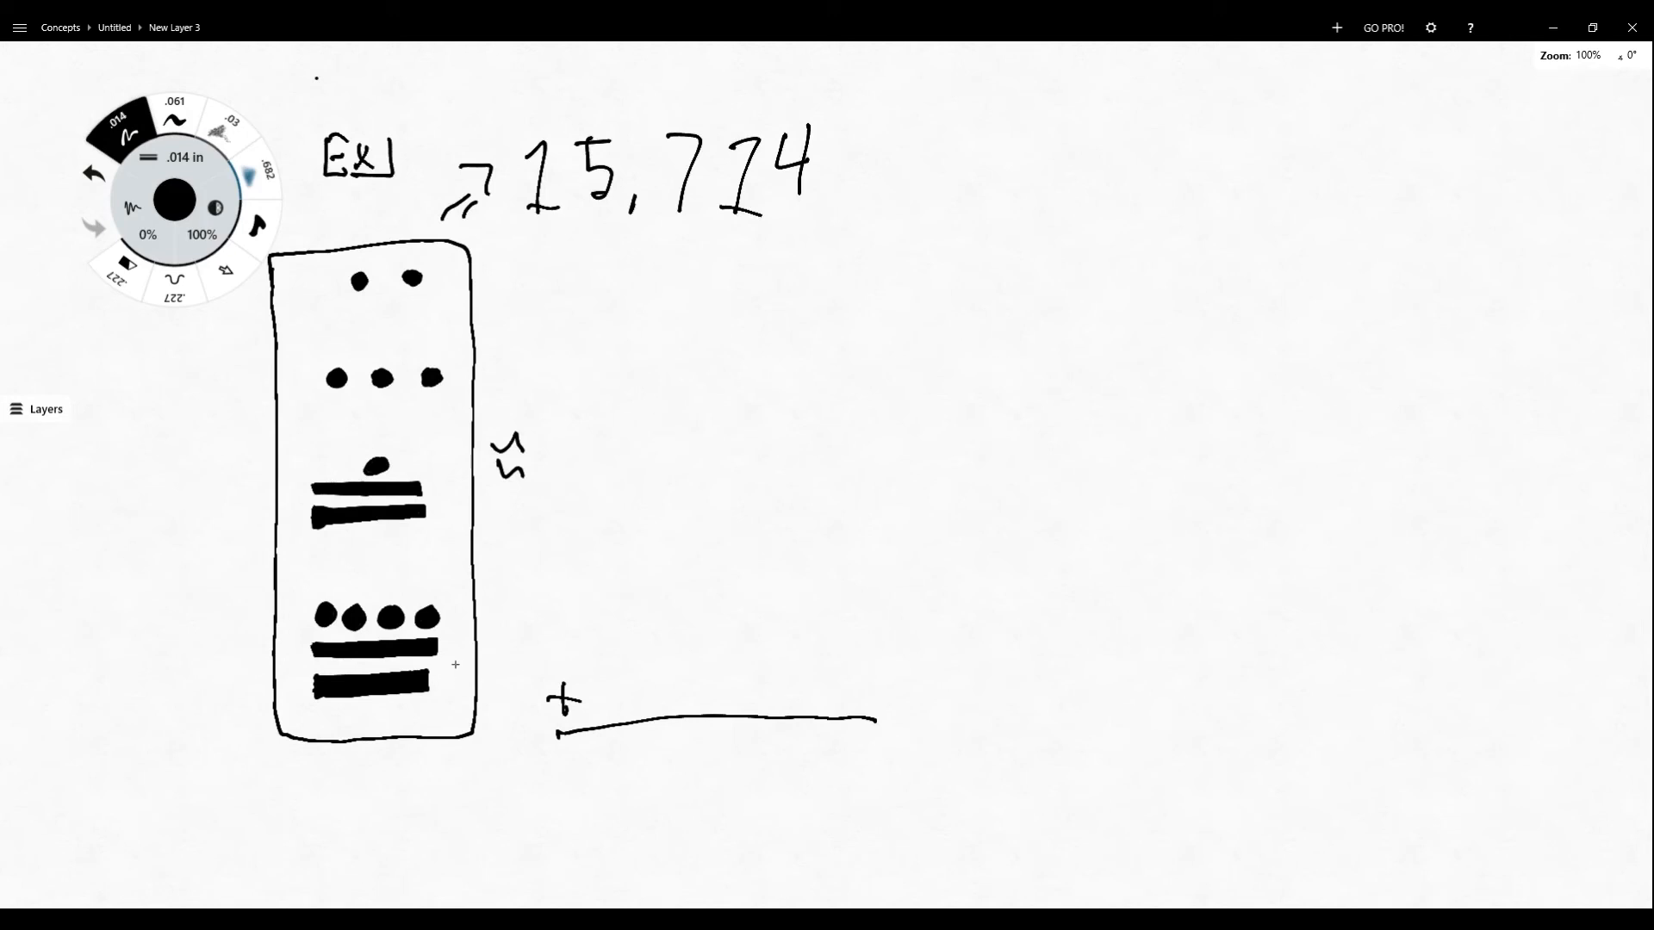
mouse_move(776, 701)
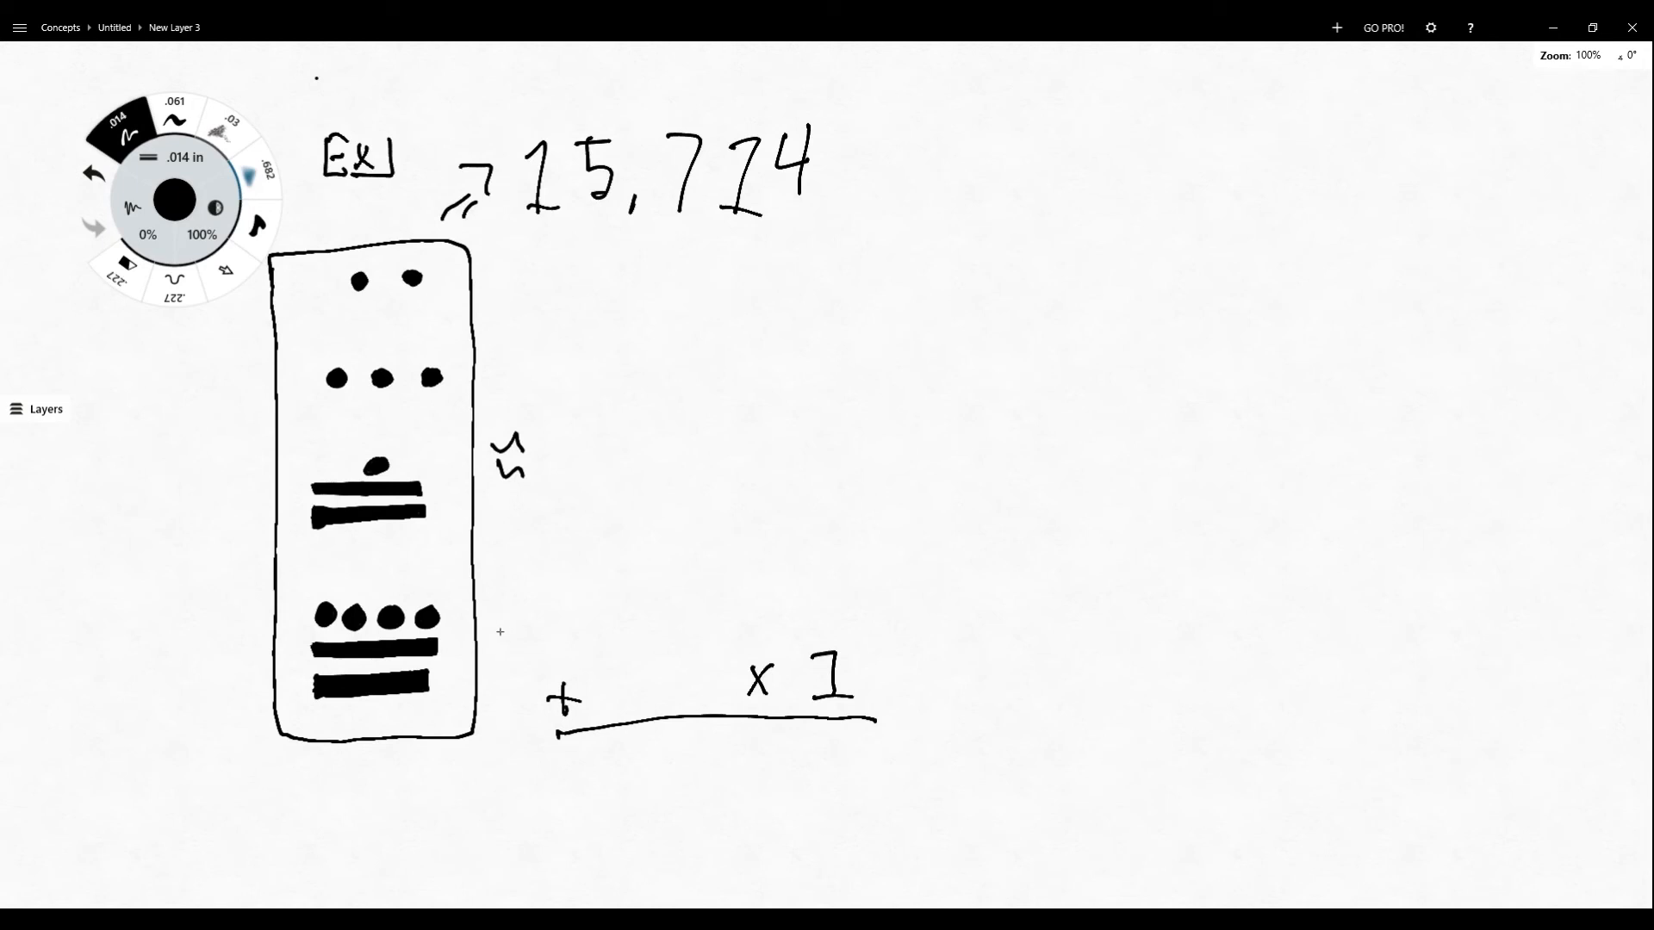
mouse_move(578, 514)
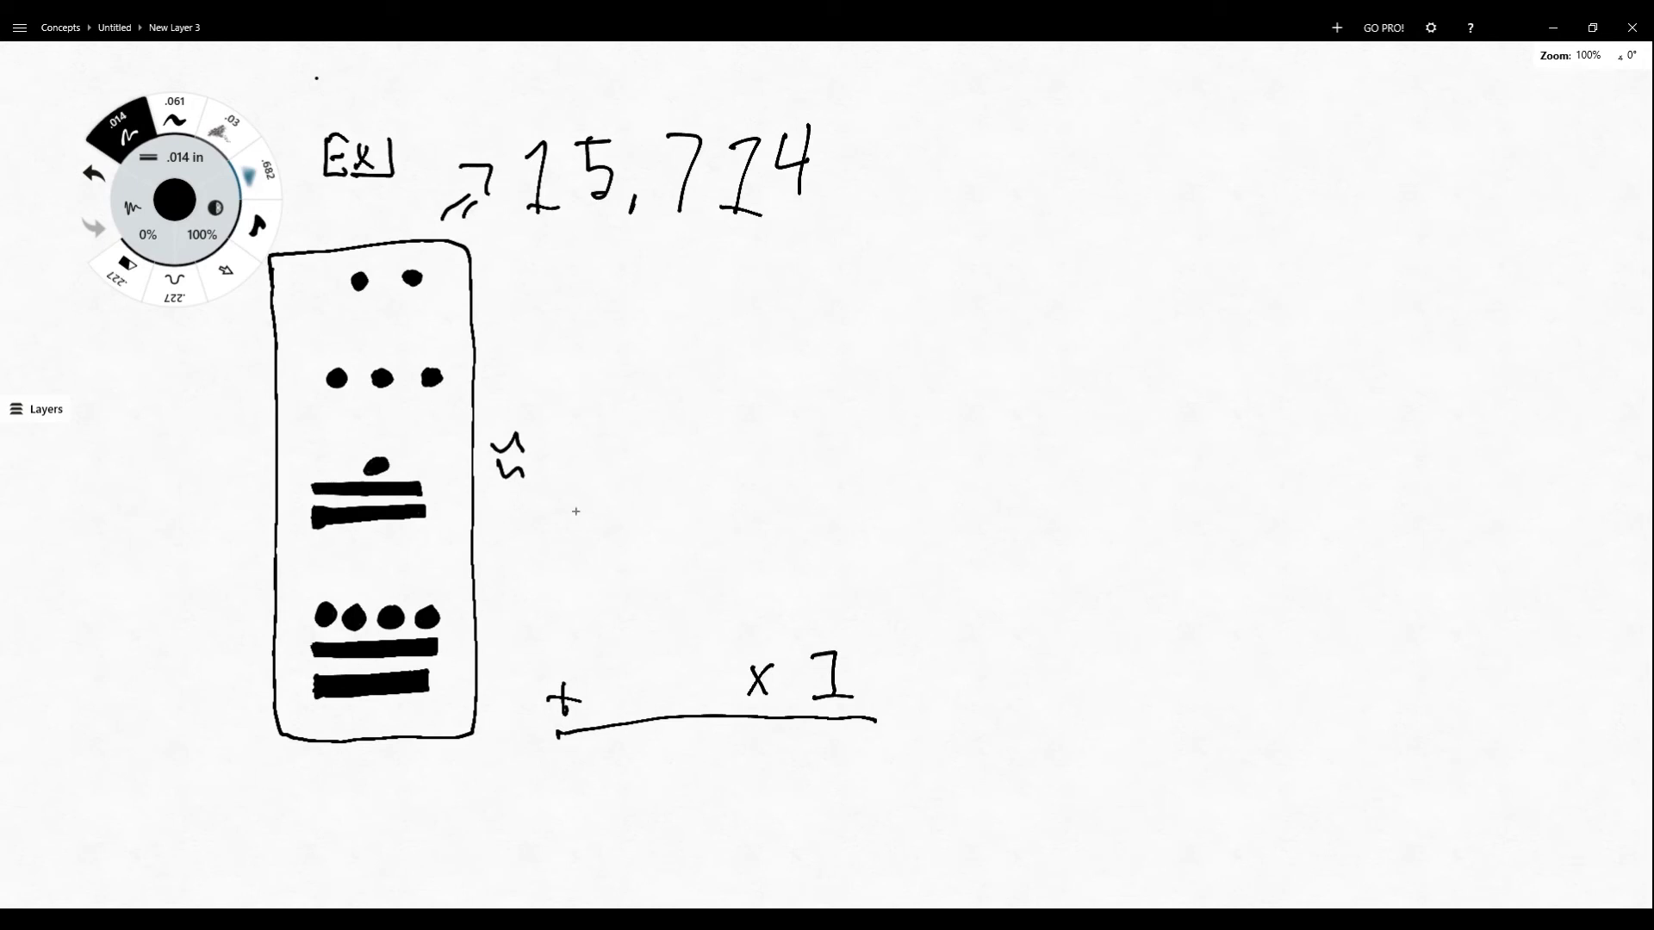
mouse_move(779, 422)
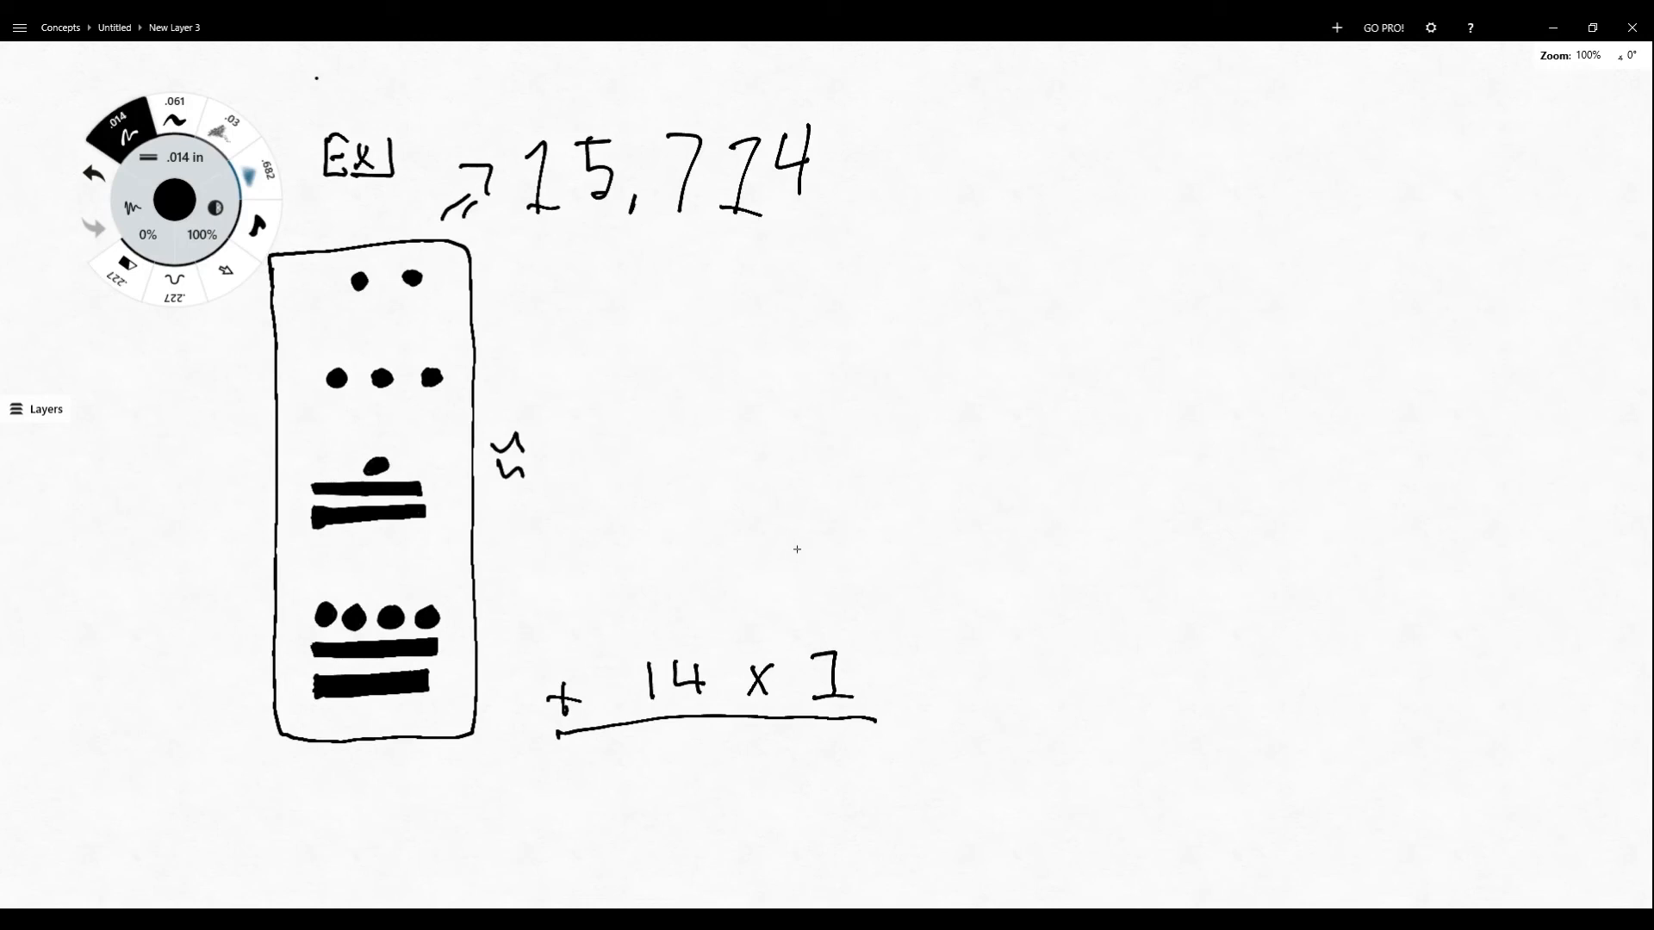
mouse_move(836, 411)
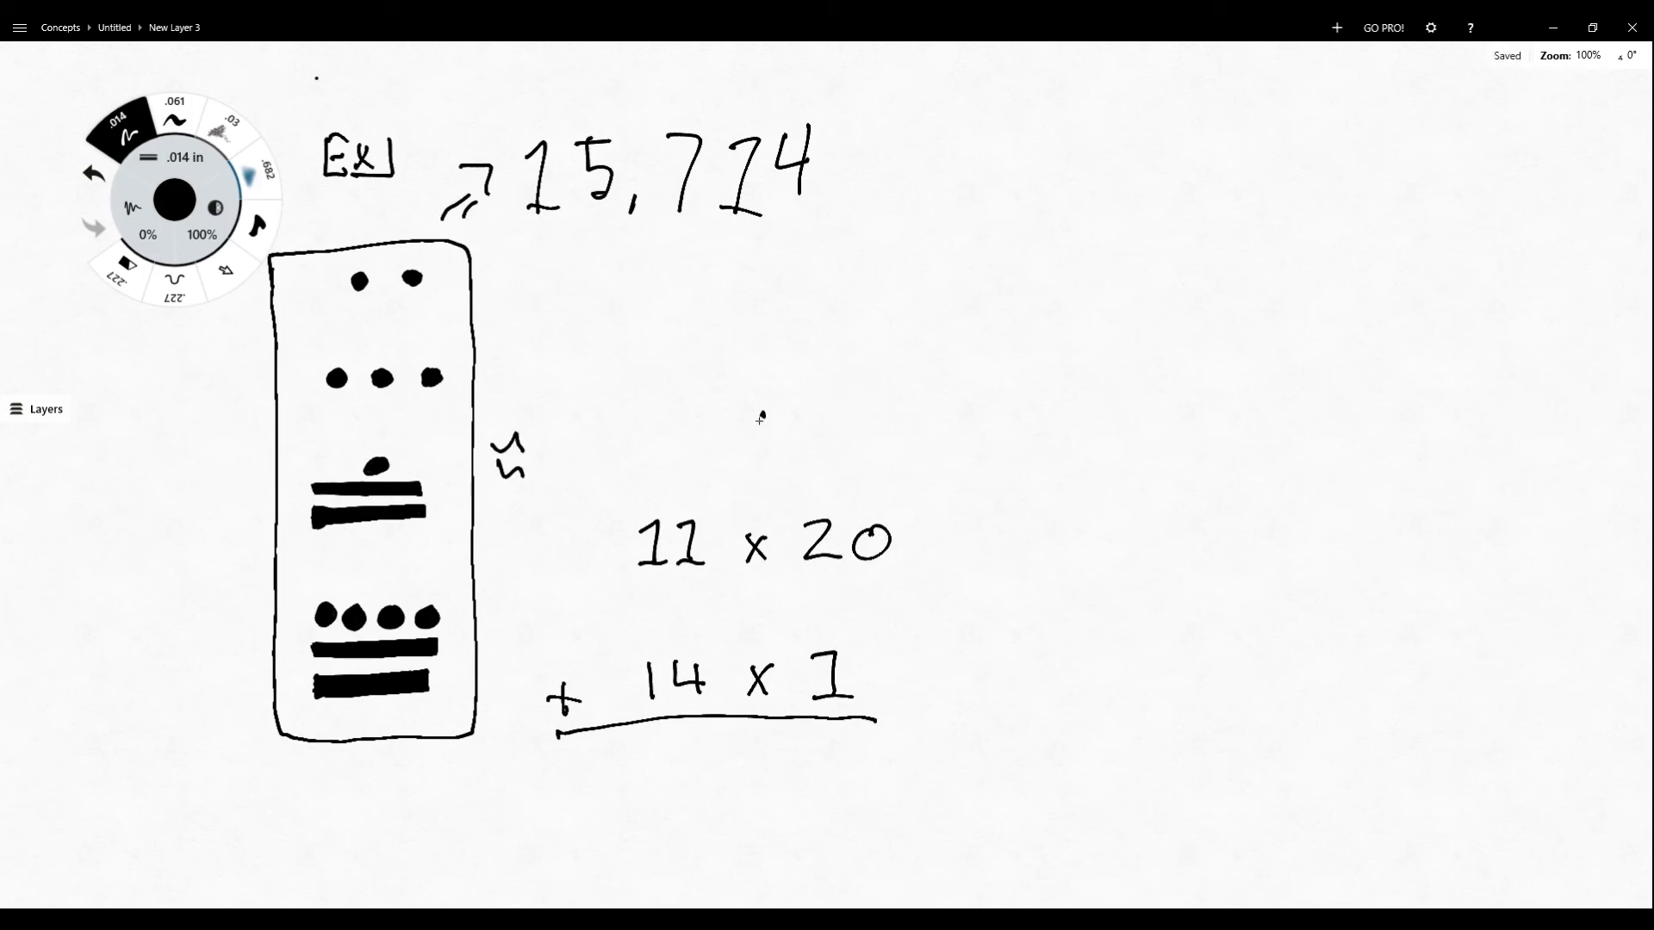
left_click_drag(743, 422, 807, 396)
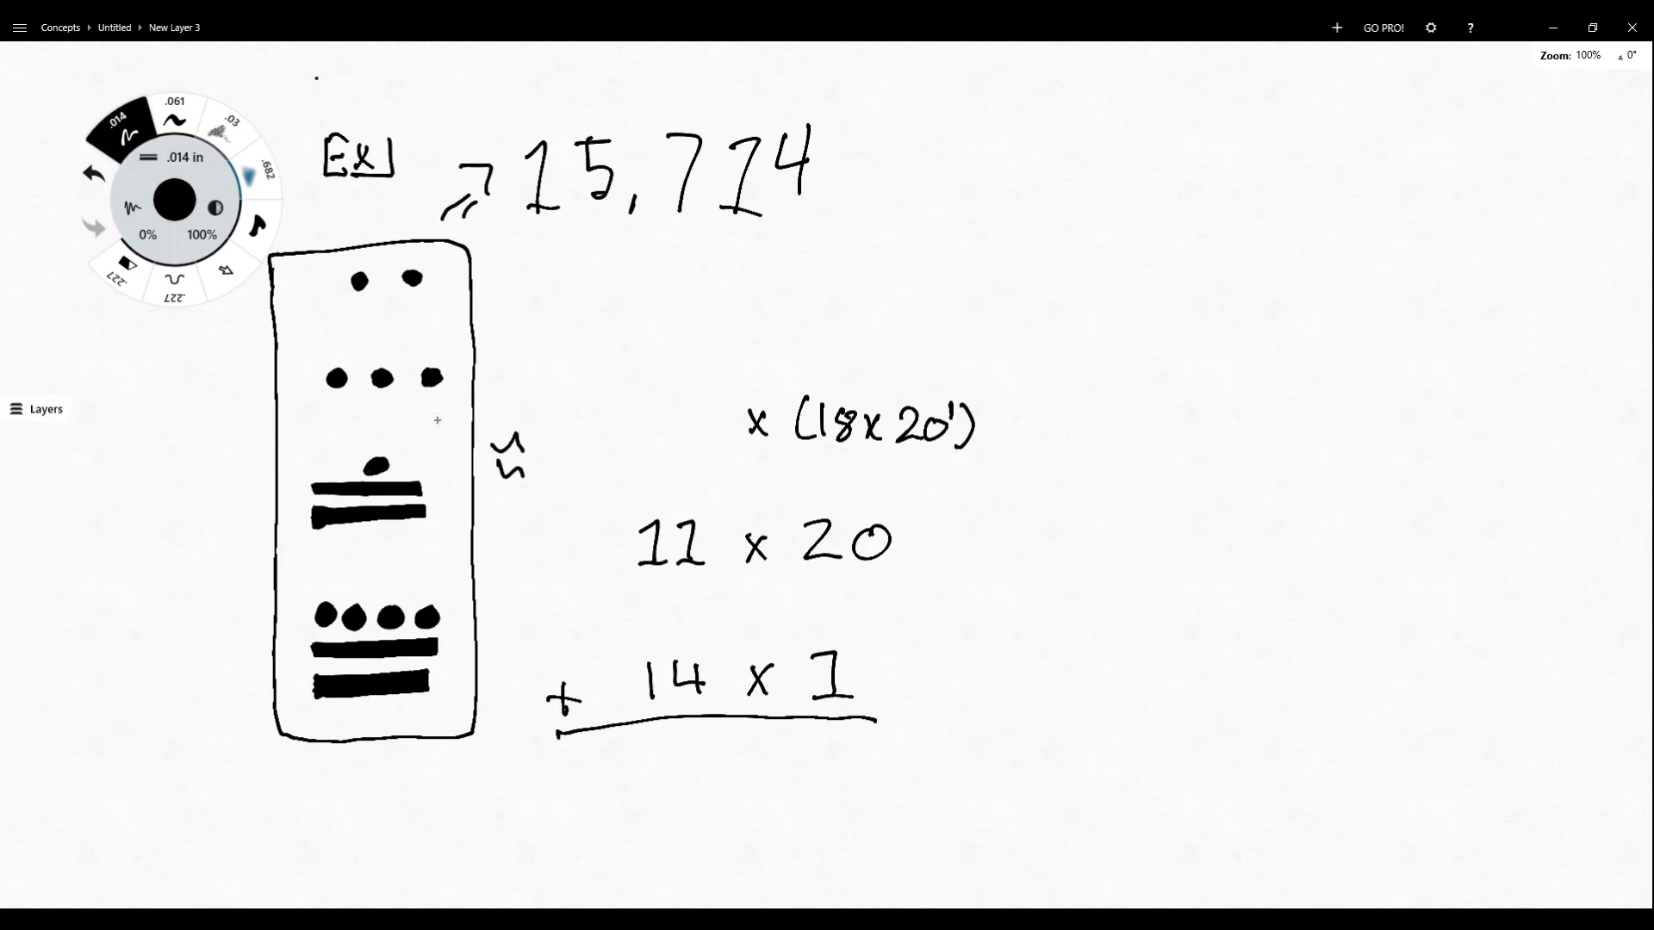
mouse_move(661, 403)
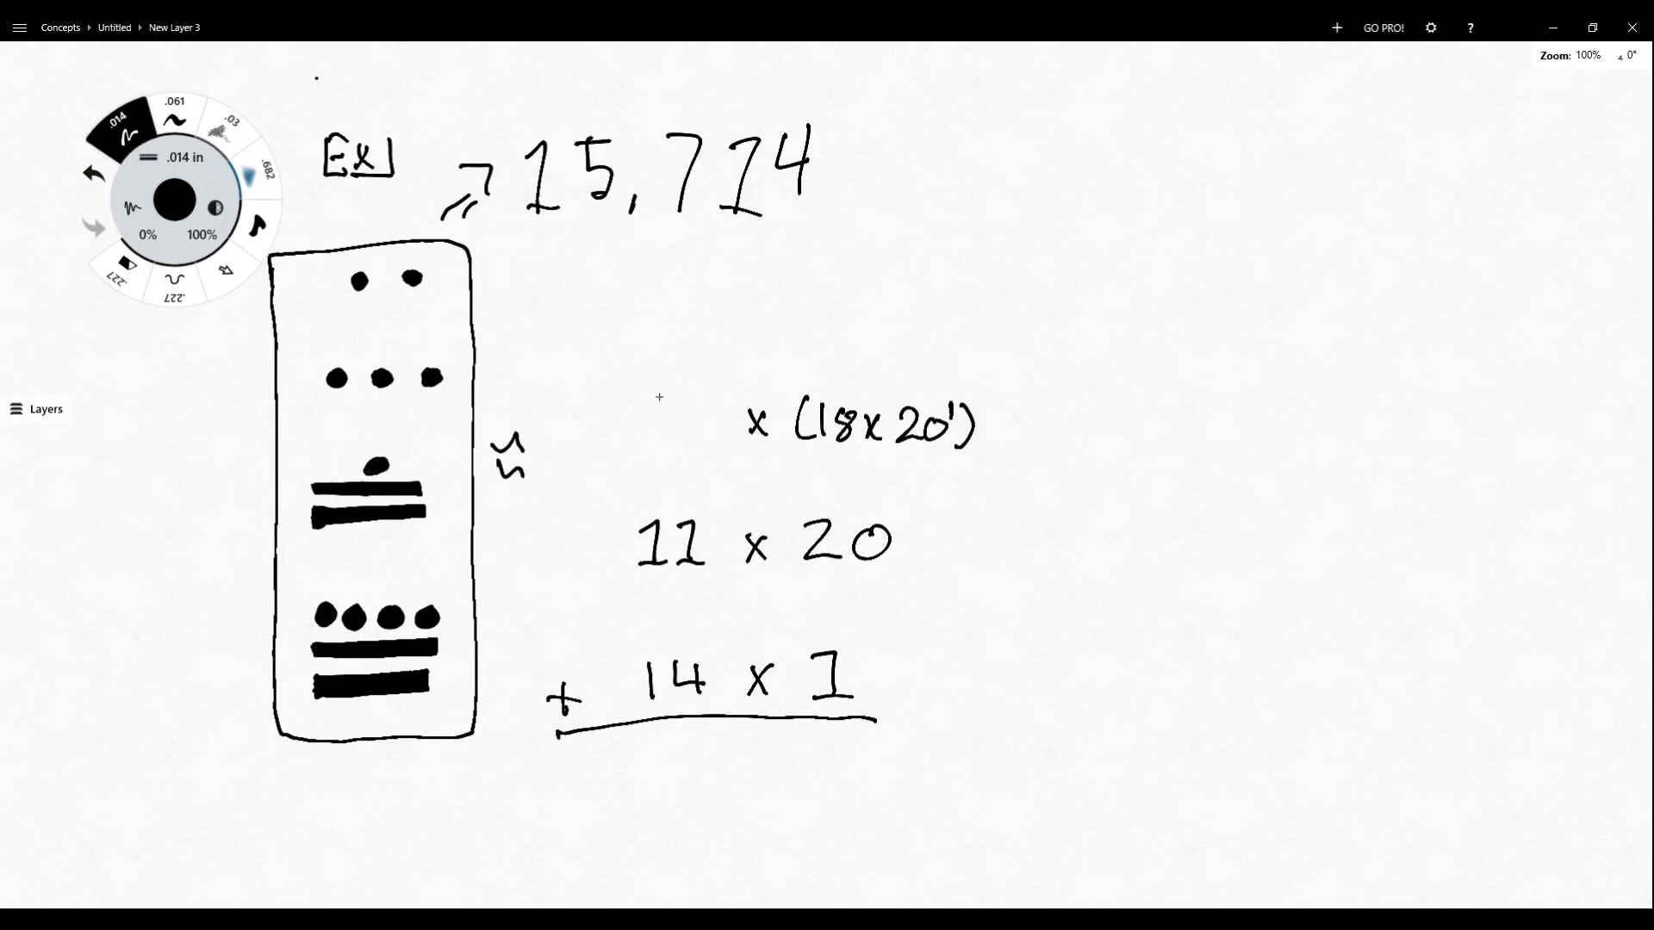
left_click_drag(654, 390, 696, 454)
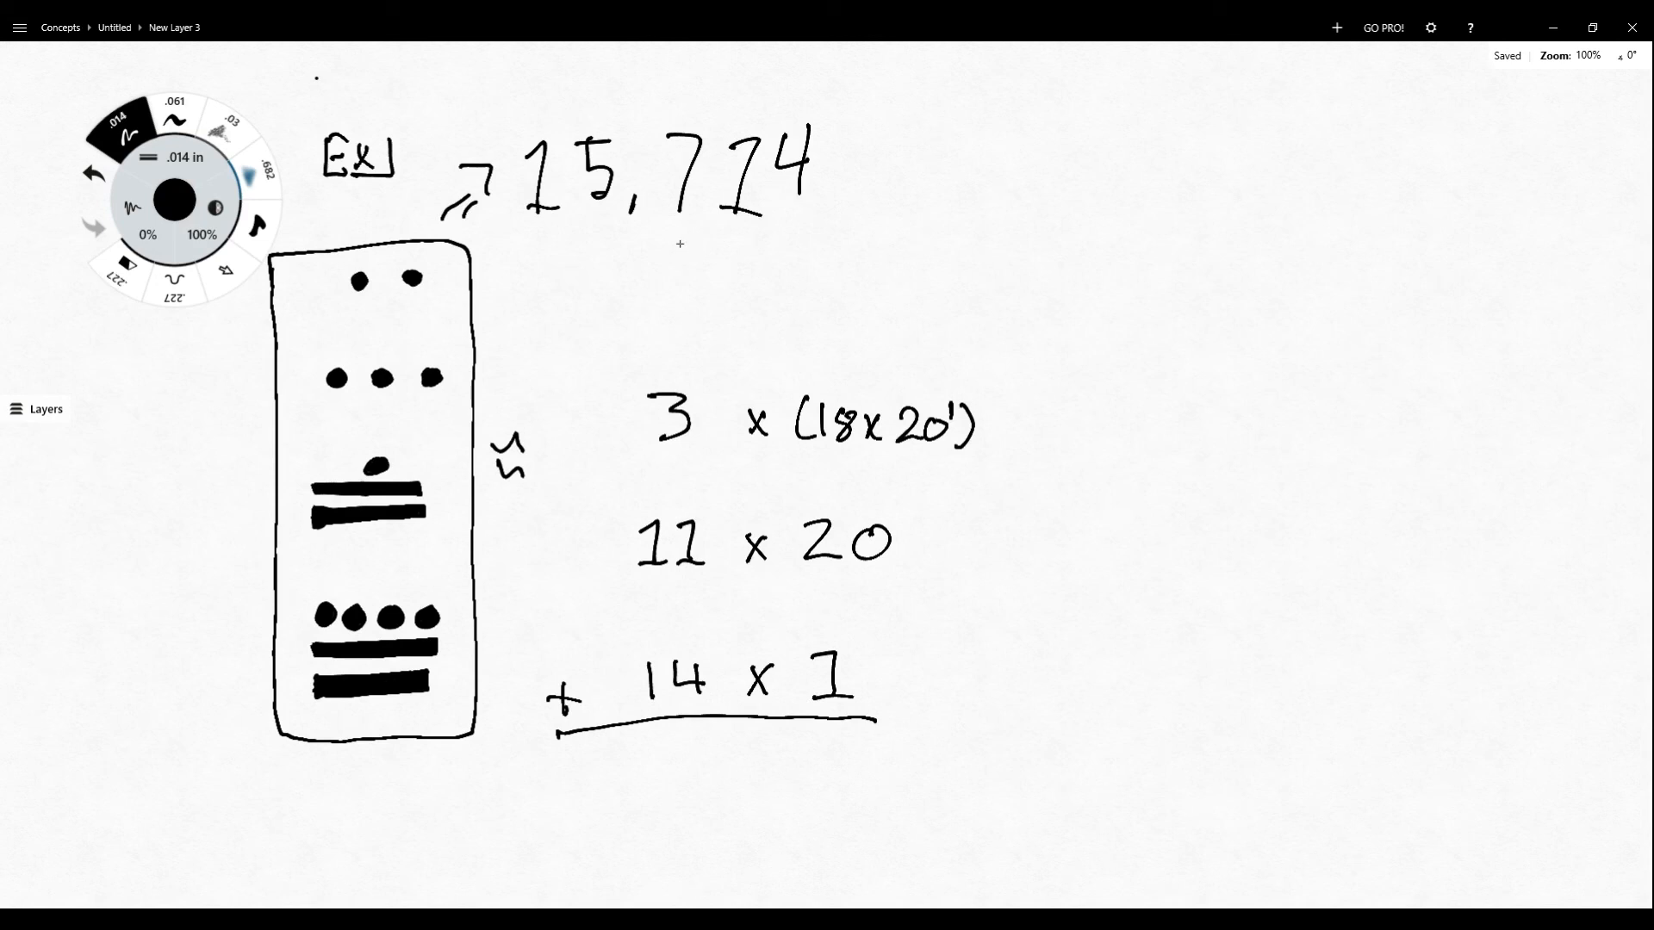
- Write the top row 2 × (18×20²) and lengthen the underline beneath the terms
left_click_drag(649, 269, 691, 321)
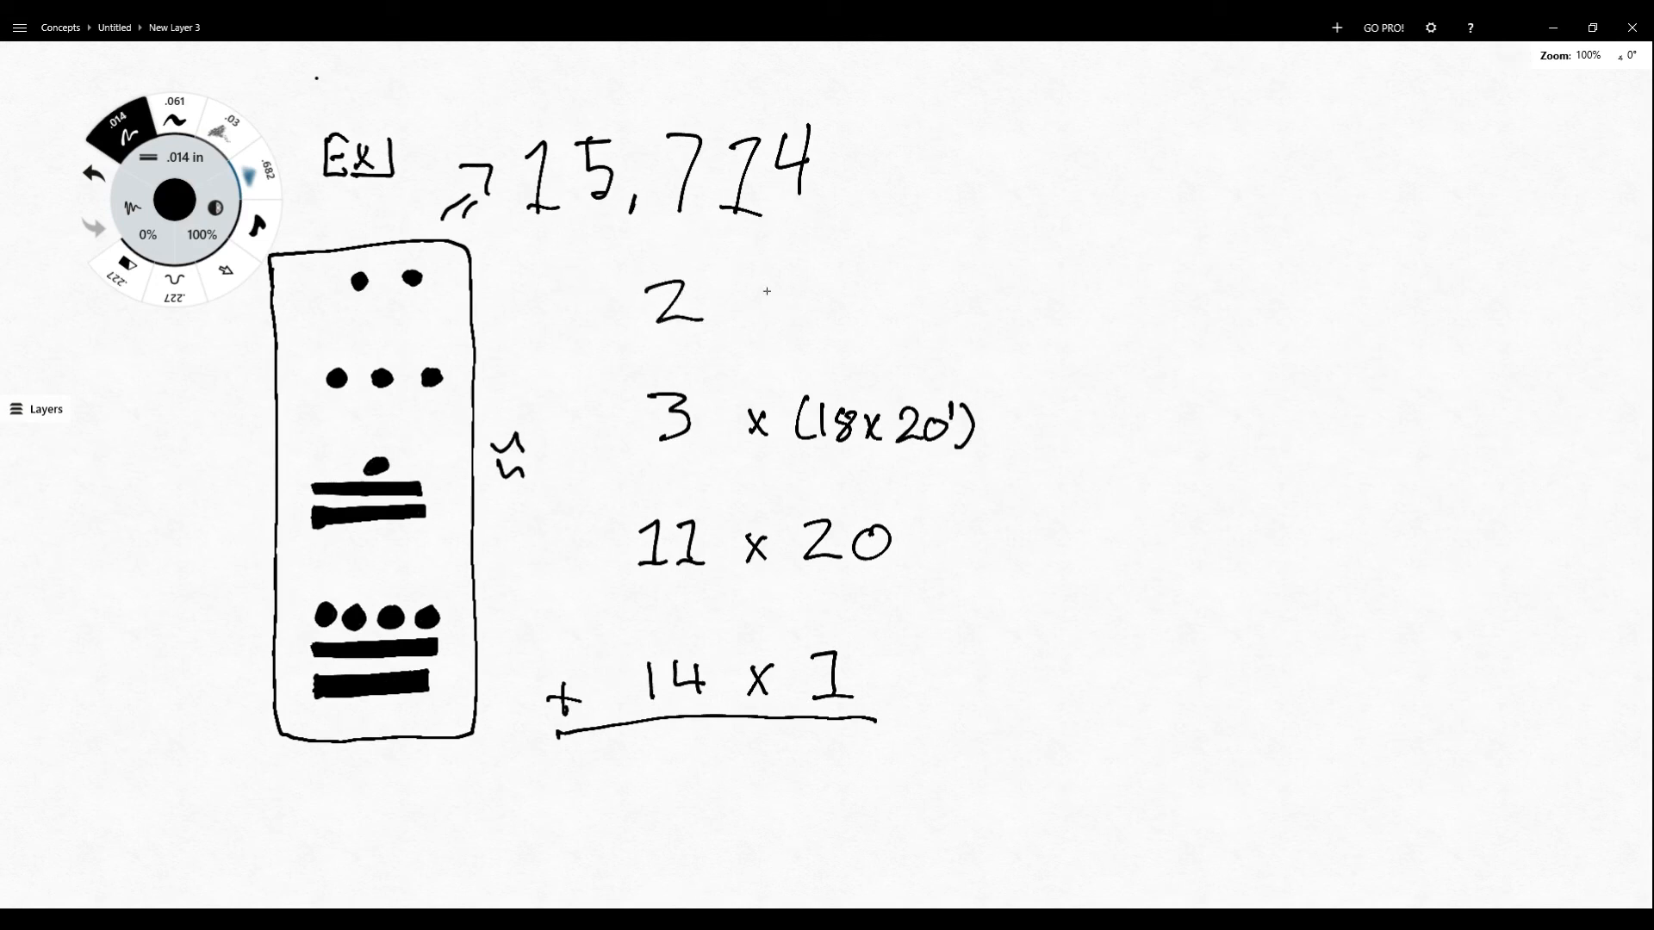
left_click_drag(738, 285, 765, 311)
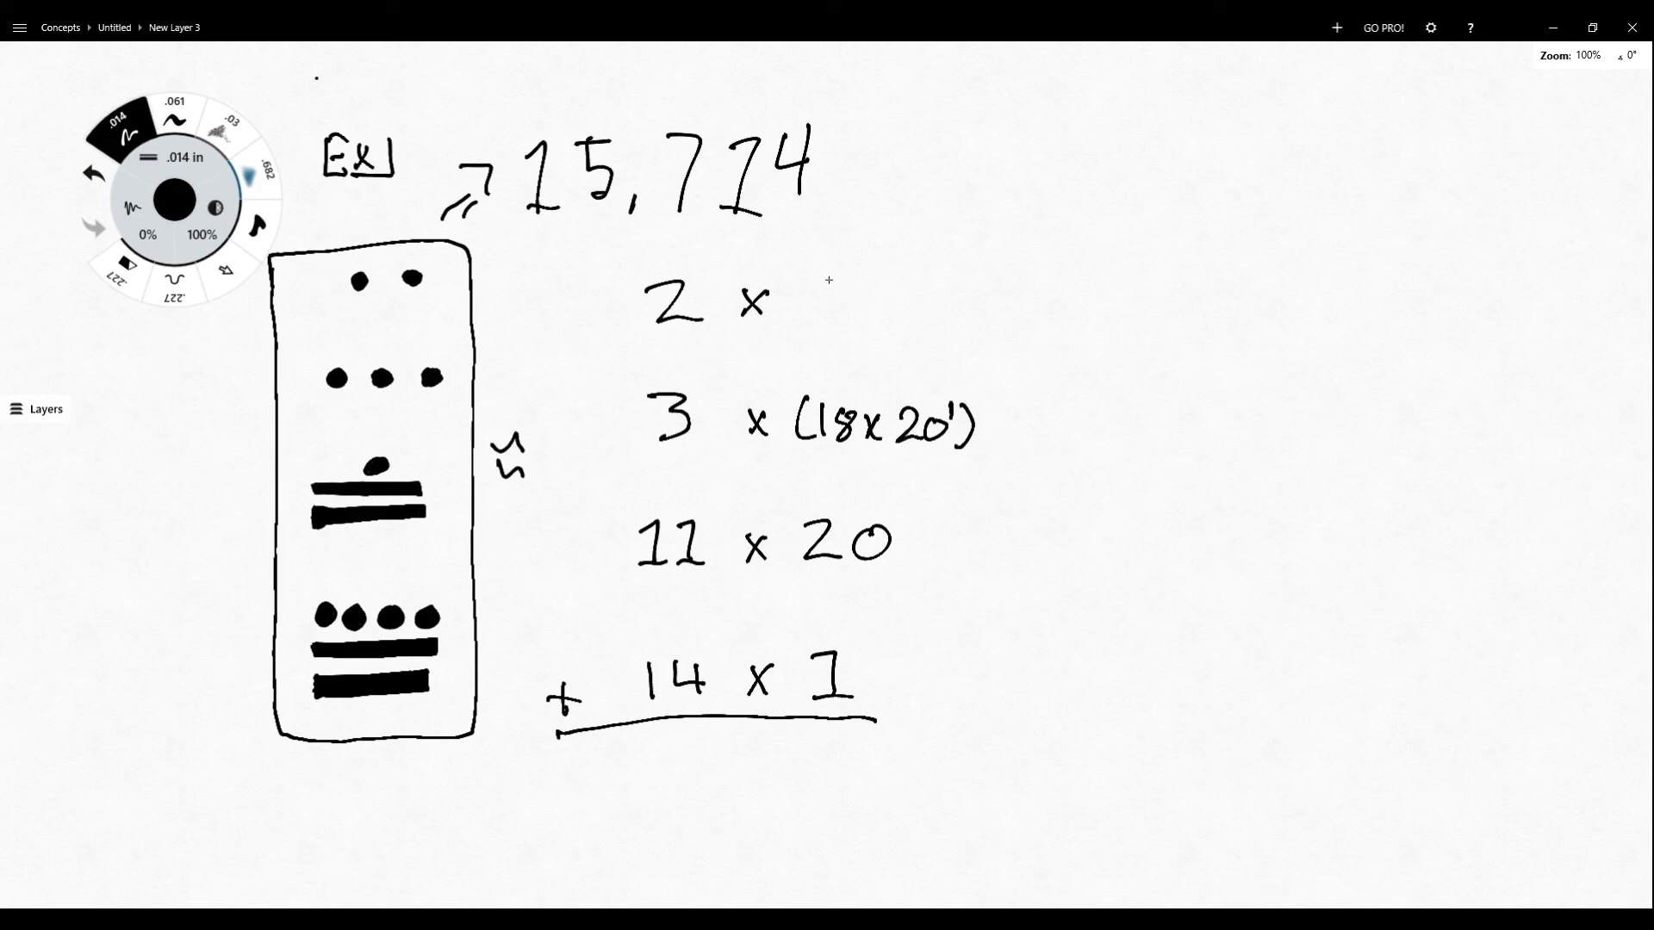
left_click_drag(802, 295, 887, 306)
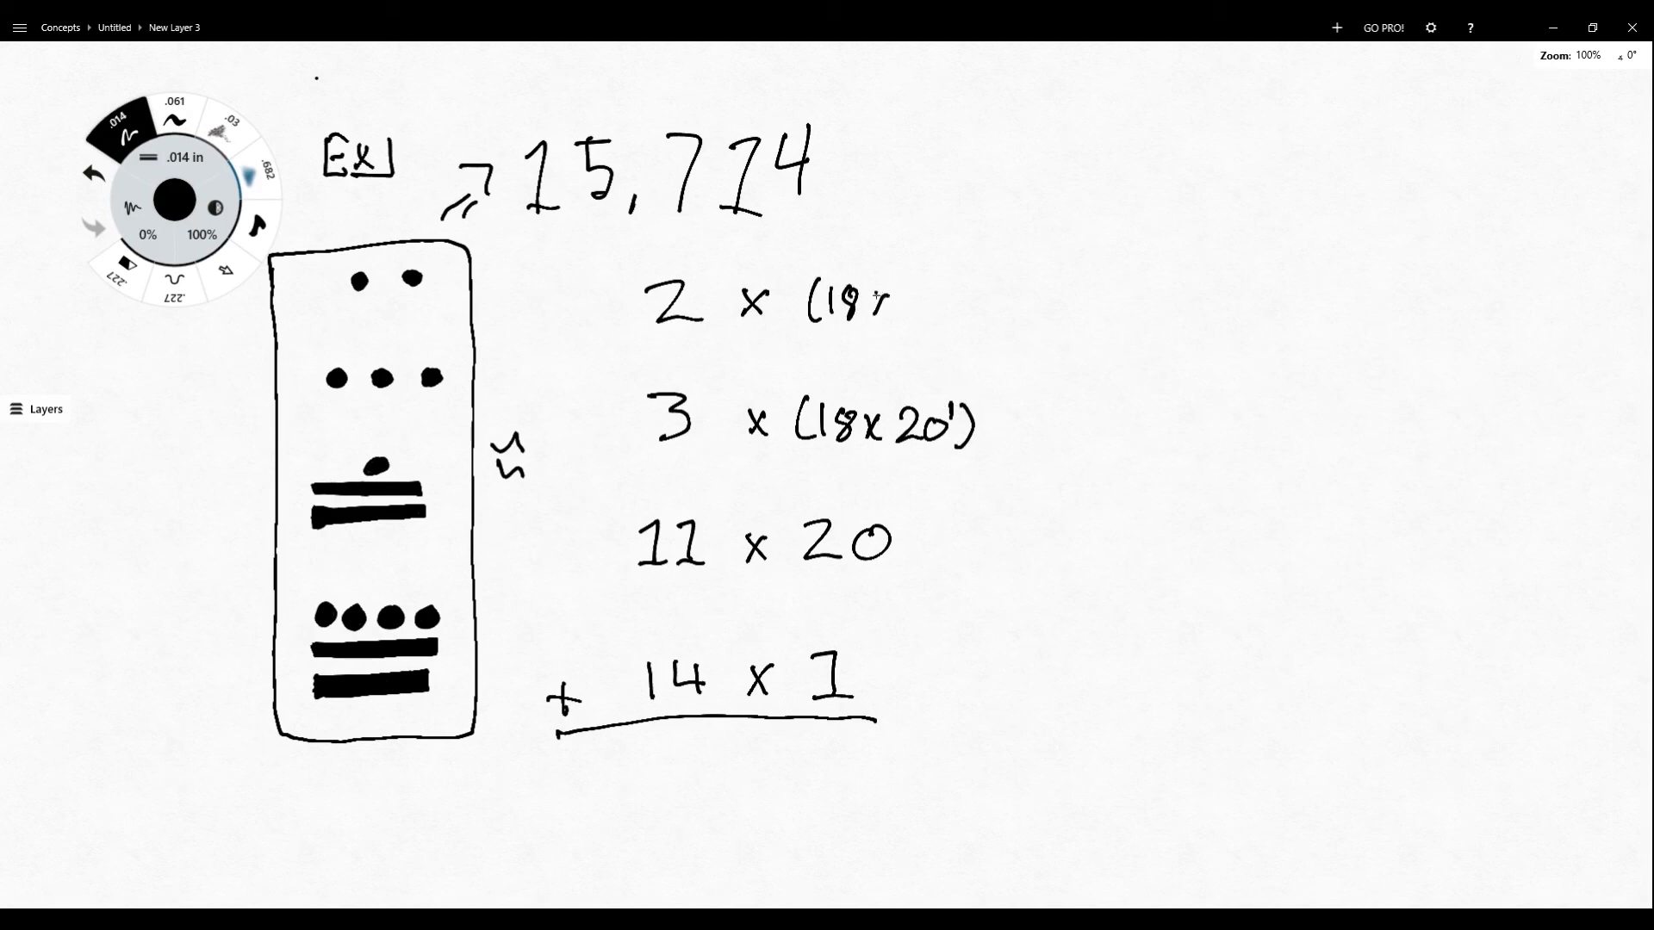
left_click_drag(886, 295, 960, 285)
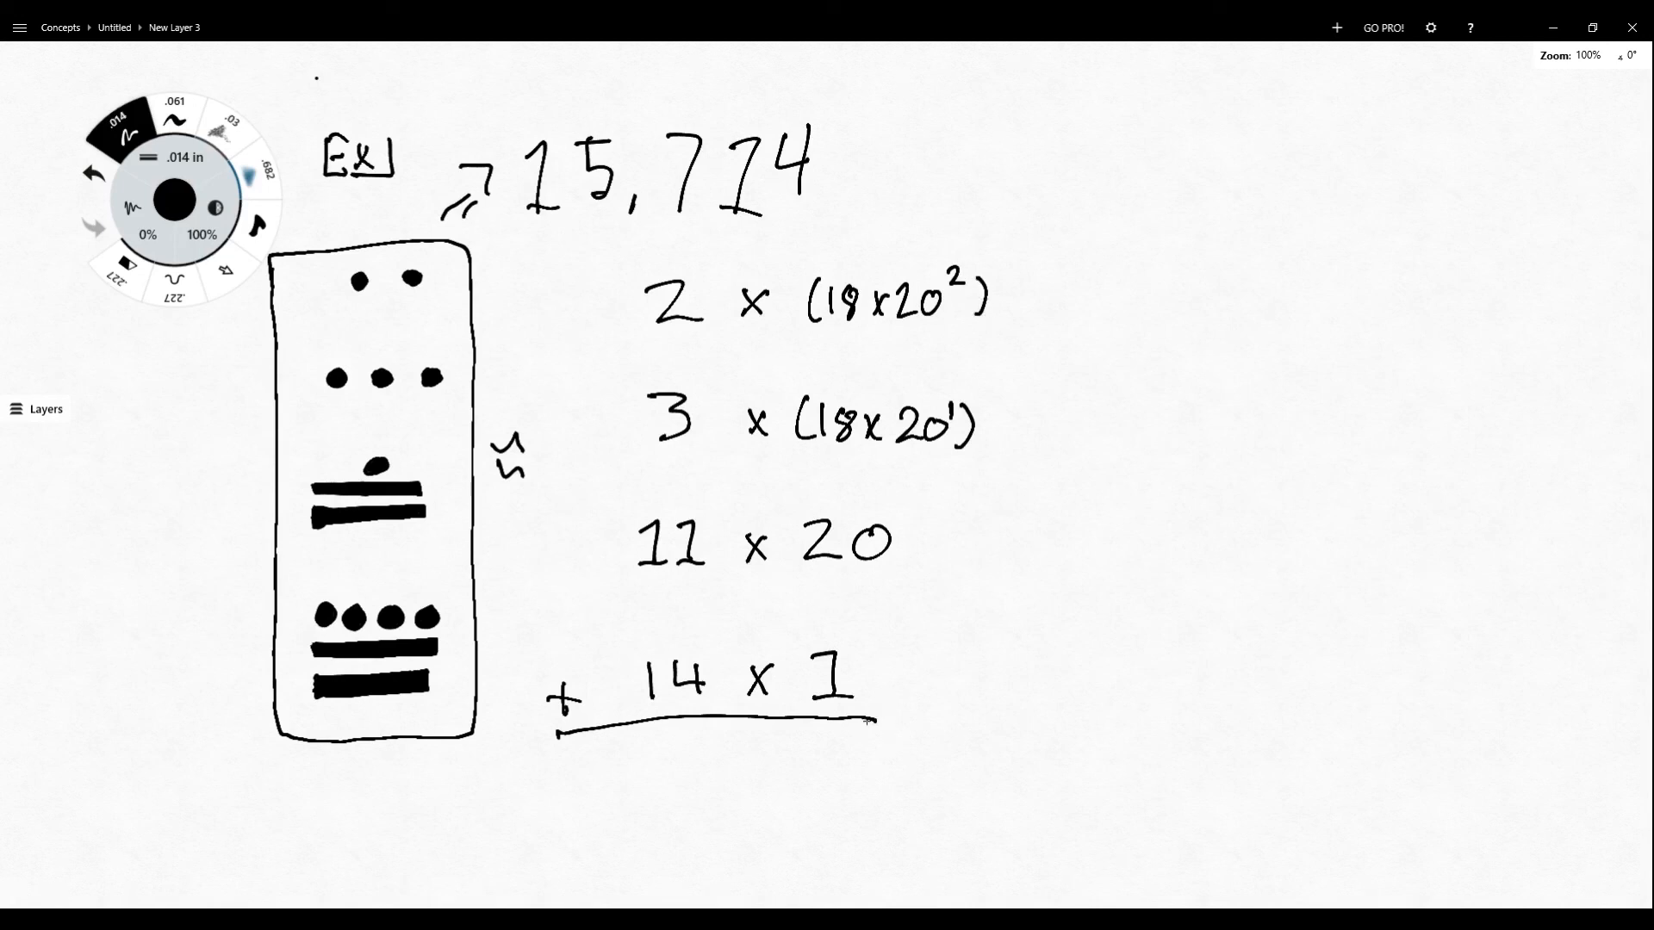
left_click_drag(870, 723, 934, 717)
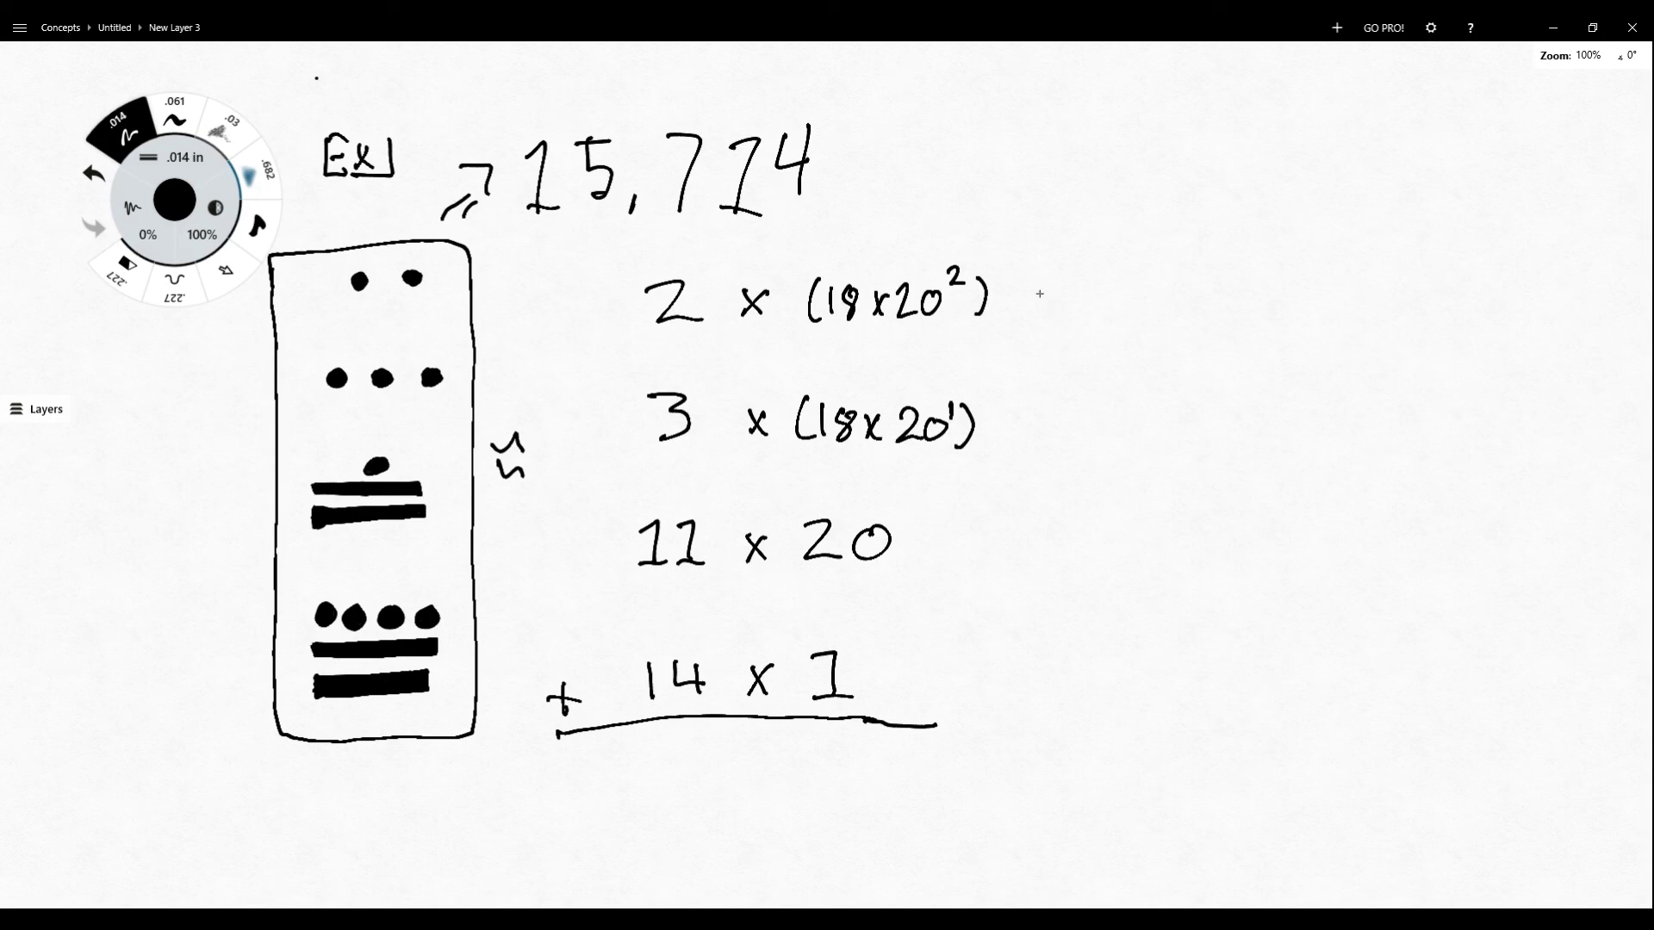
- Write results 14,400, 1080, 220 and 14, underline them, and total 15,714 below
left_click_drag(1029, 279, 1071, 305)
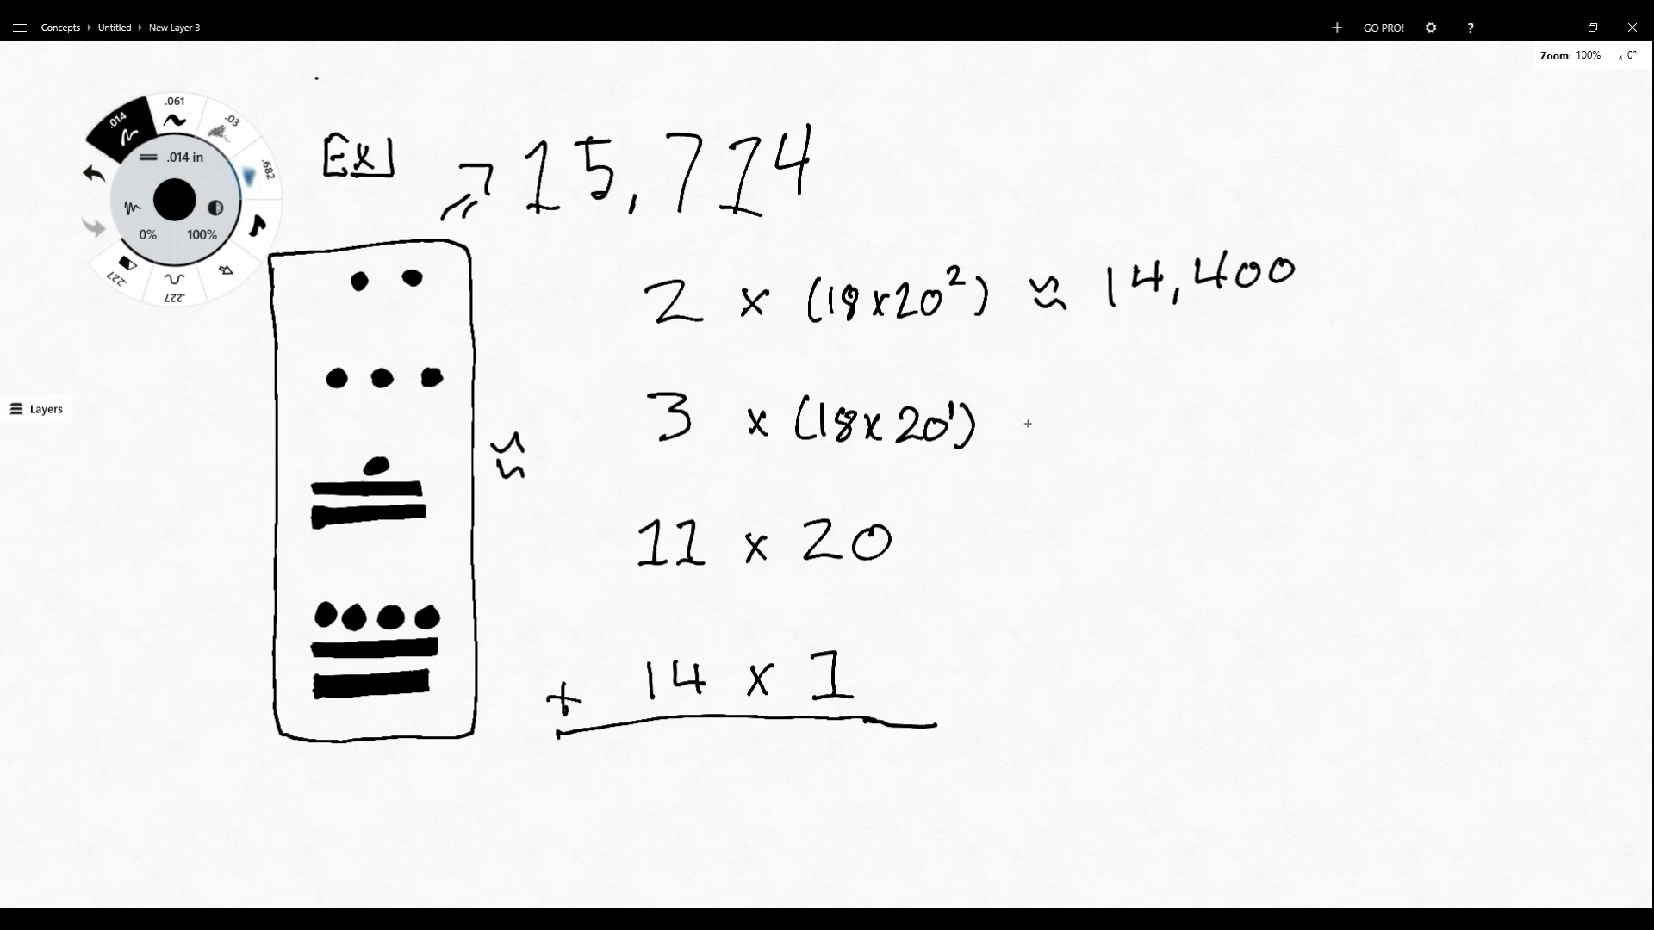
left_click_drag(1023, 427, 1049, 433)
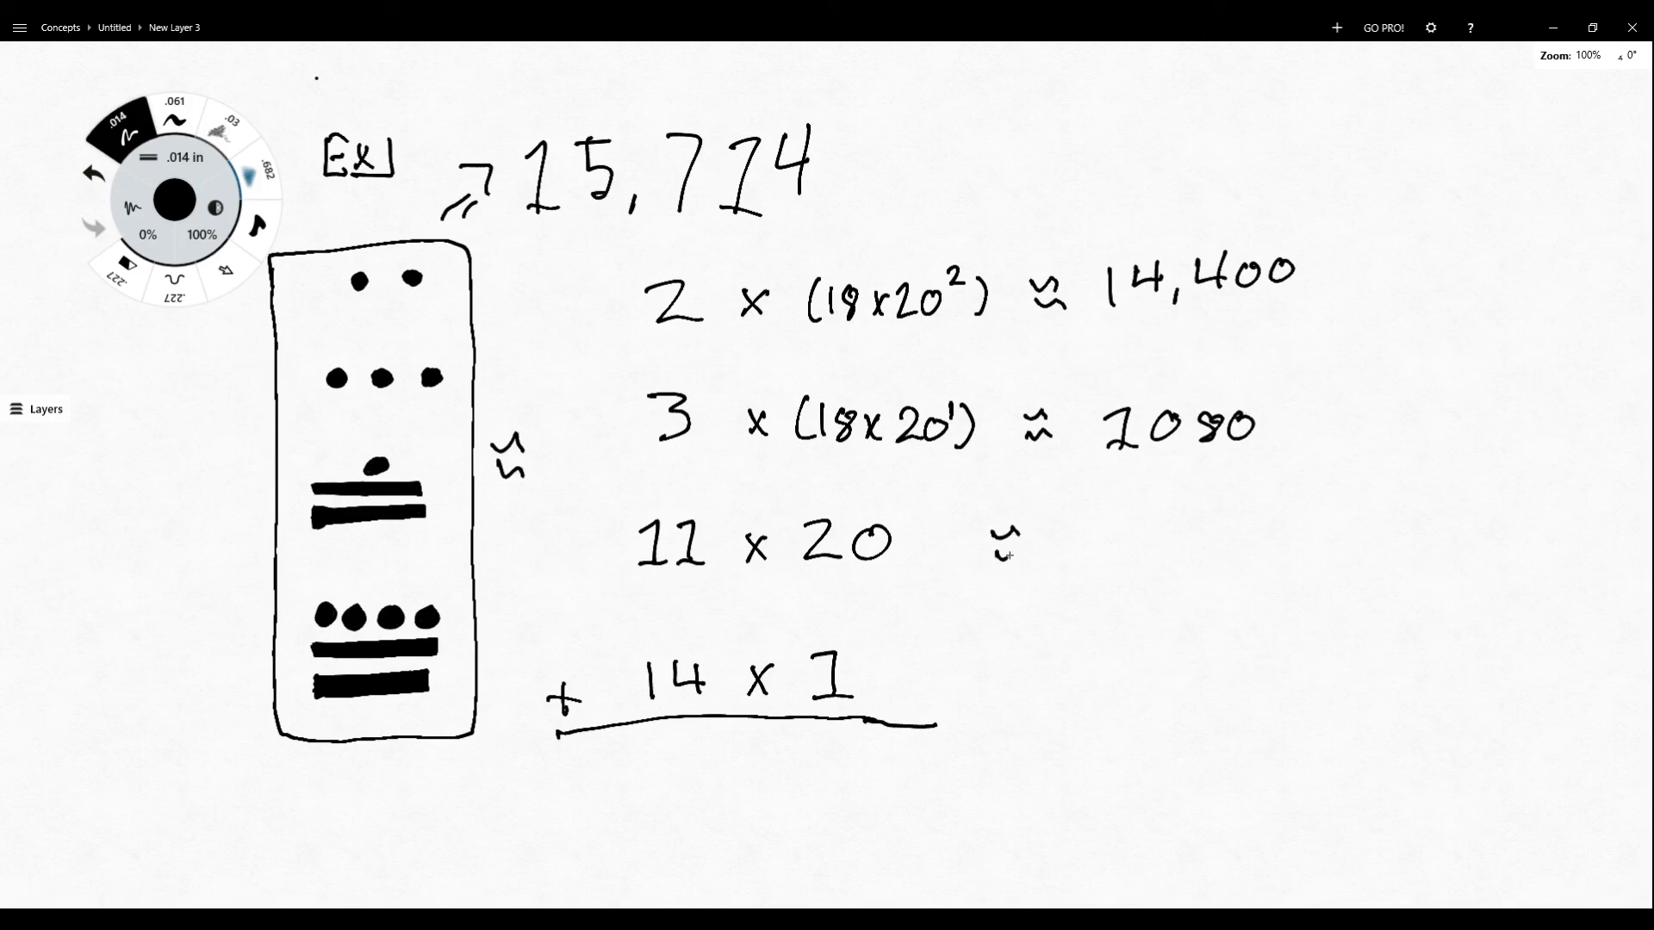
left_click_drag(1107, 538, 1240, 543)
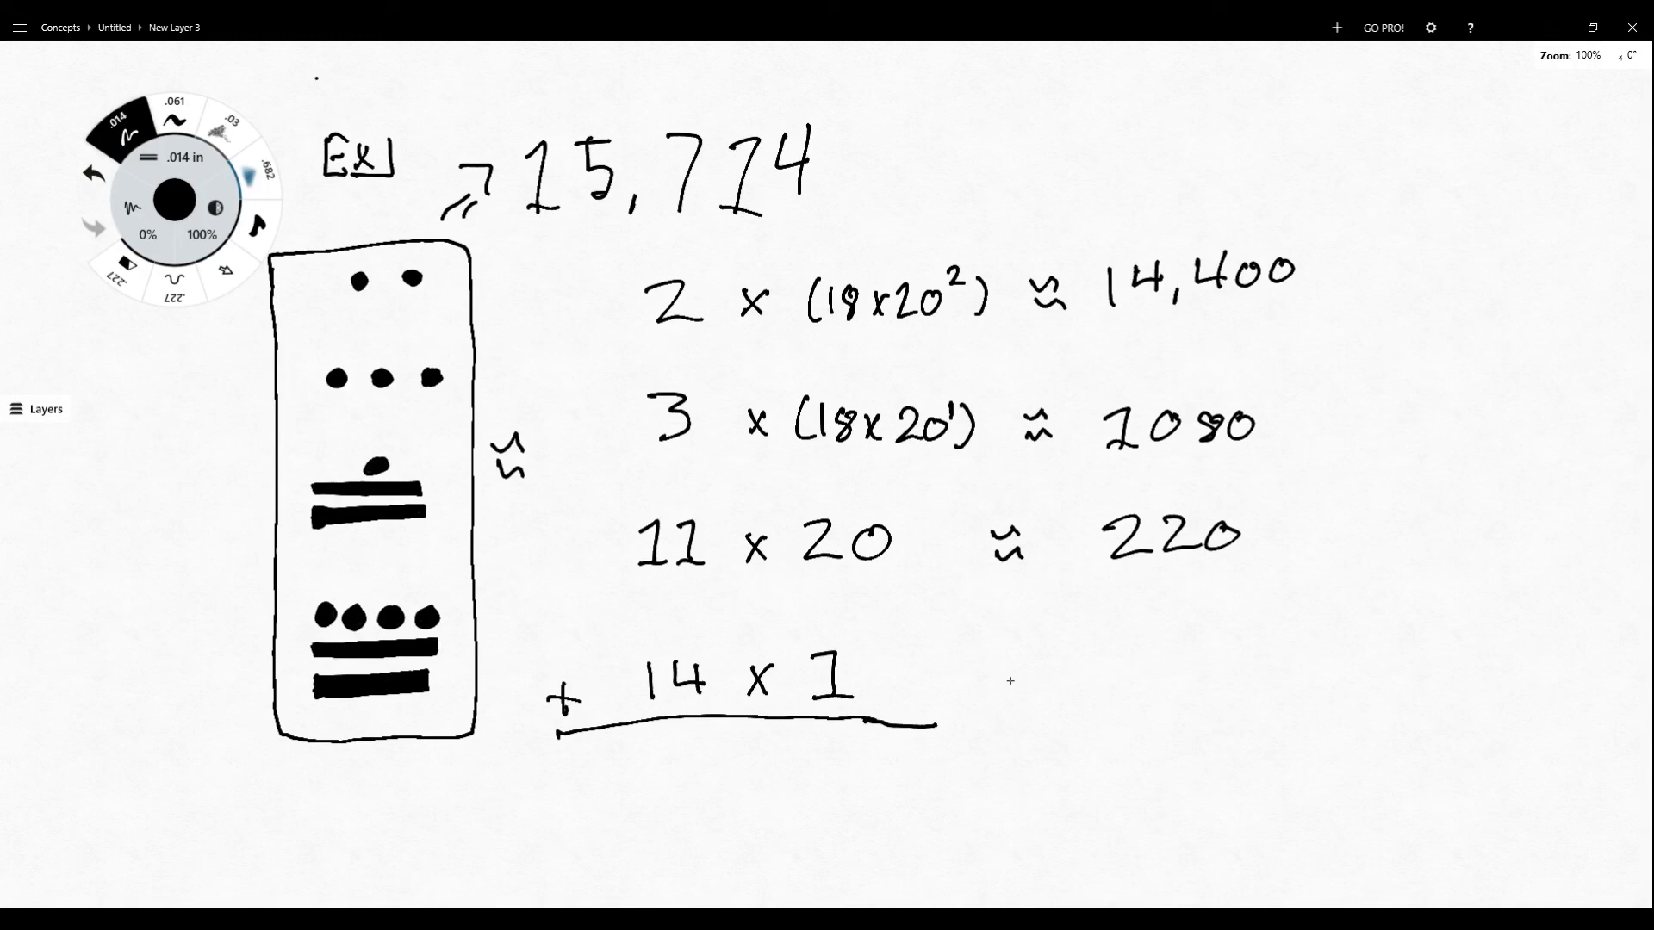
left_click_drag(981, 686, 1150, 685)
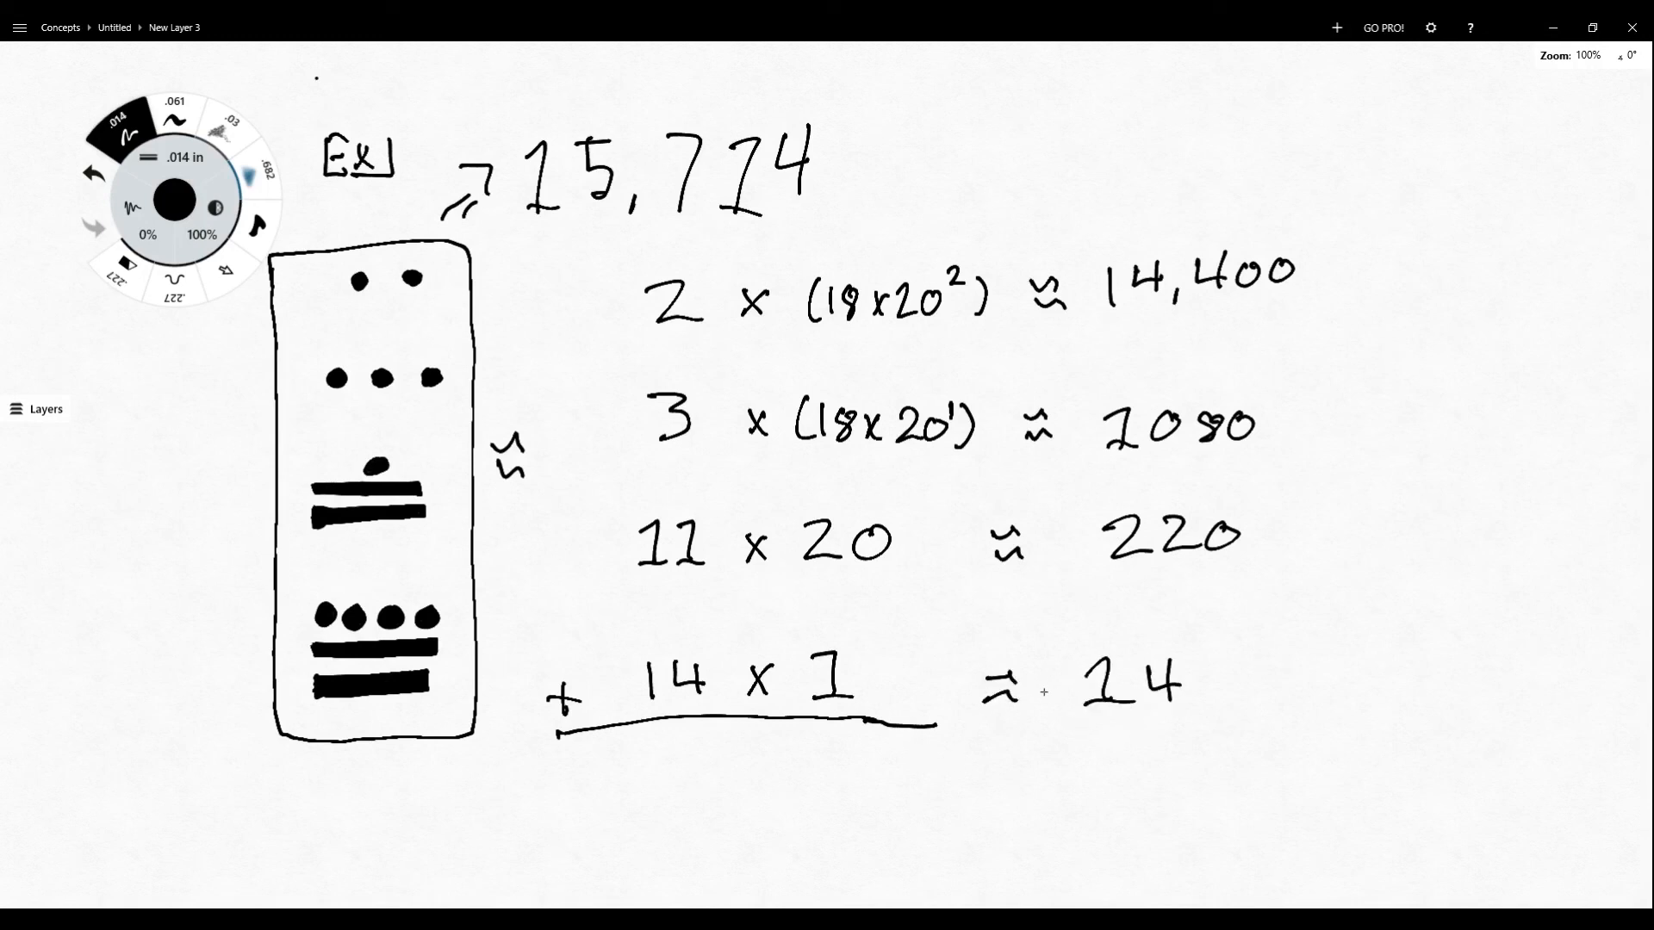
left_click_drag(1023, 723, 1277, 723)
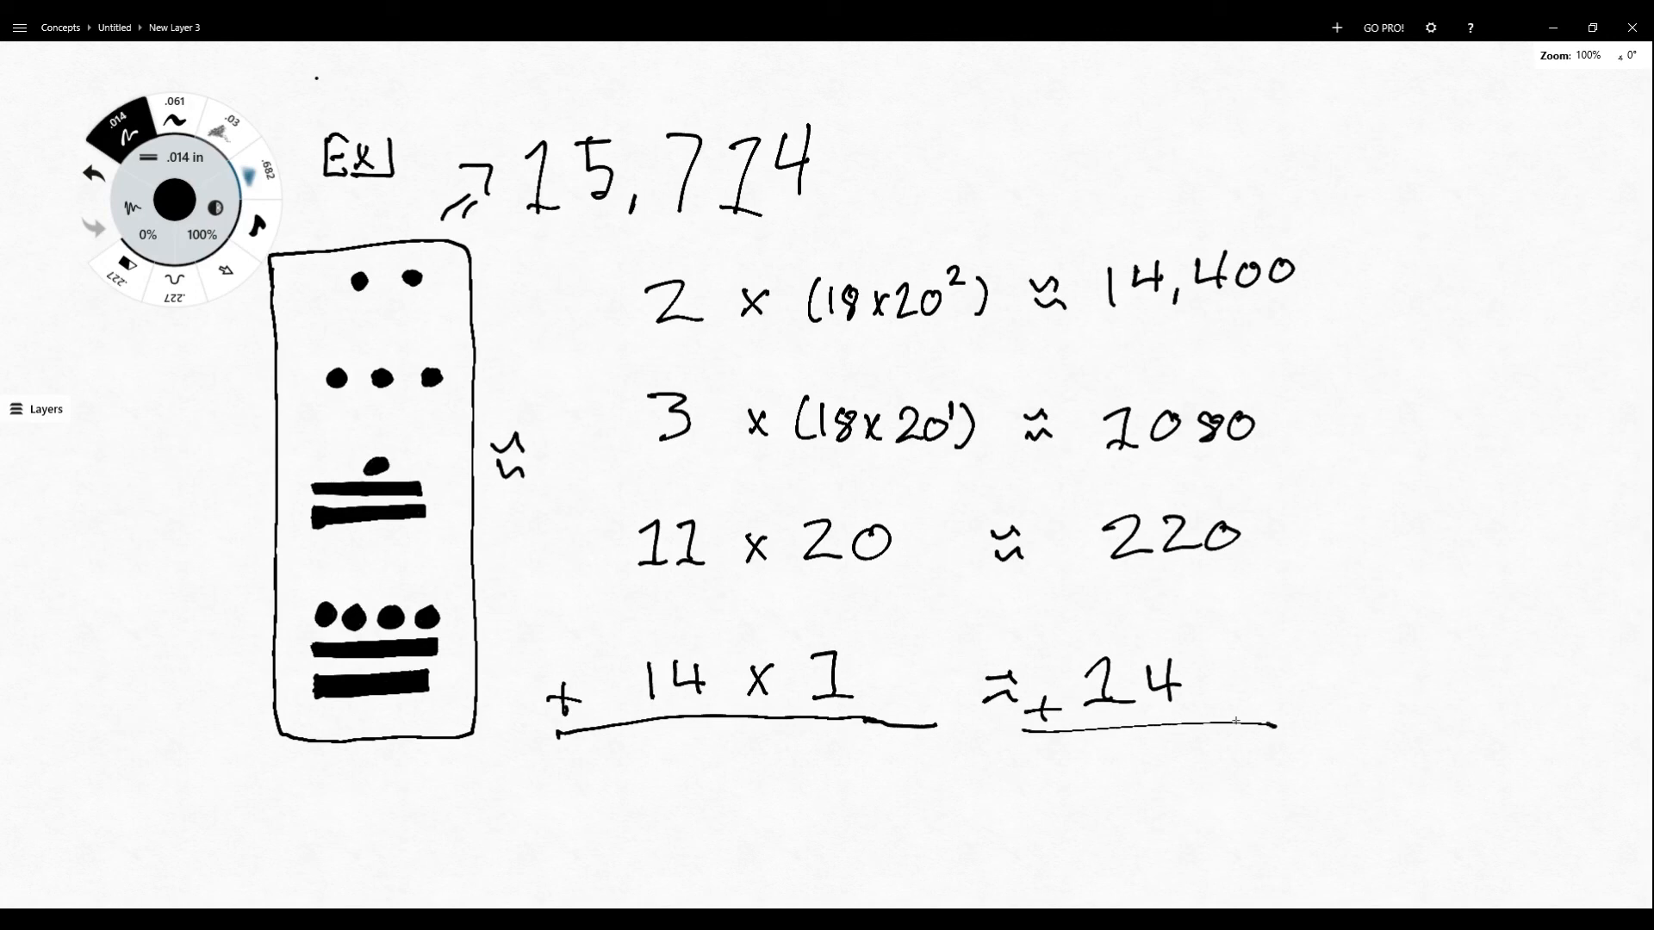
left_click_drag(607, 770, 654, 817)
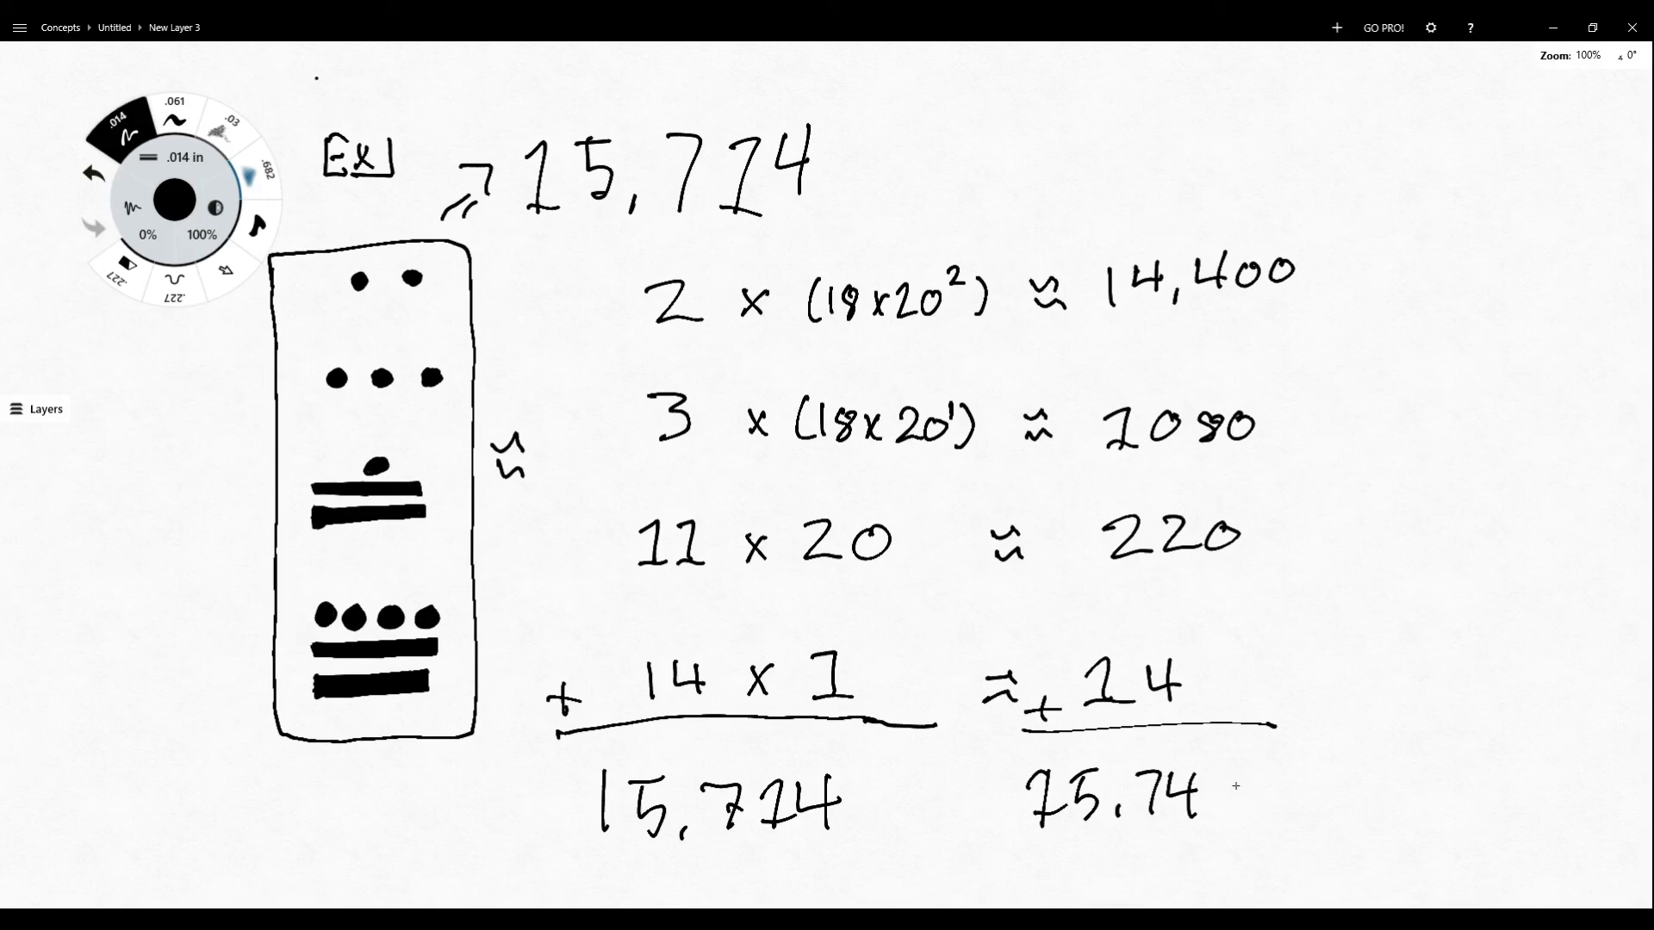
left_click_drag(1161, 780, 1198, 812)
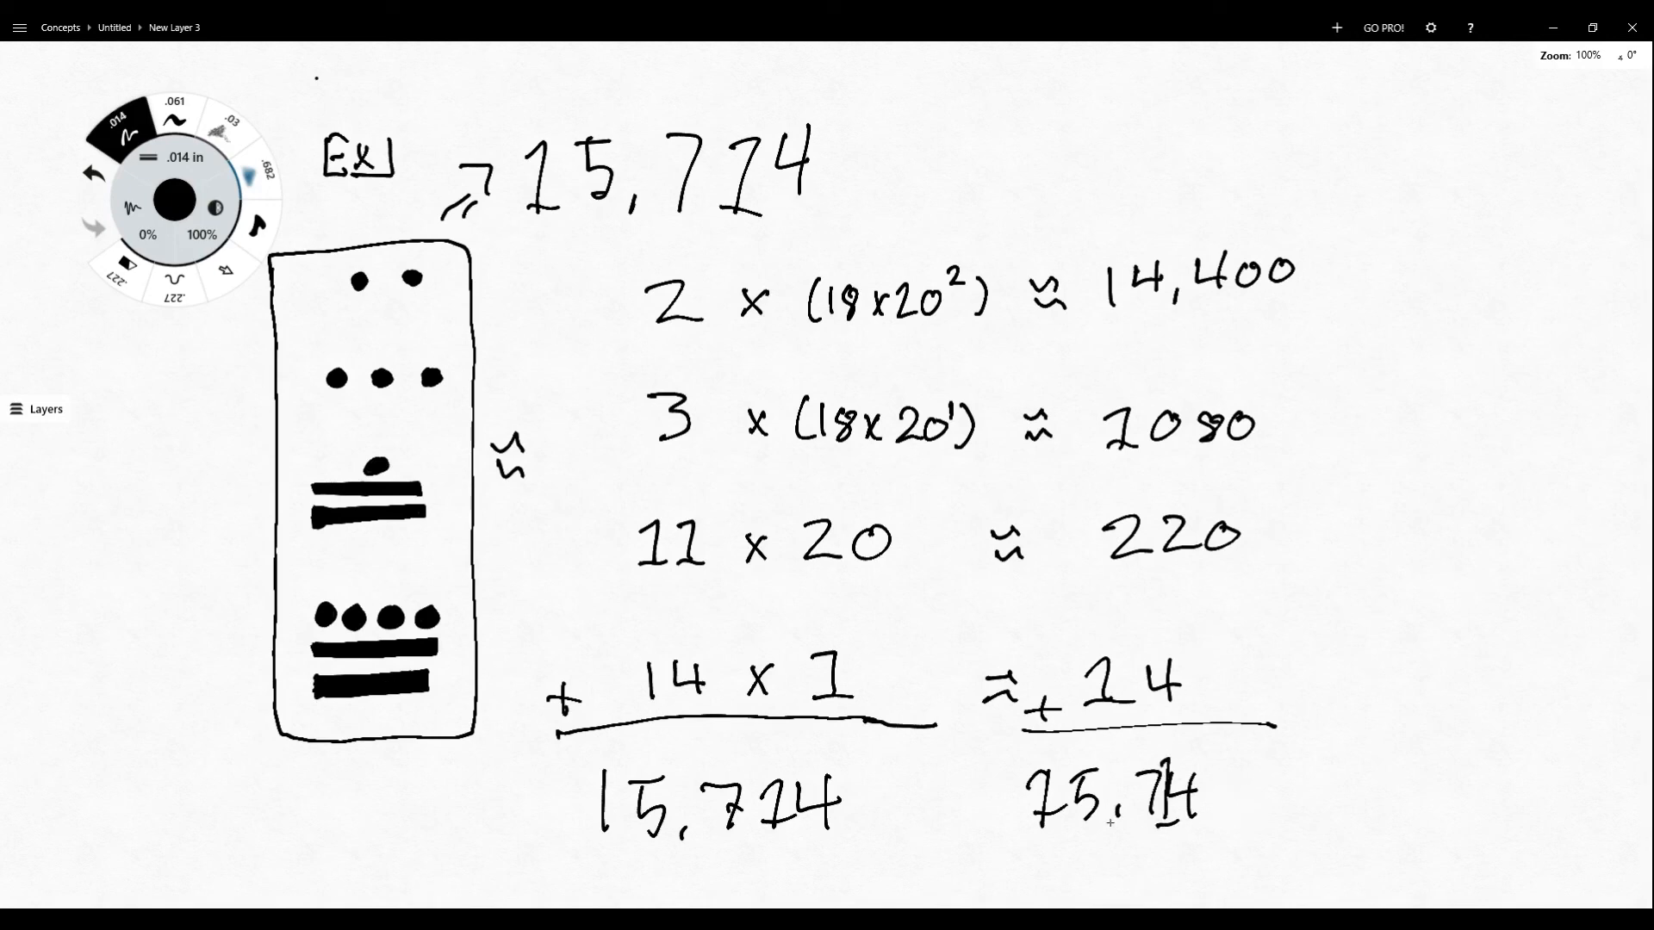